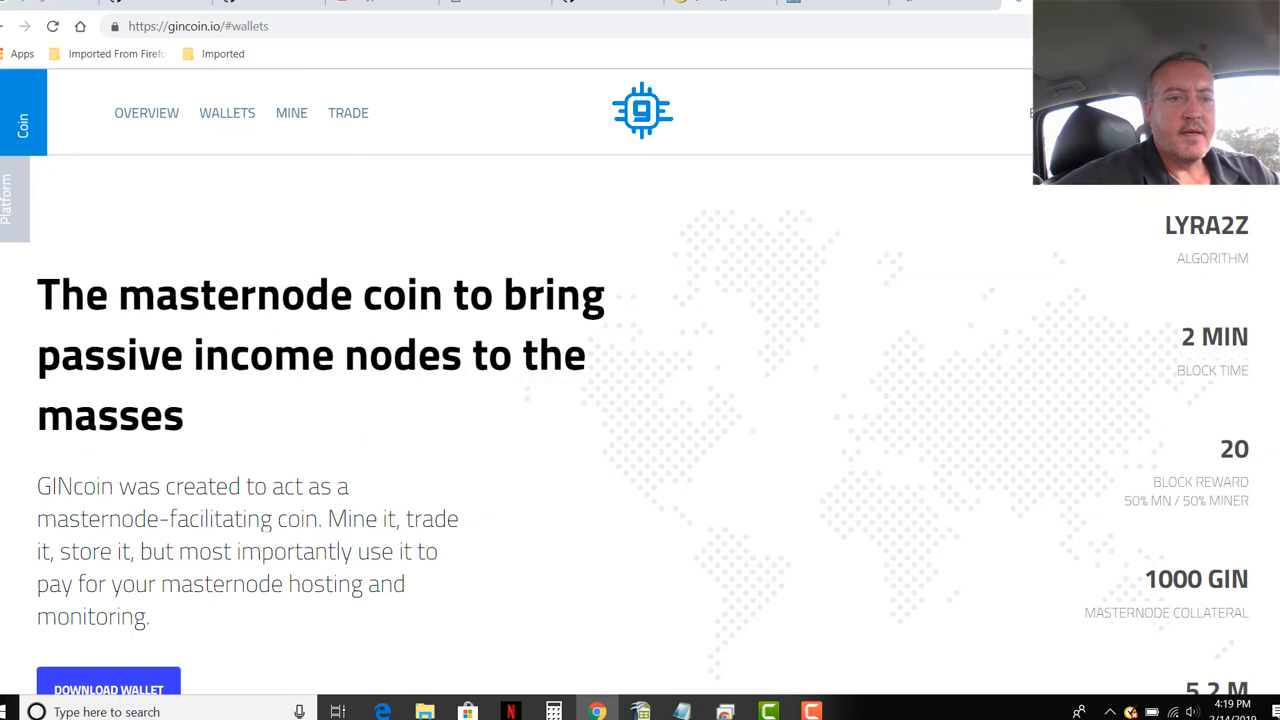
# Step: Read through the GIN Updates announcement post in the Bitcointalk thread
pyautogui.scroll(-3)
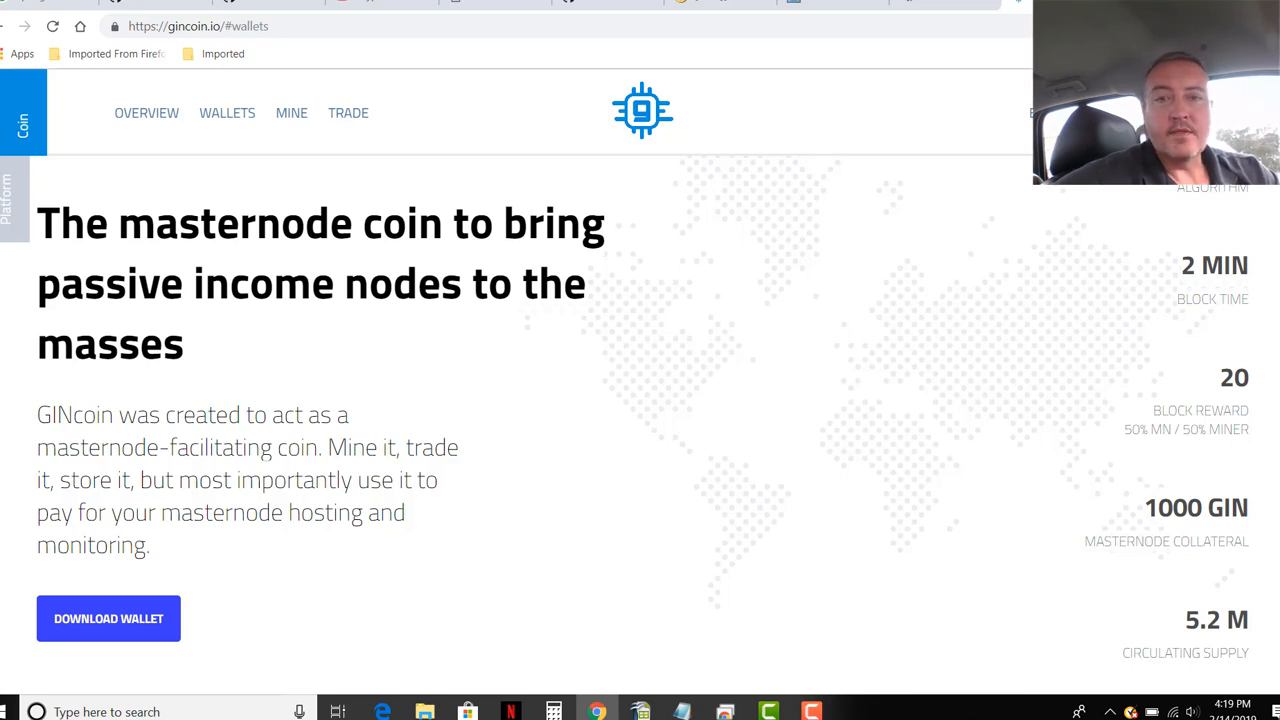
pyautogui.scroll(3)
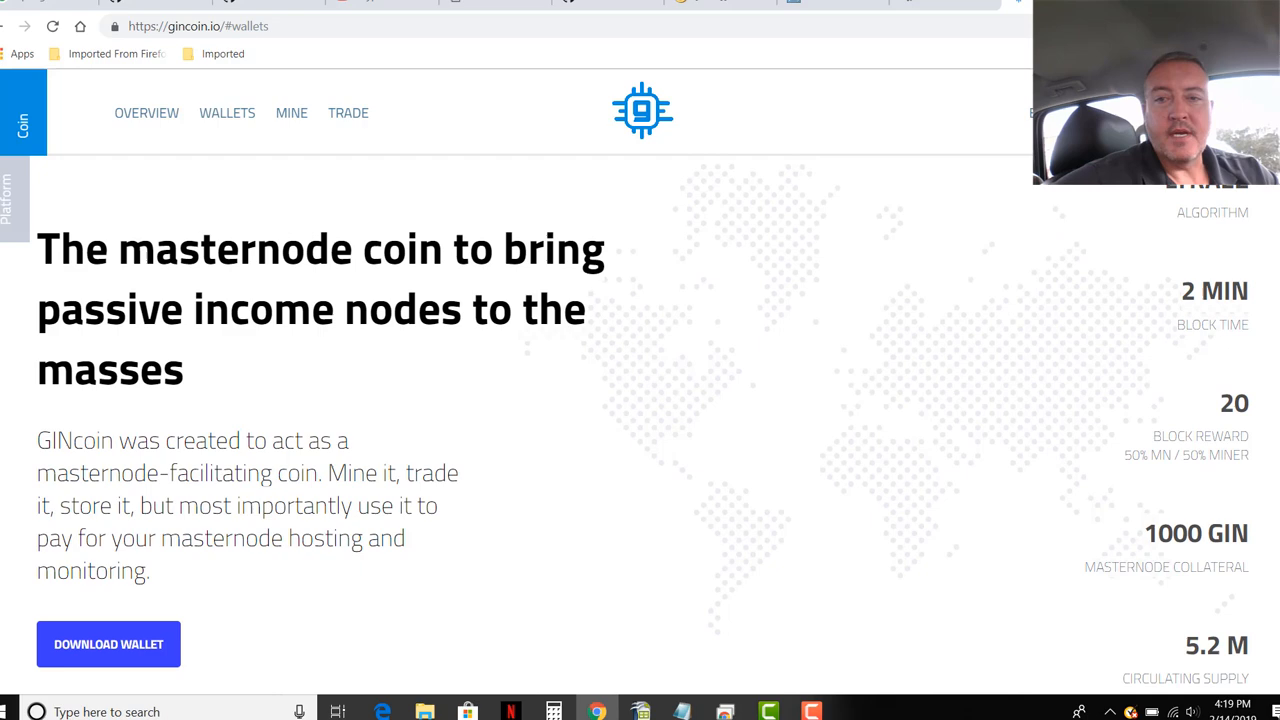
pyautogui.scroll(-3)
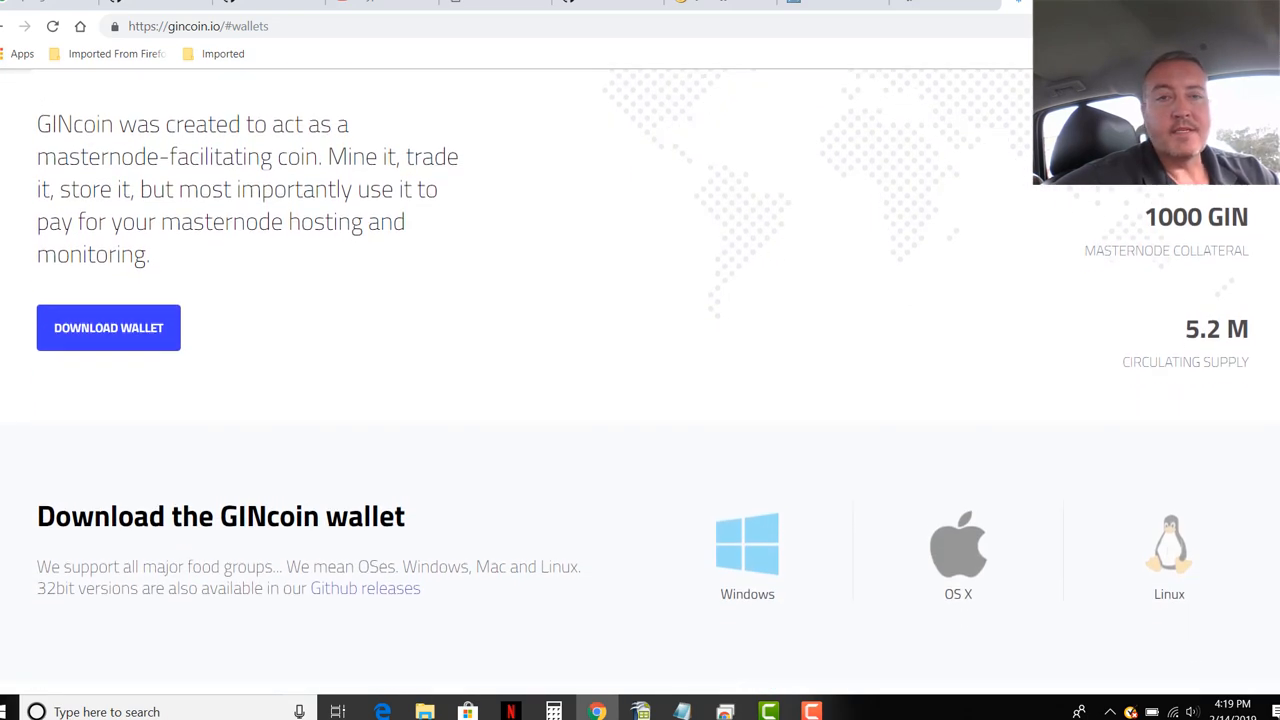
pyautogui.scroll(-3)
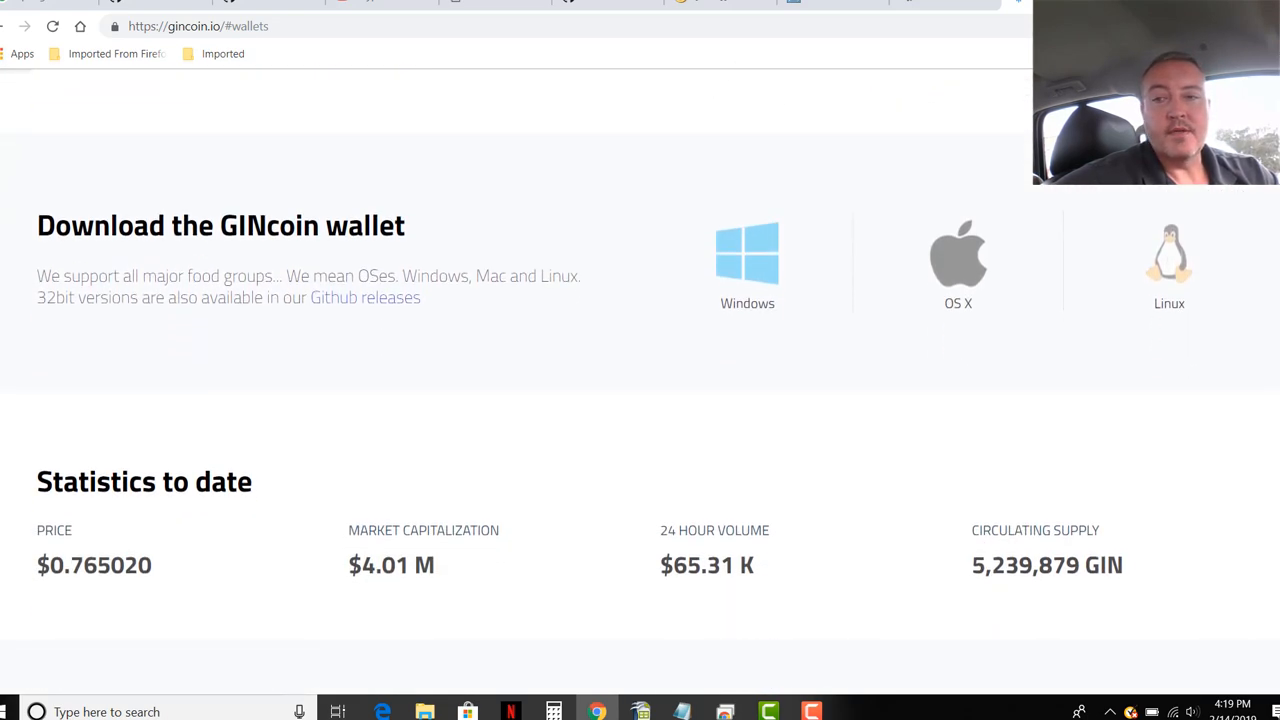
pyautogui.scroll(-3)
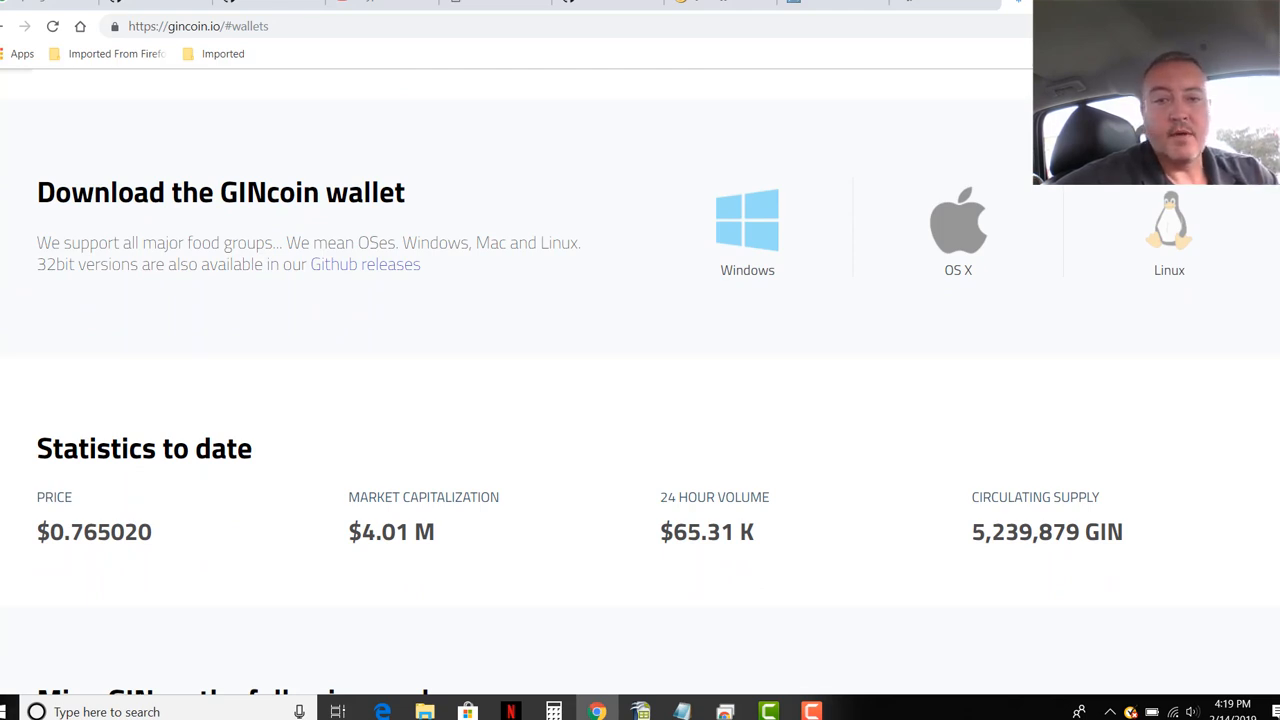
pyautogui.scroll(-3)
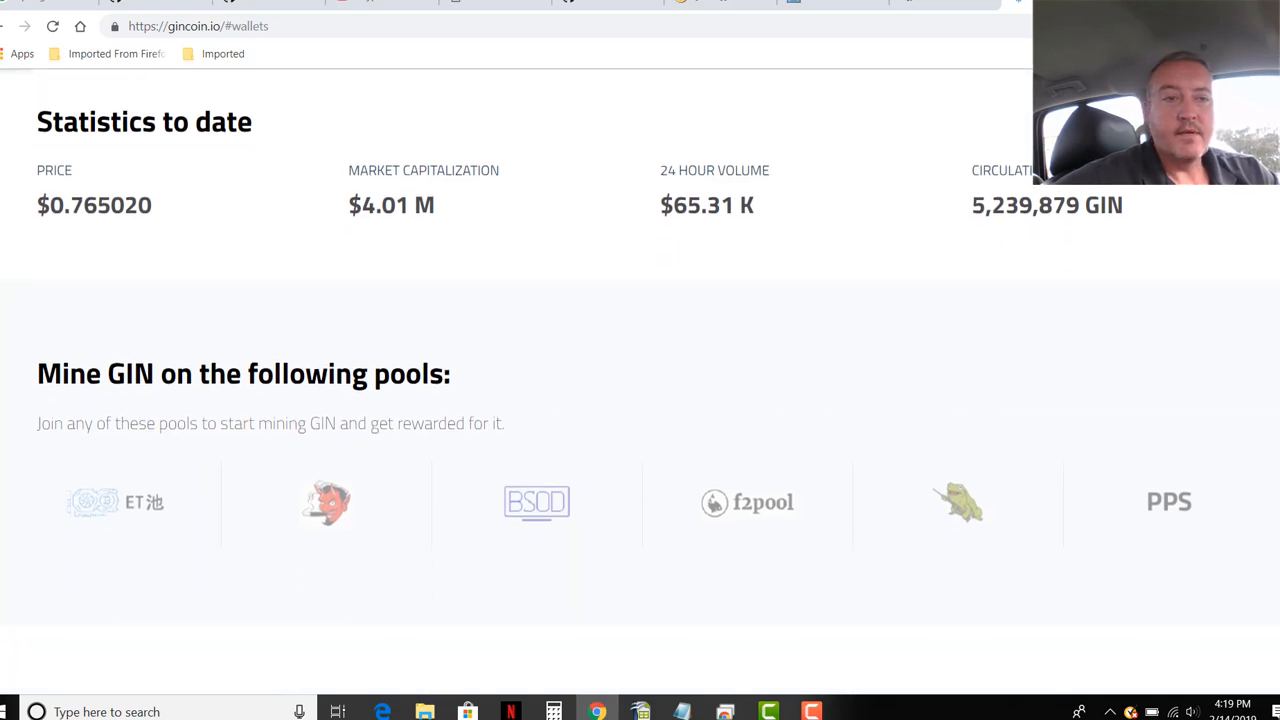
pyautogui.moveTo(230, 236)
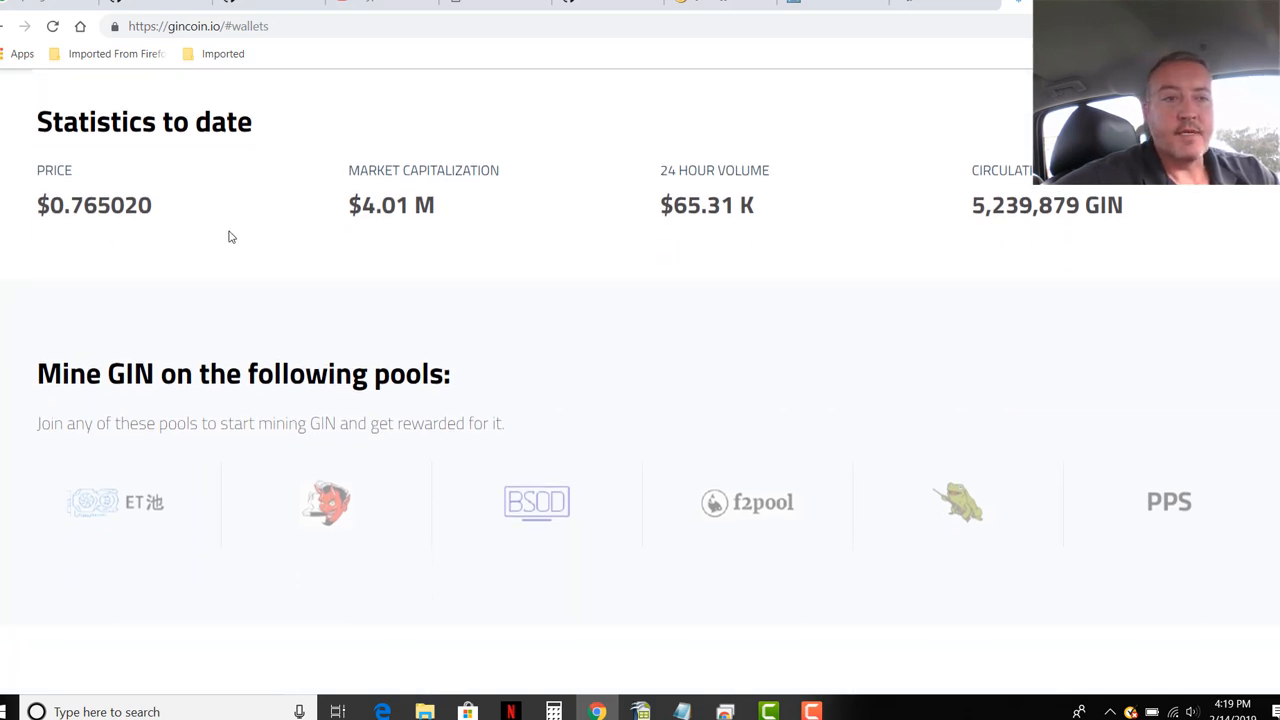
pyautogui.moveTo(716, 322)
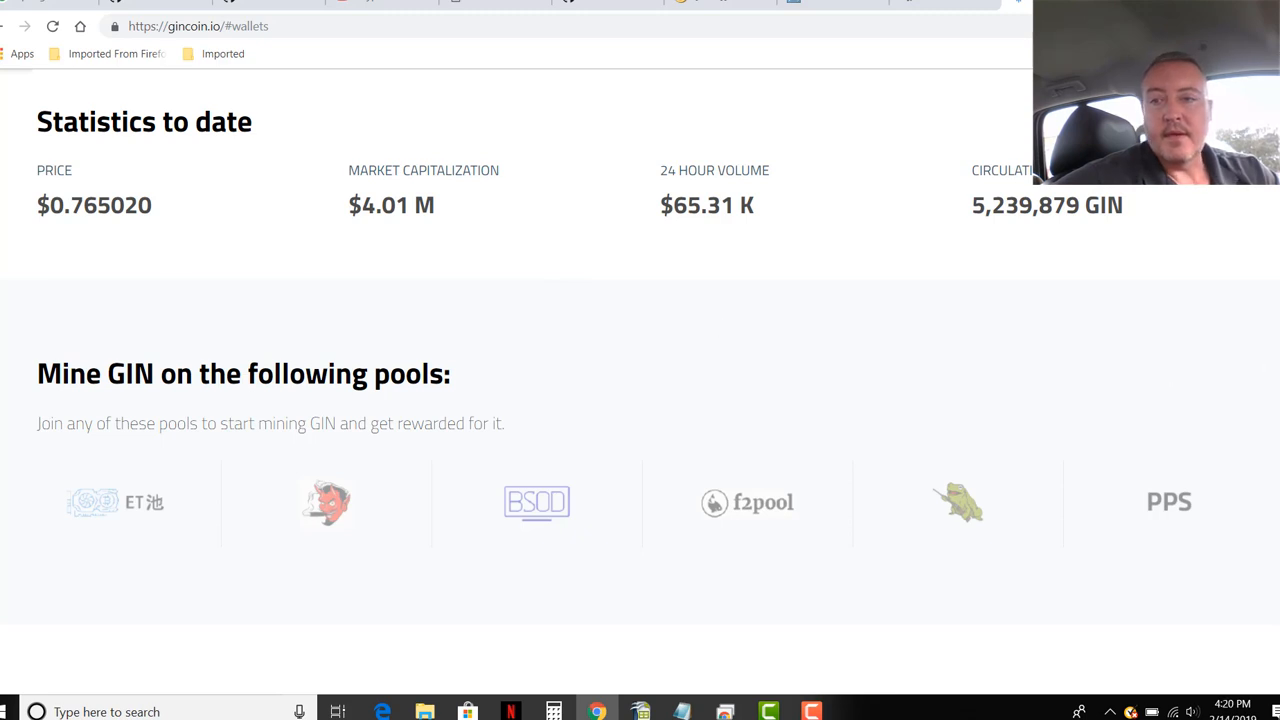
pyautogui.scroll(-3)
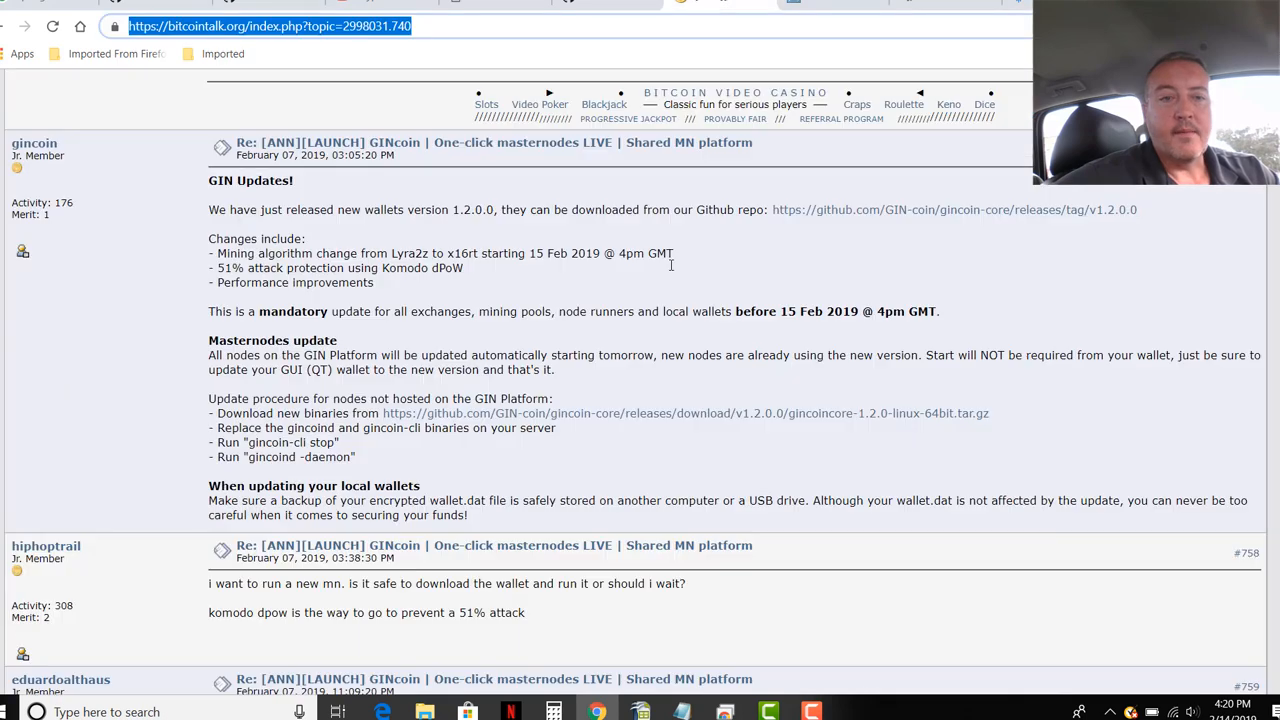
pyautogui.moveTo(176, 252)
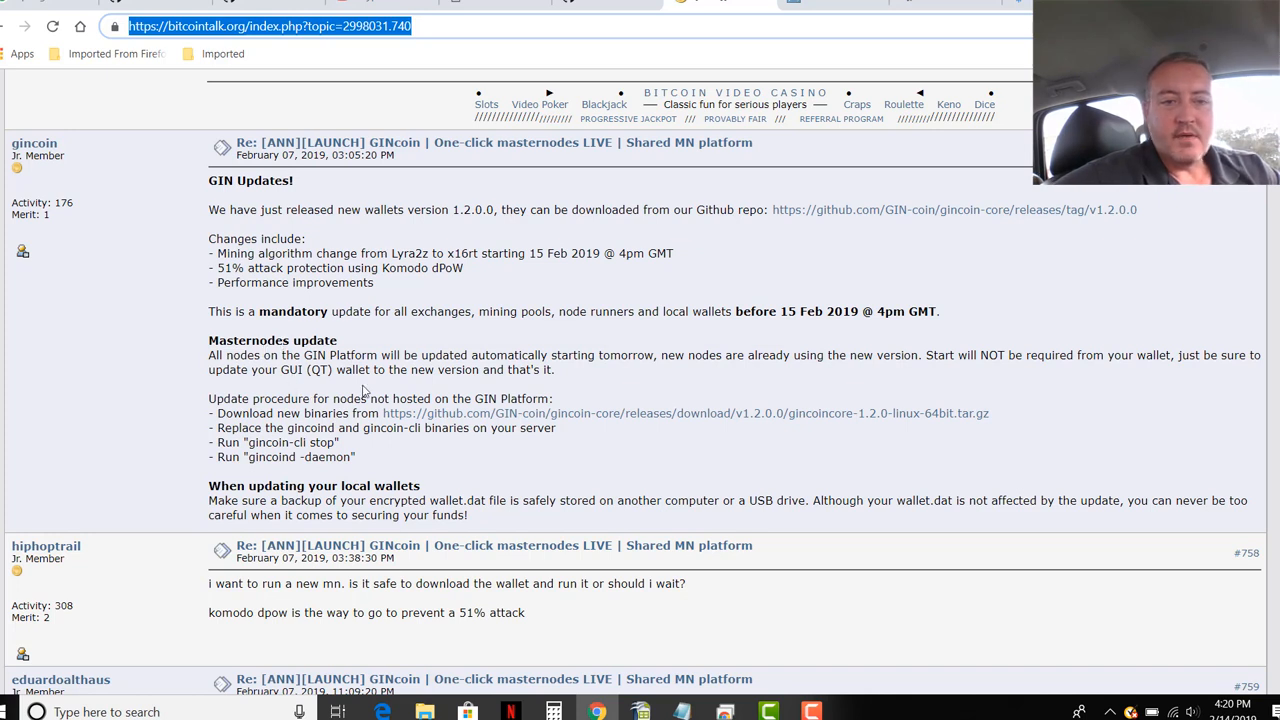
pyautogui.moveTo(458, 396)
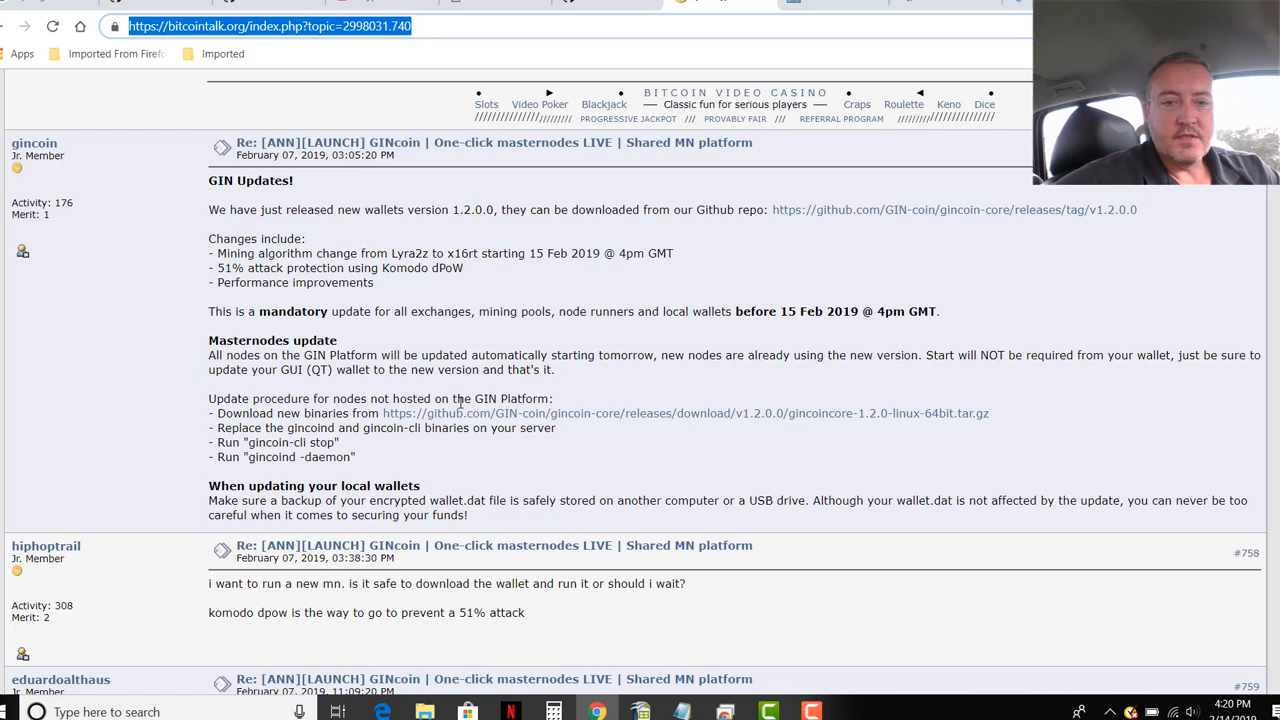
pyautogui.moveTo(644, 388)
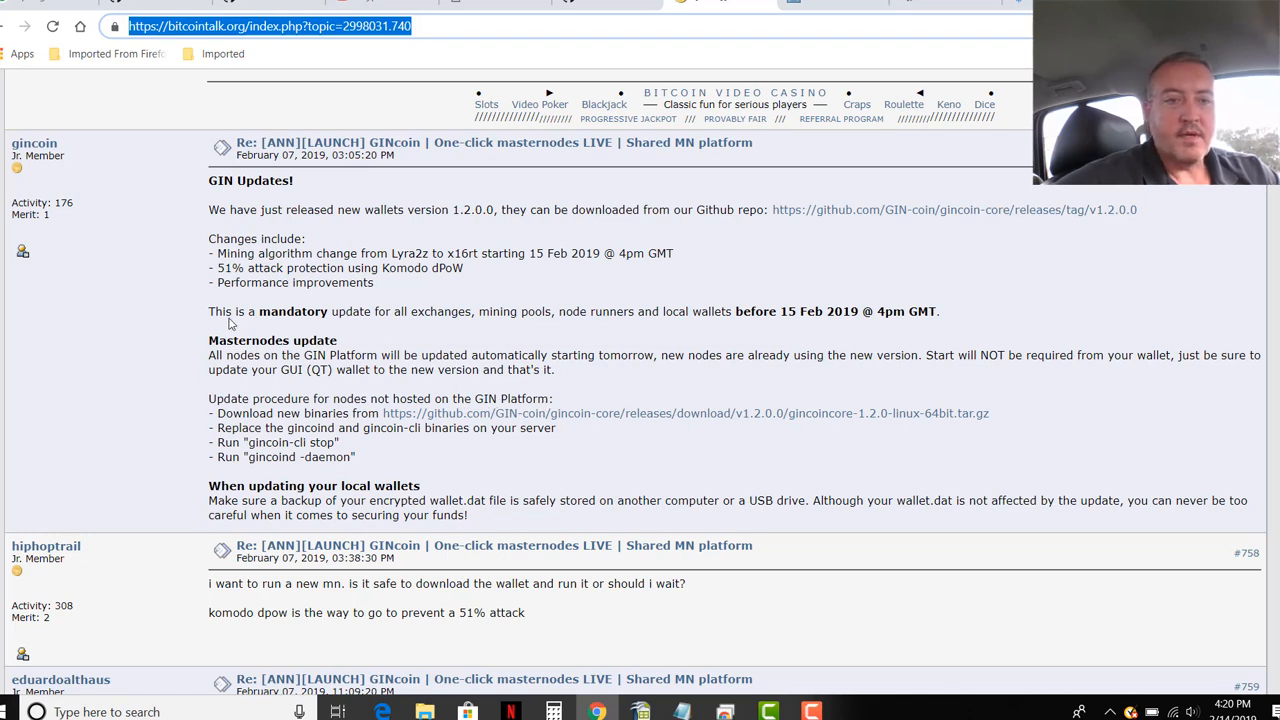
pyautogui.moveTo(400, 318)
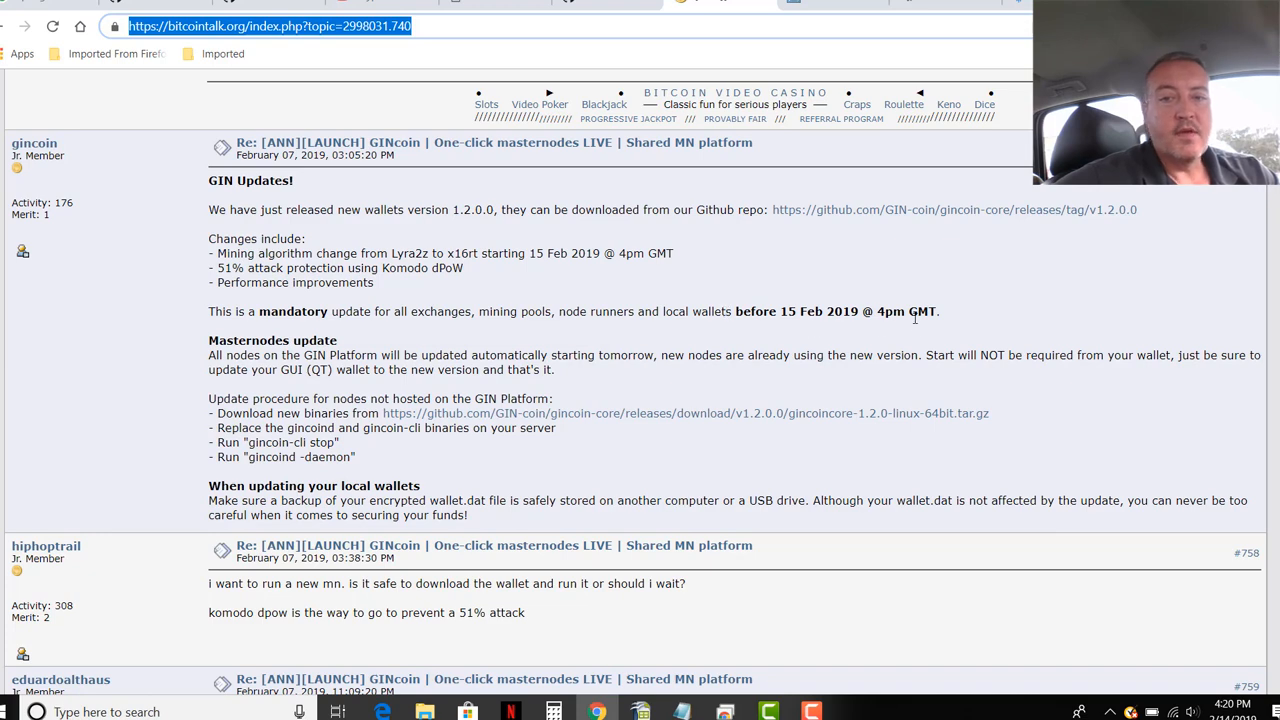
# Step: Look up '4pm gmt to est', then follow the gincoin-core GitHub releases link in the post
pyautogui.click(456, 24)
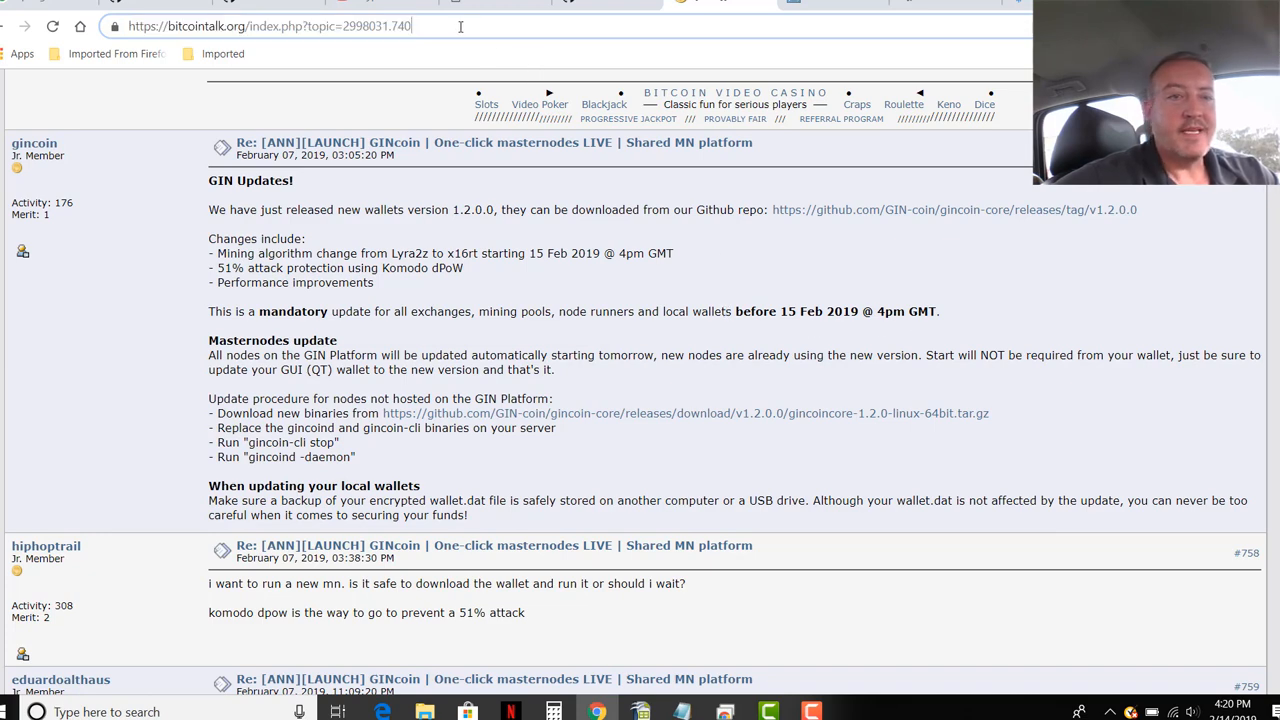
pyautogui.write('4pm gmt to est')
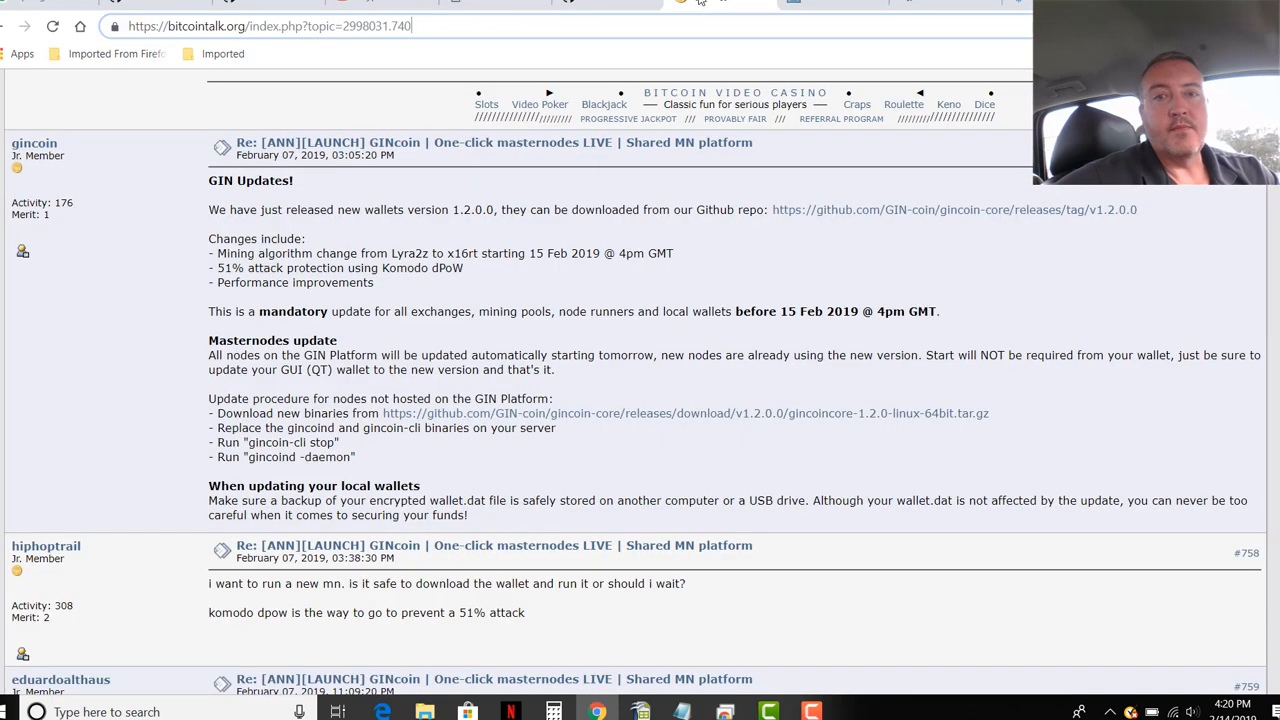
pyautogui.moveTo(752, 432)
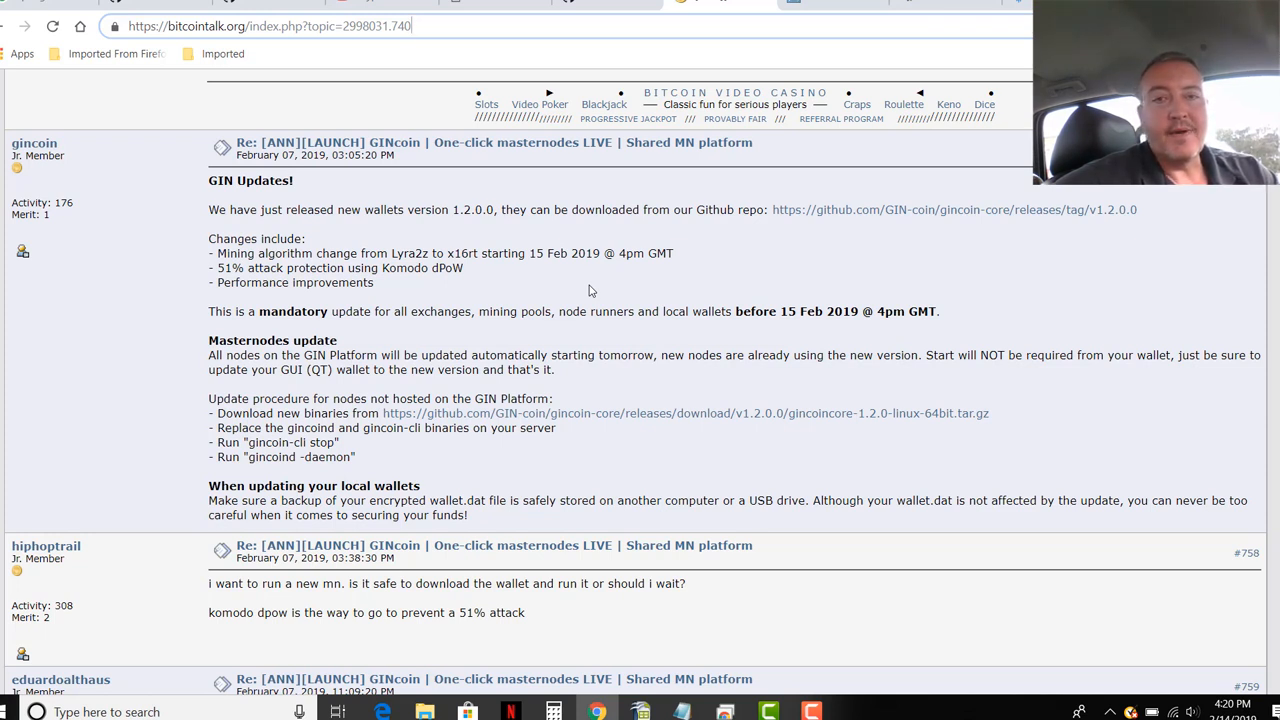
pyautogui.click(956, 210)
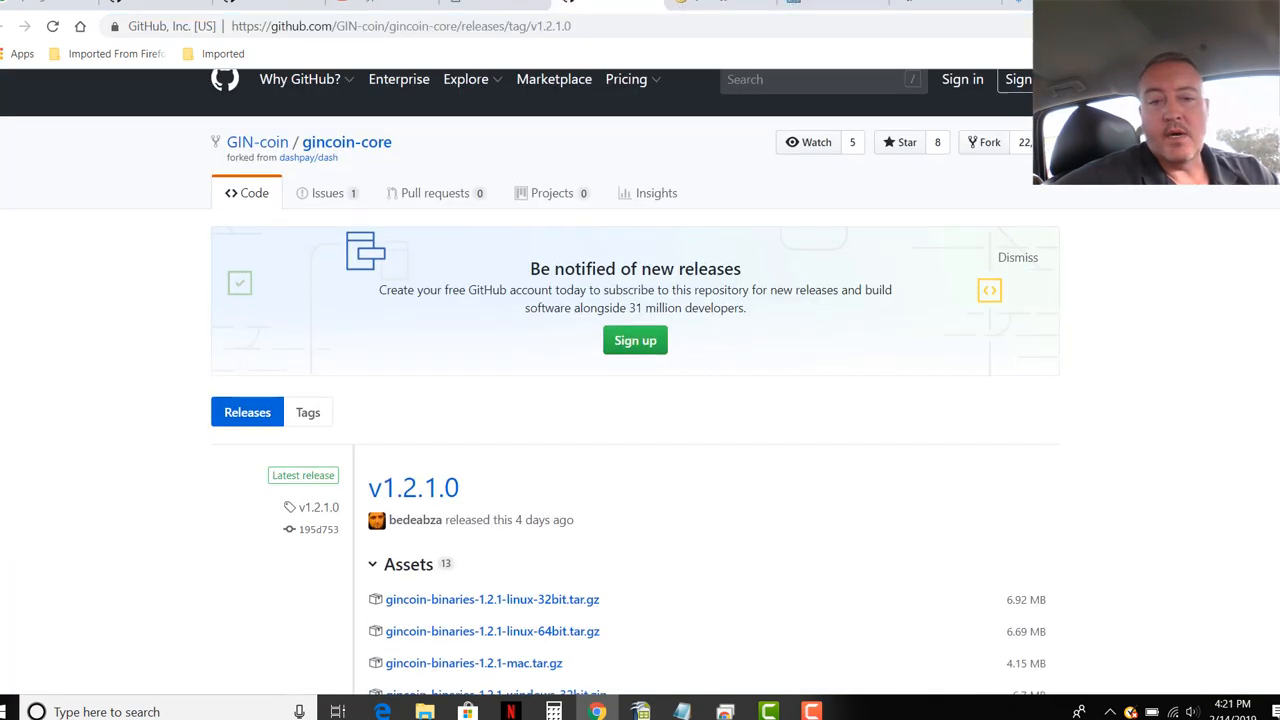
pyautogui.scroll(-3)
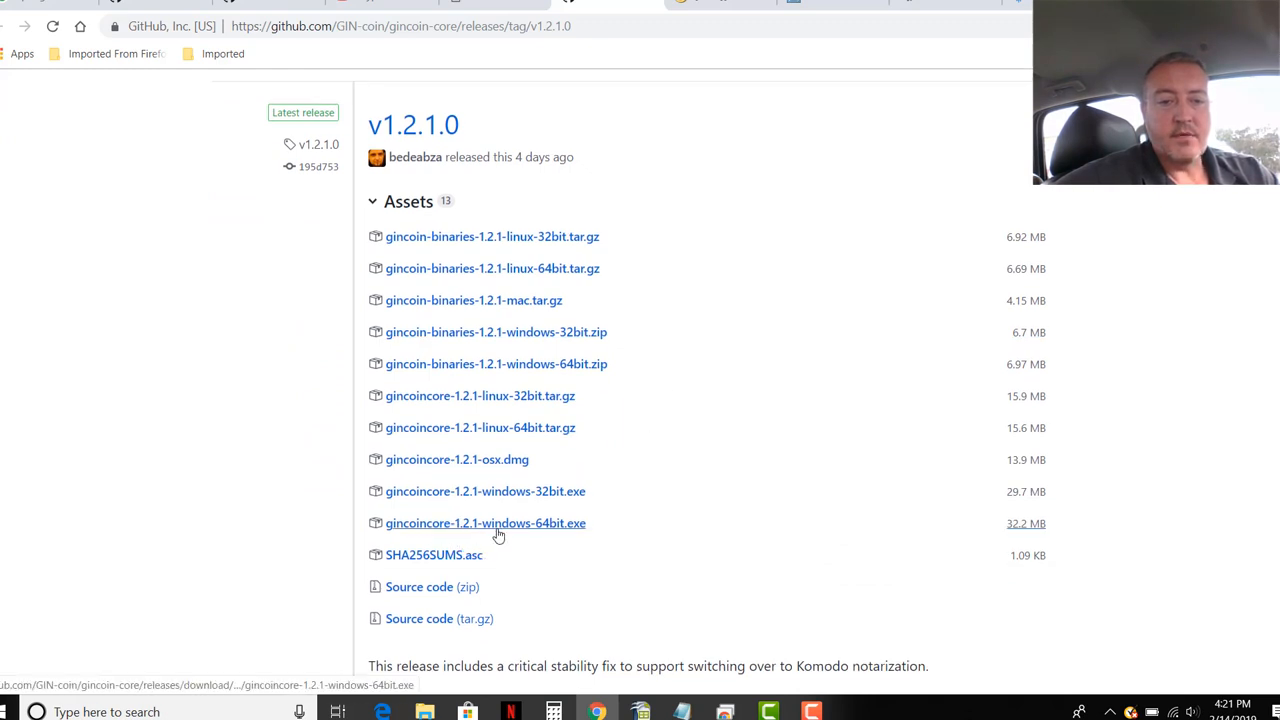
pyautogui.moveTo(544, 536)
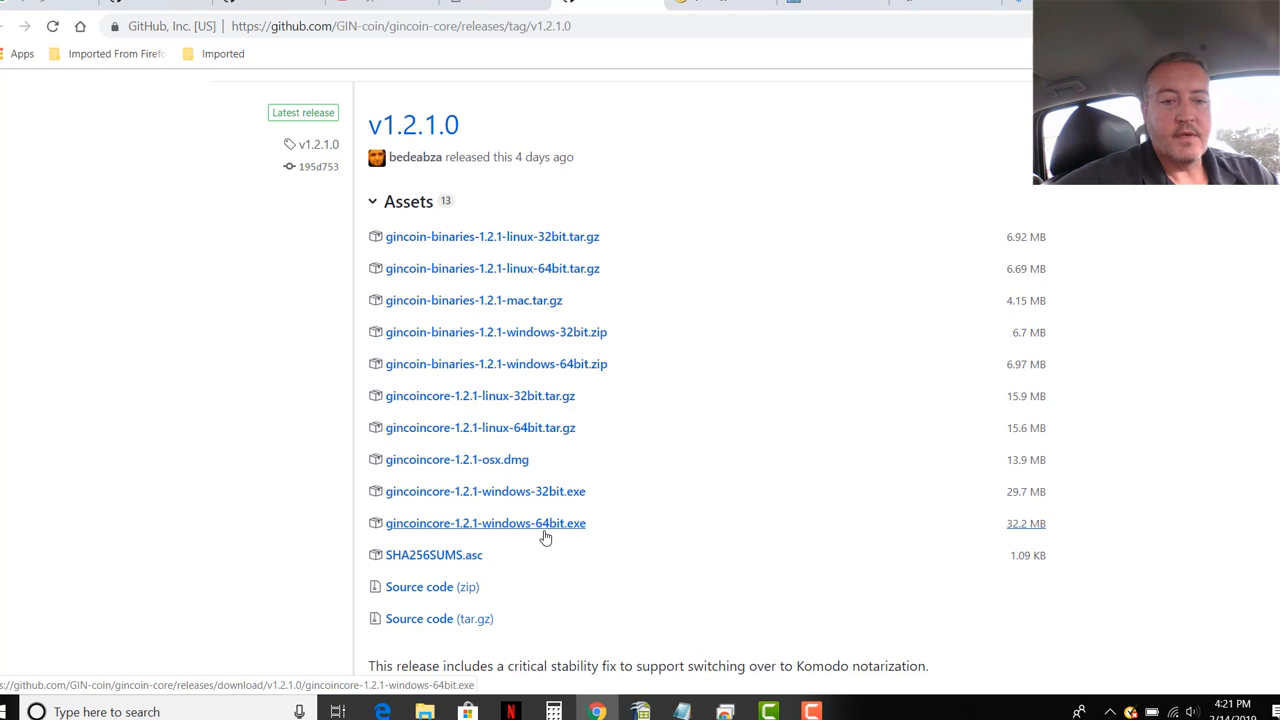
pyautogui.moveTo(624, 532)
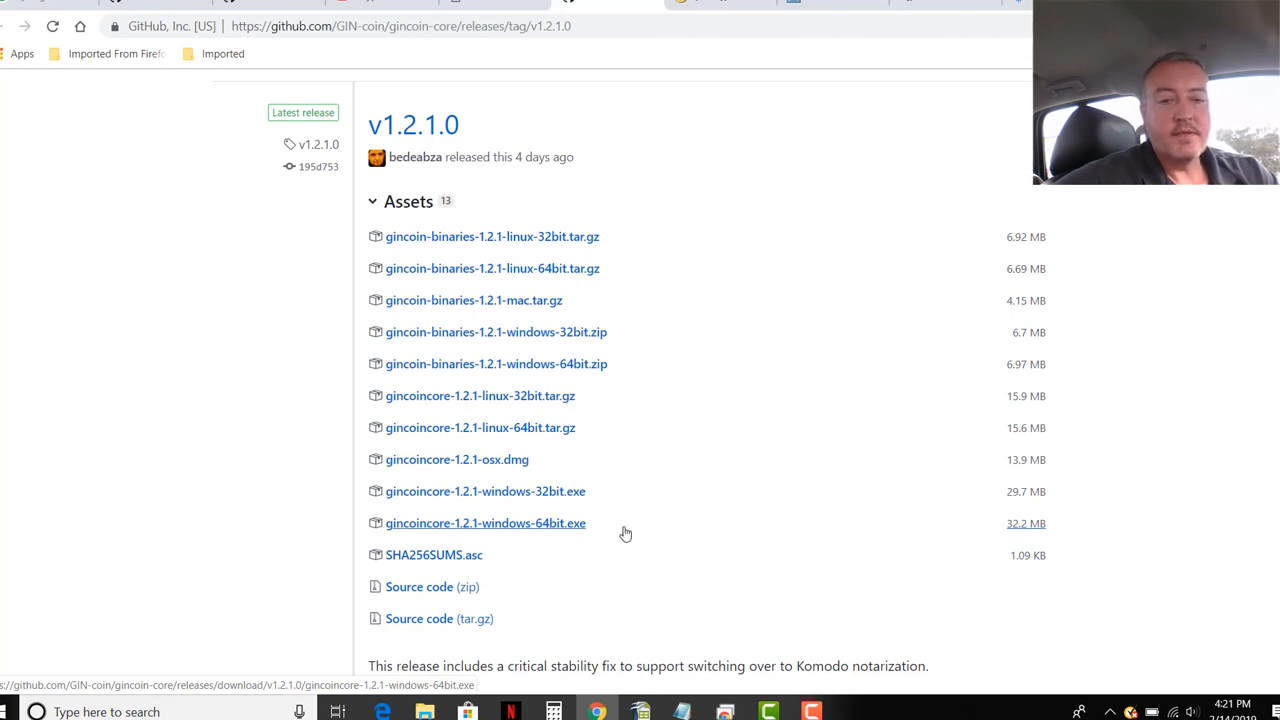
pyautogui.moveTo(652, 516)
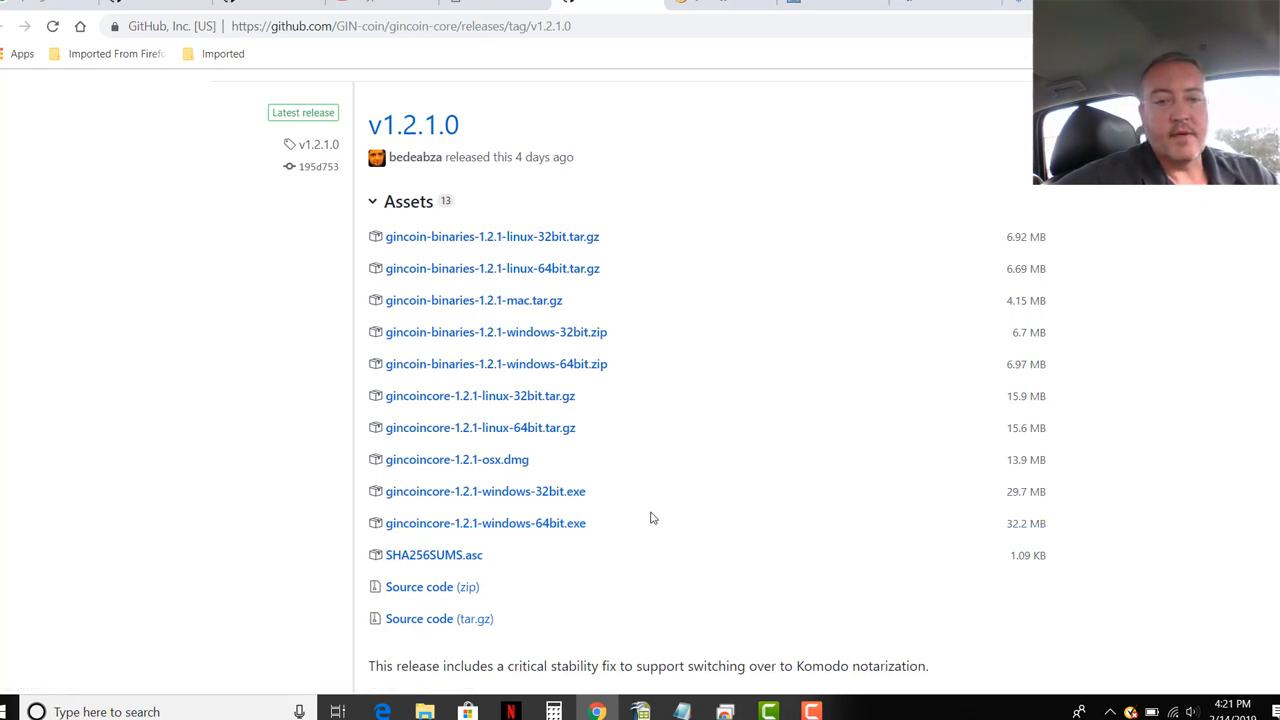
pyautogui.moveTo(566, 452)
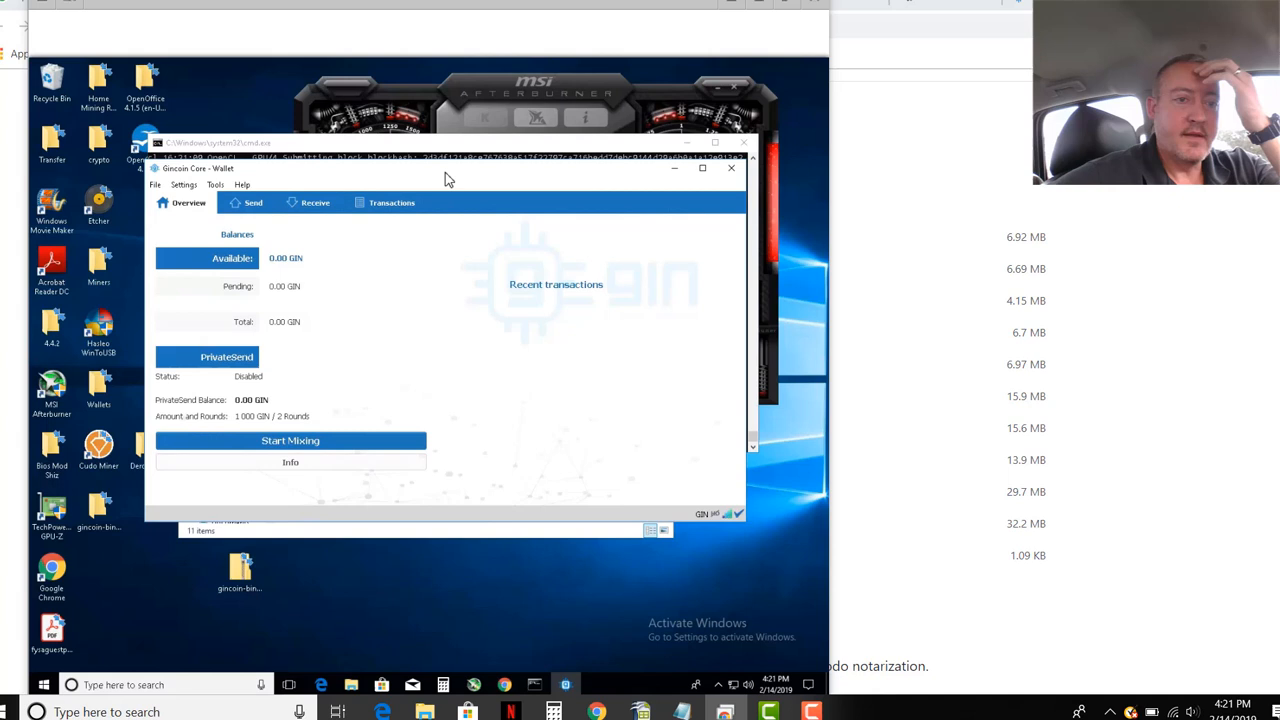
pyautogui.moveTo(456, 284)
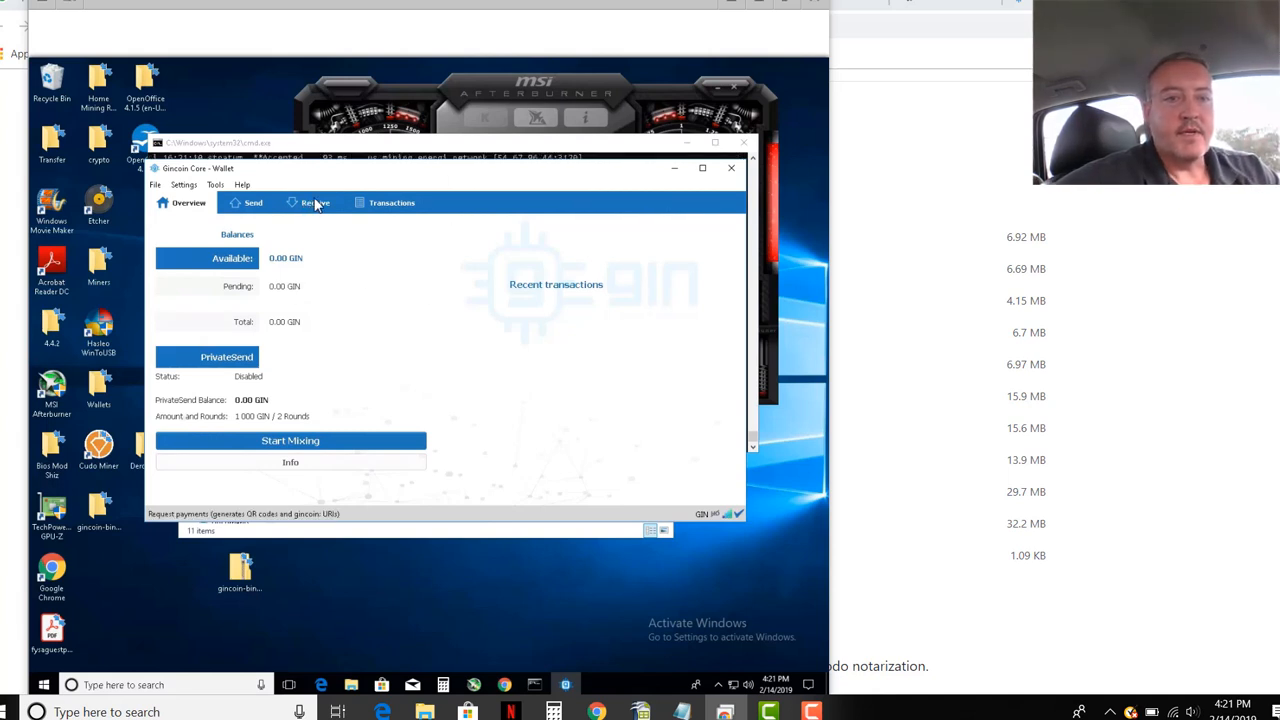
# Step: Request a payment labelled Mining on the Receive tab and dismiss its QR dialog
pyautogui.click(316, 202)
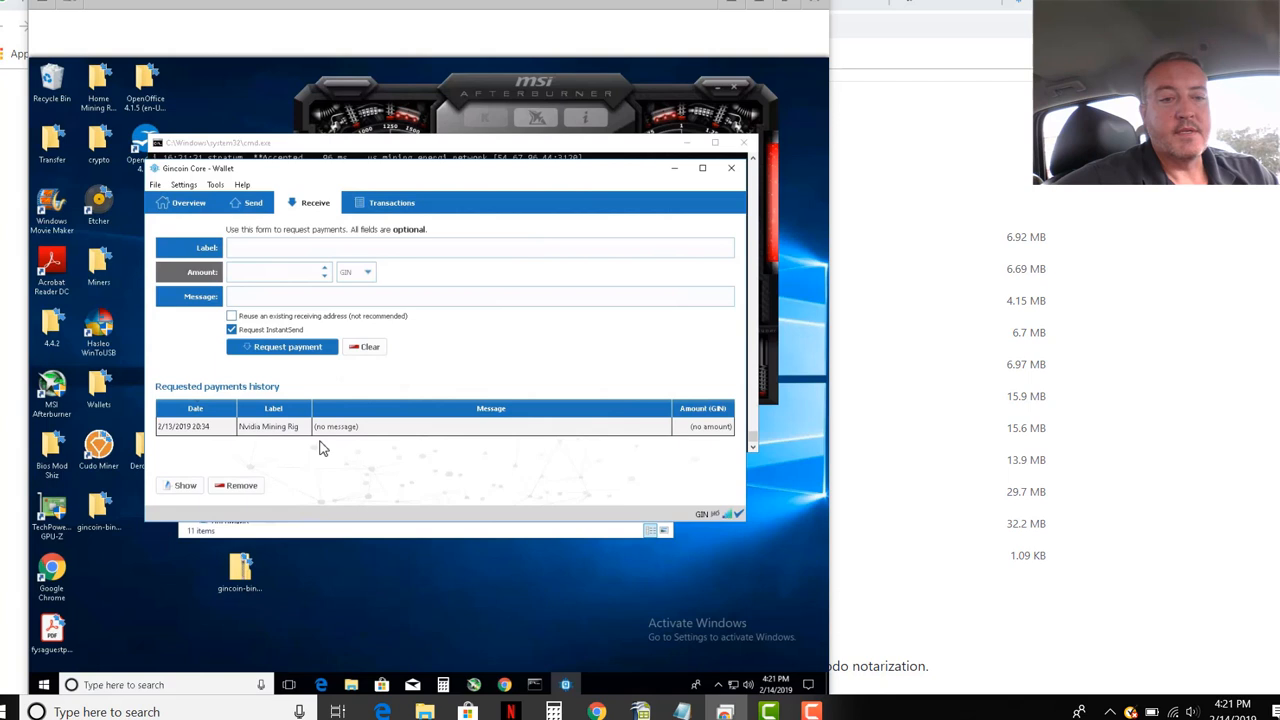
pyautogui.moveTo(308, 260)
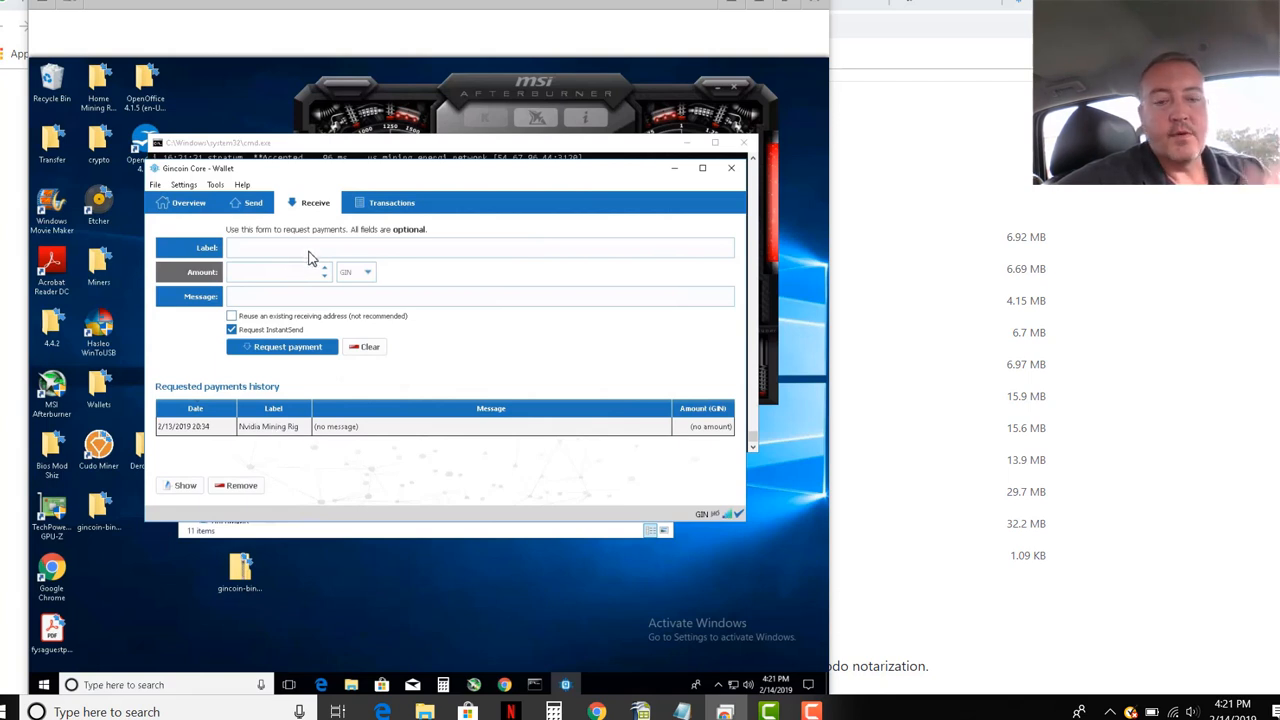
pyautogui.write('Mining')
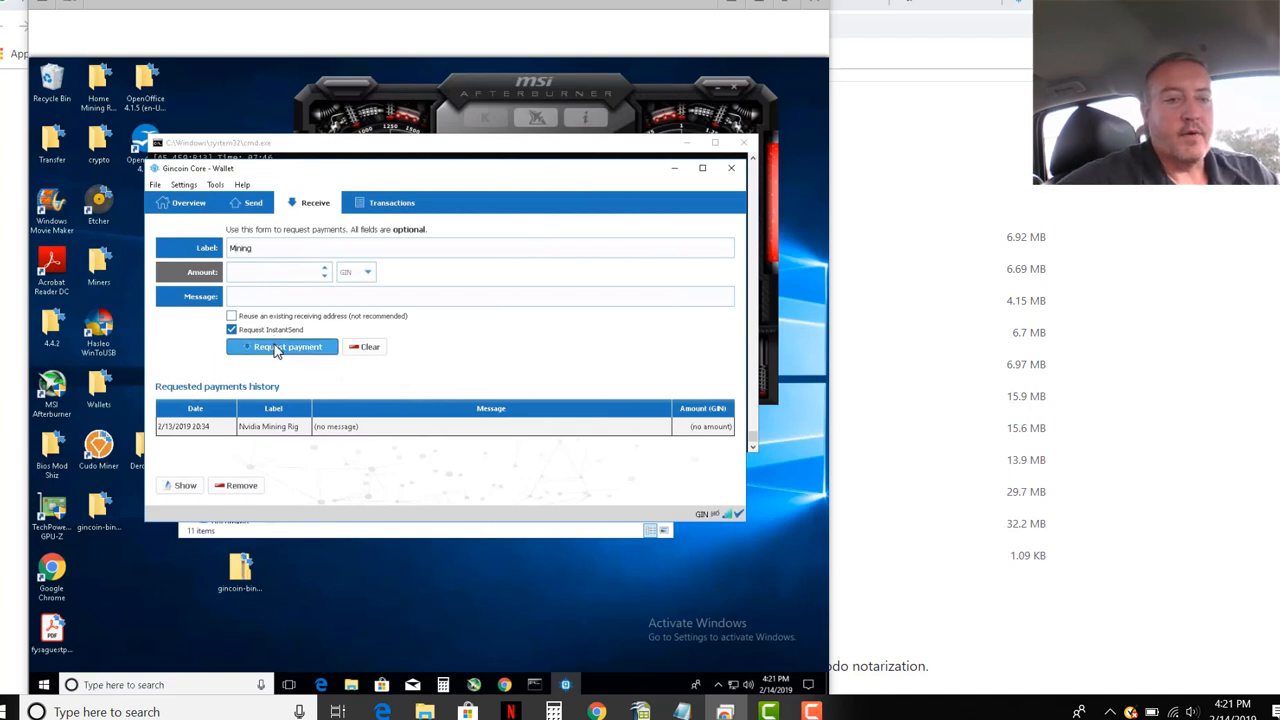
pyautogui.click(282, 346)
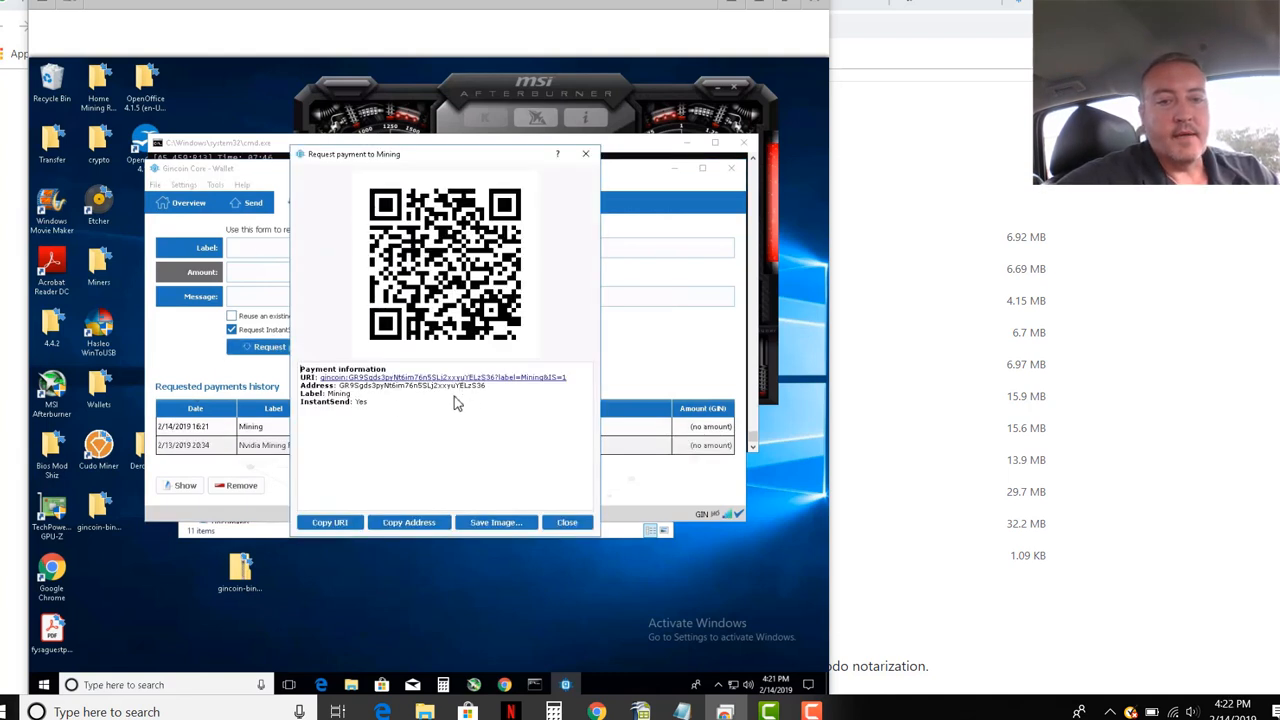
pyautogui.moveTo(392, 420)
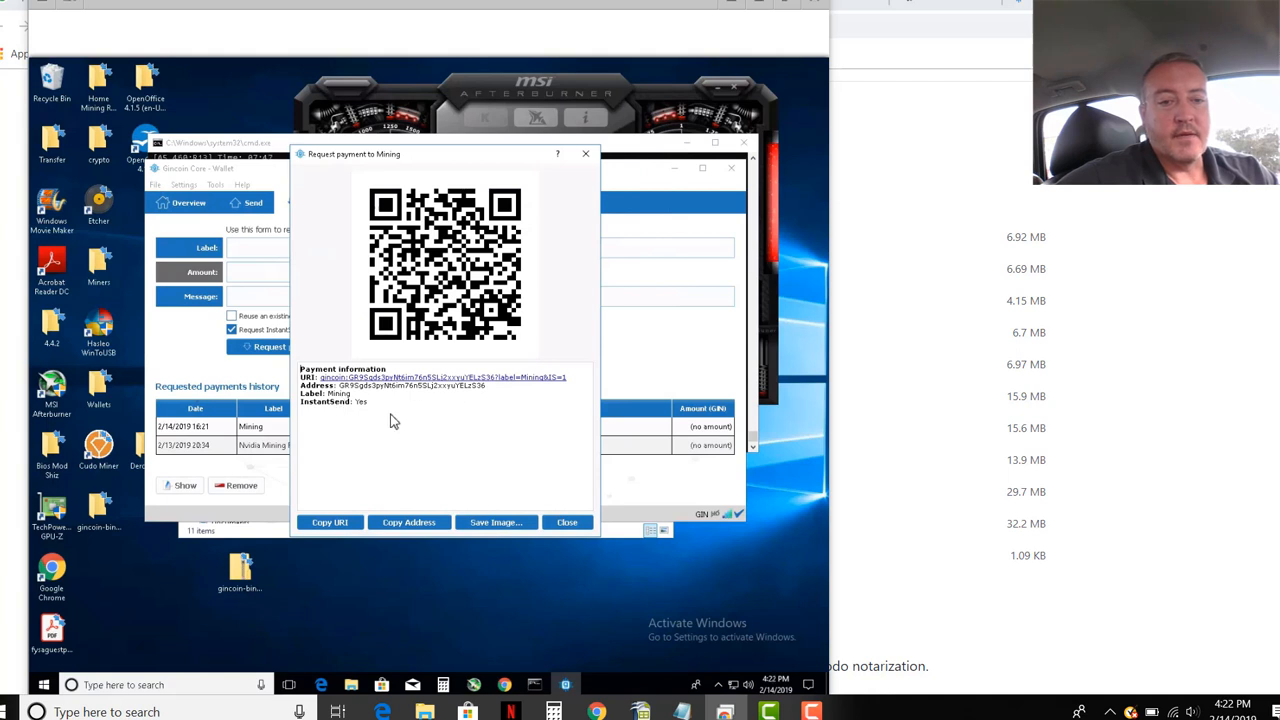
pyautogui.click(566, 522)
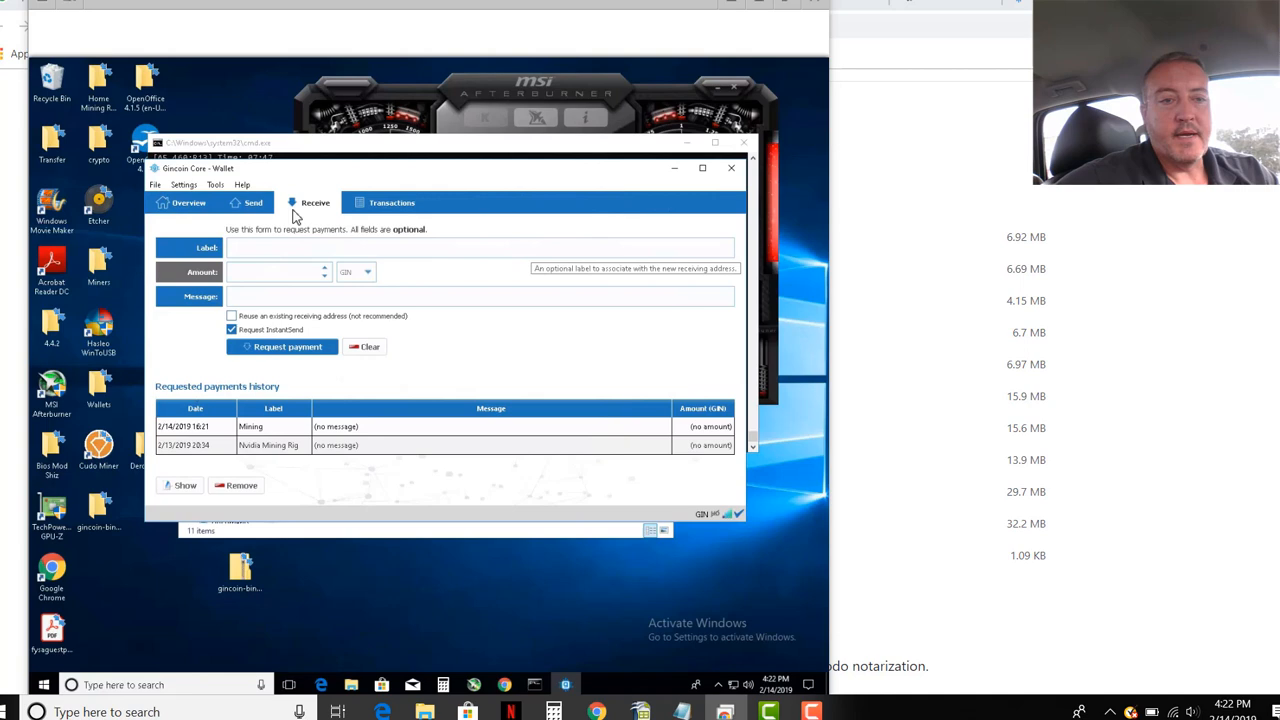
pyautogui.click(188, 202)
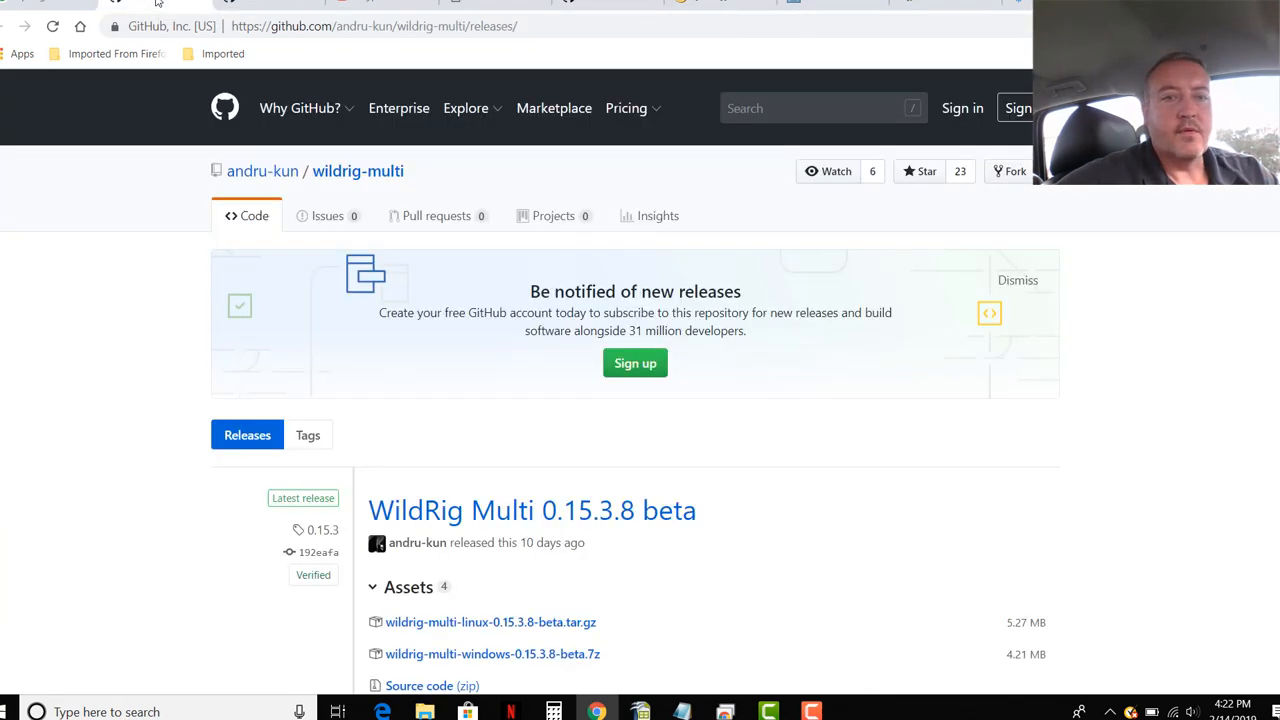
pyautogui.moveTo(736, 356)
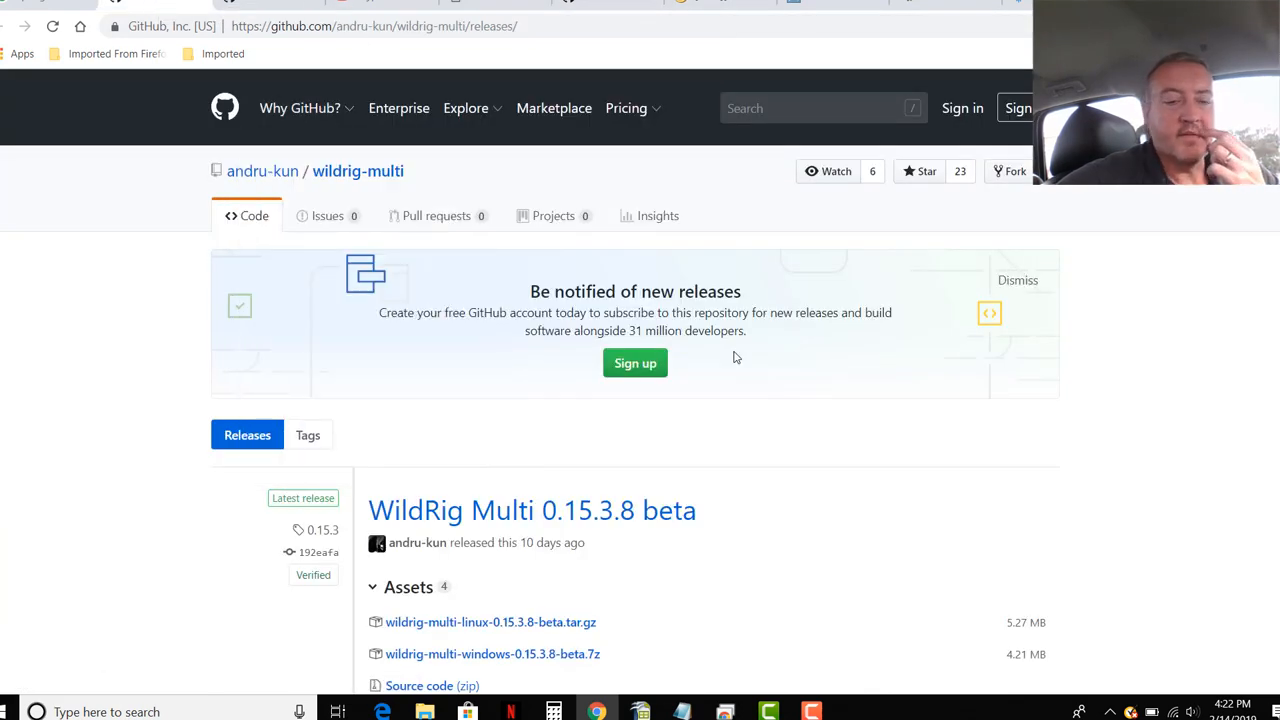
pyautogui.moveTo(782, 396)
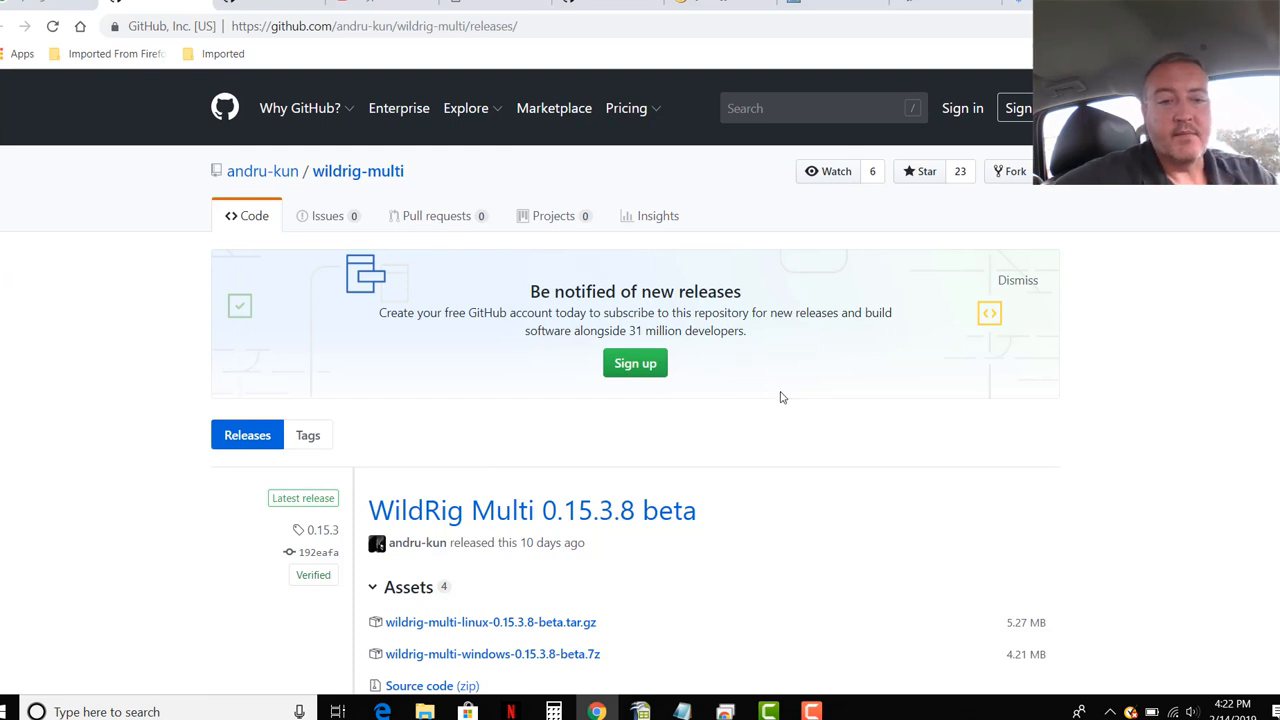
pyautogui.moveTo(758, 504)
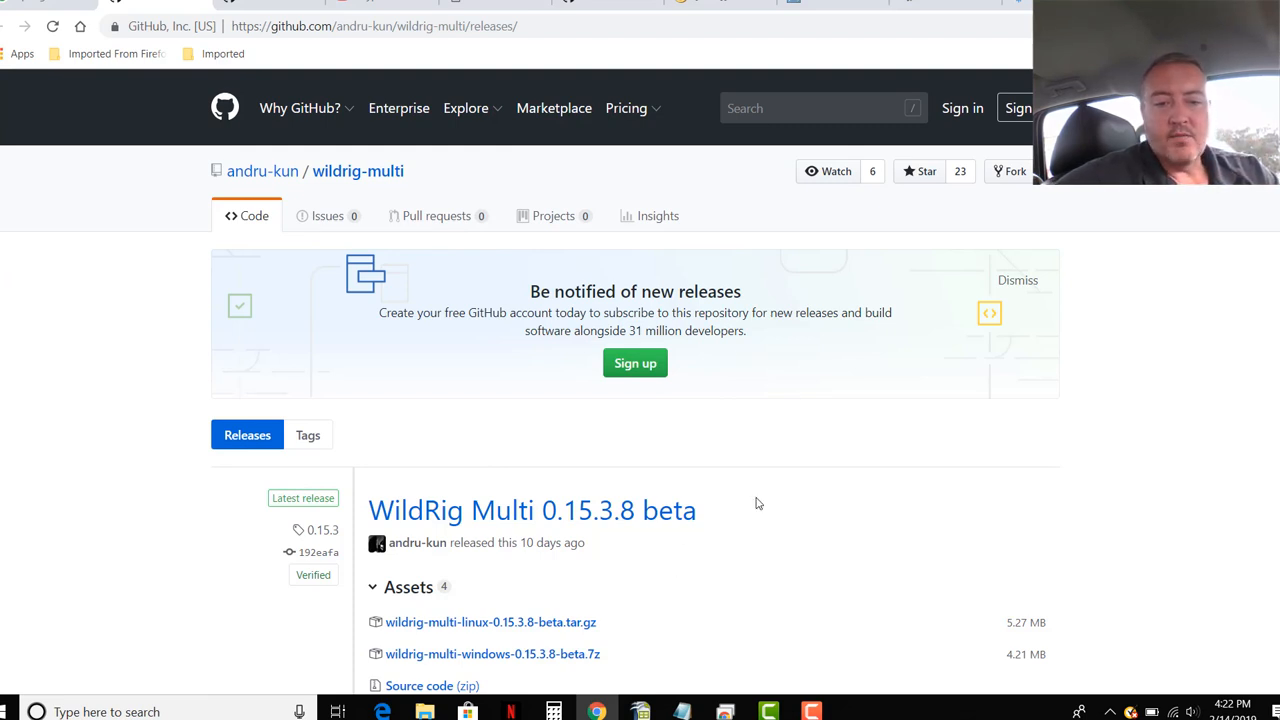
pyautogui.moveTo(1268, 212)
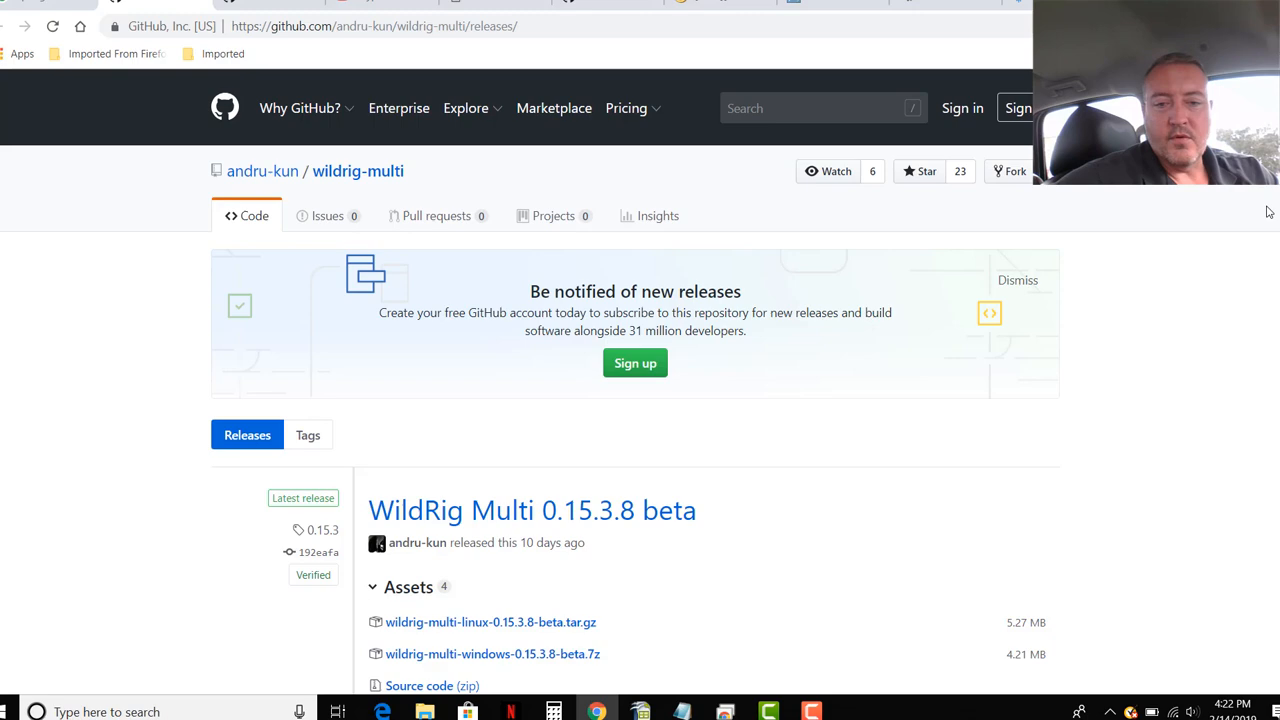
pyautogui.scroll(-3)
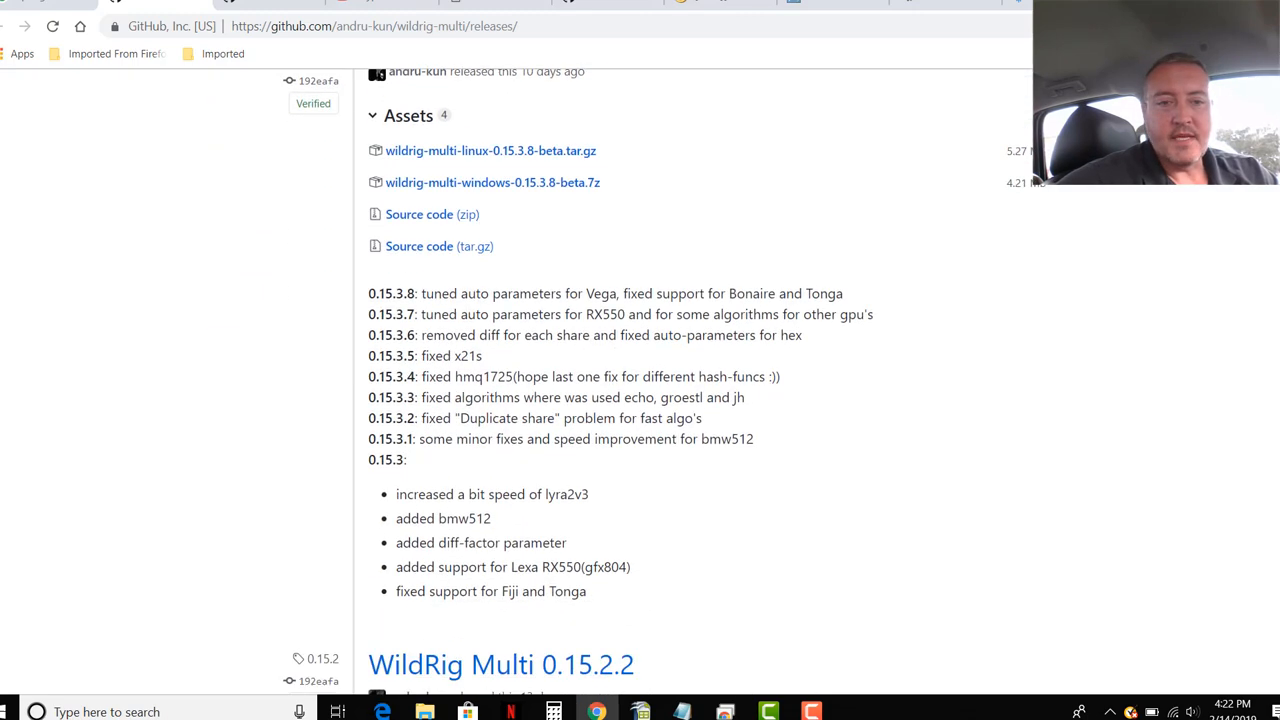
pyautogui.scroll(-3)
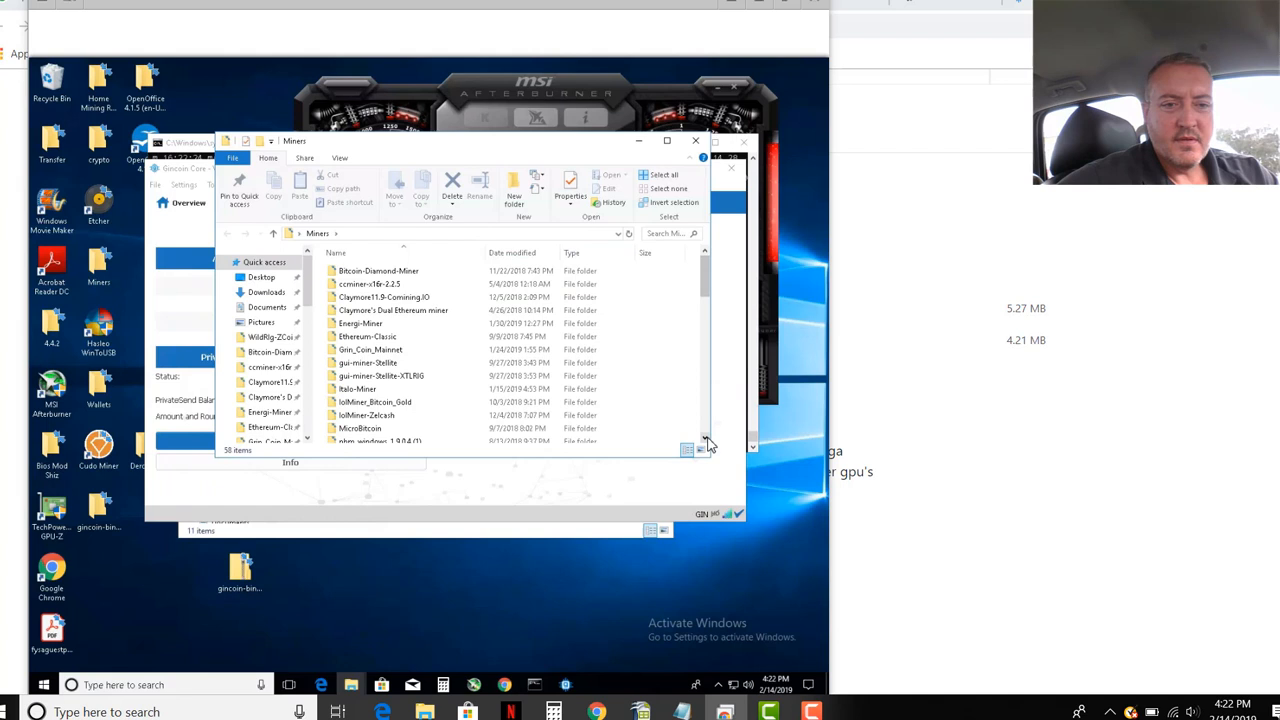
# Step: Reach the wildrig-multi-windows-0.15.3.8-beta folder and bring up the RUN batch file's context menu
pyautogui.scroll(-3)
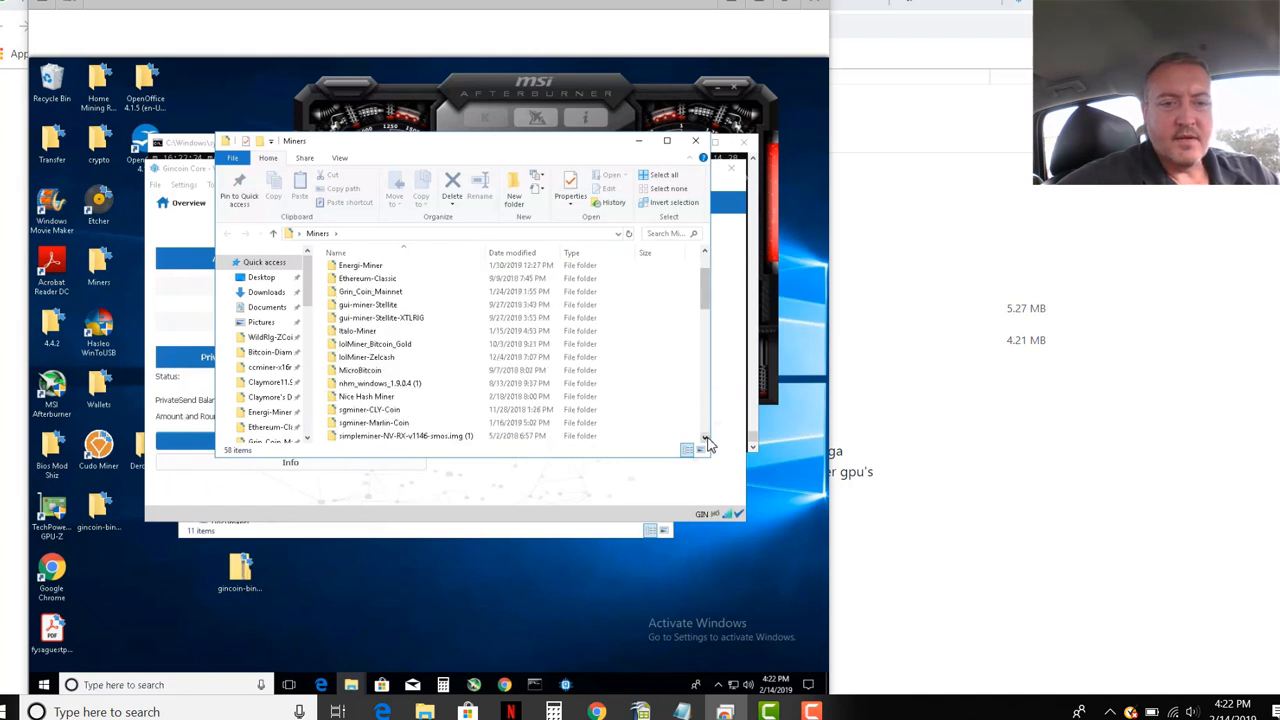
pyautogui.scroll(-3)
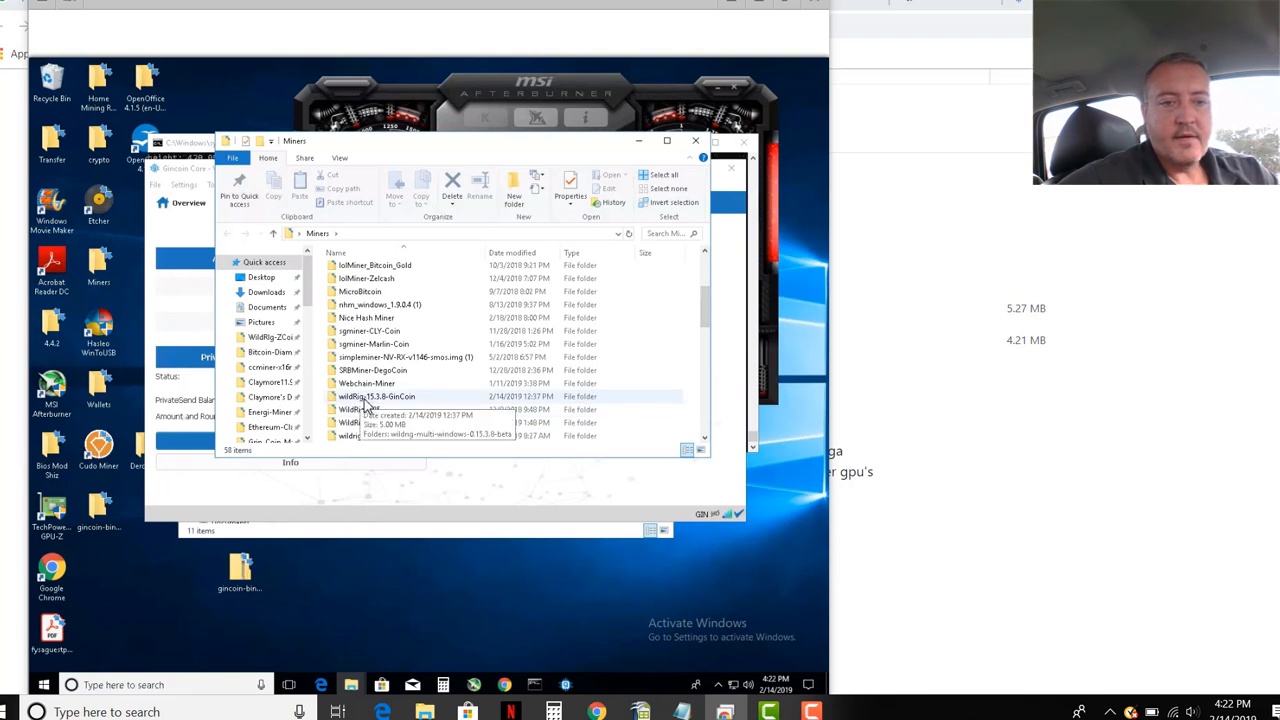
pyautogui.rightClick(376, 396)
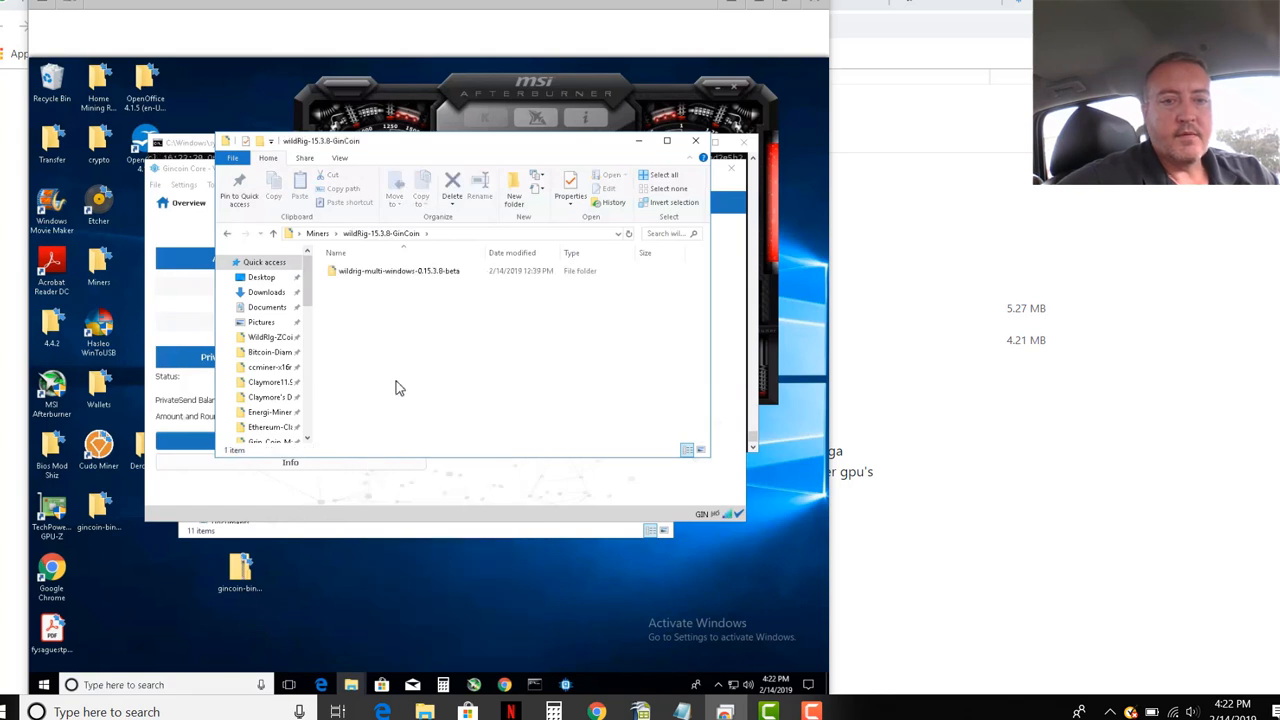
pyautogui.doubleClick(396, 272)
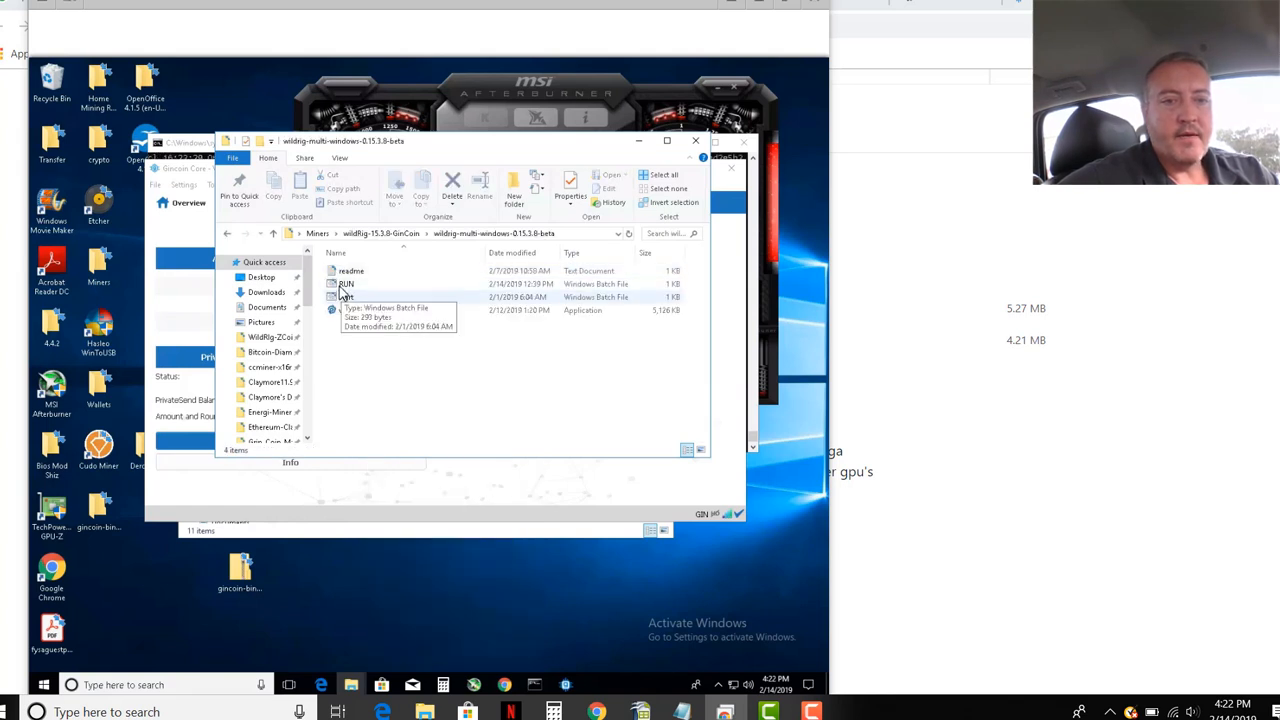
pyautogui.rightClick(348, 284)
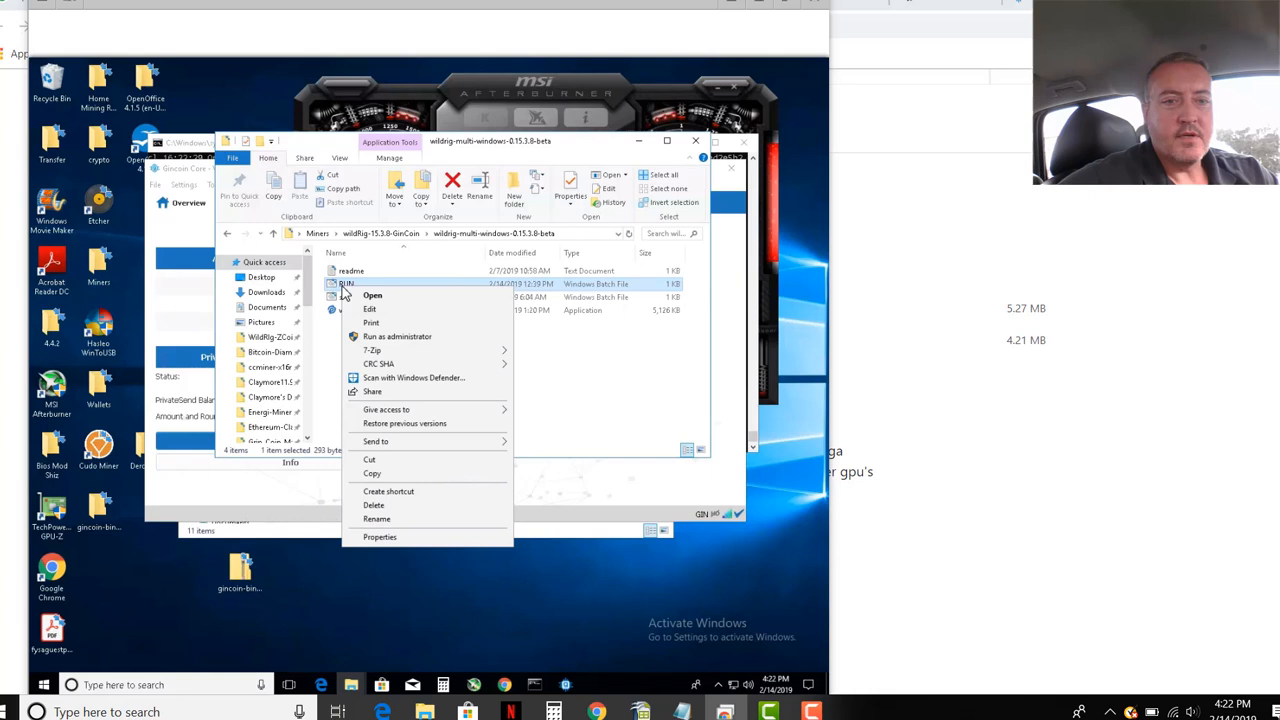
pyautogui.moveTo(392, 318)
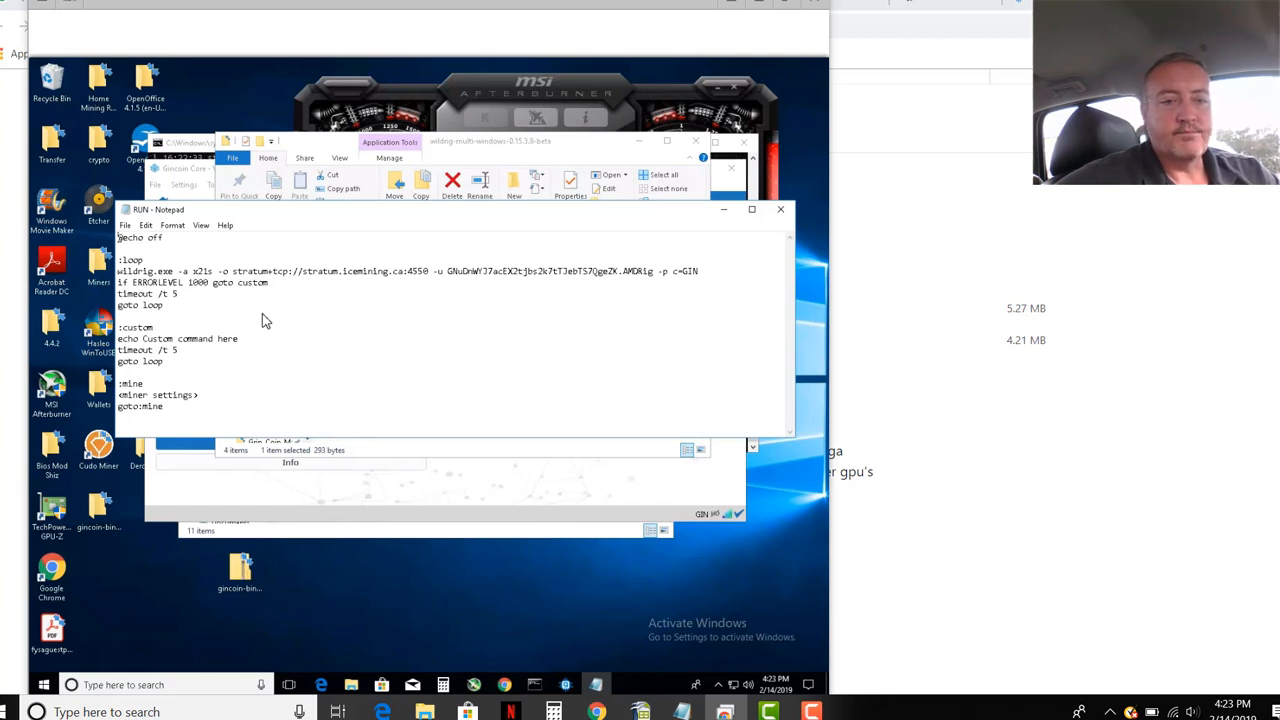
pyautogui.moveTo(454, 326)
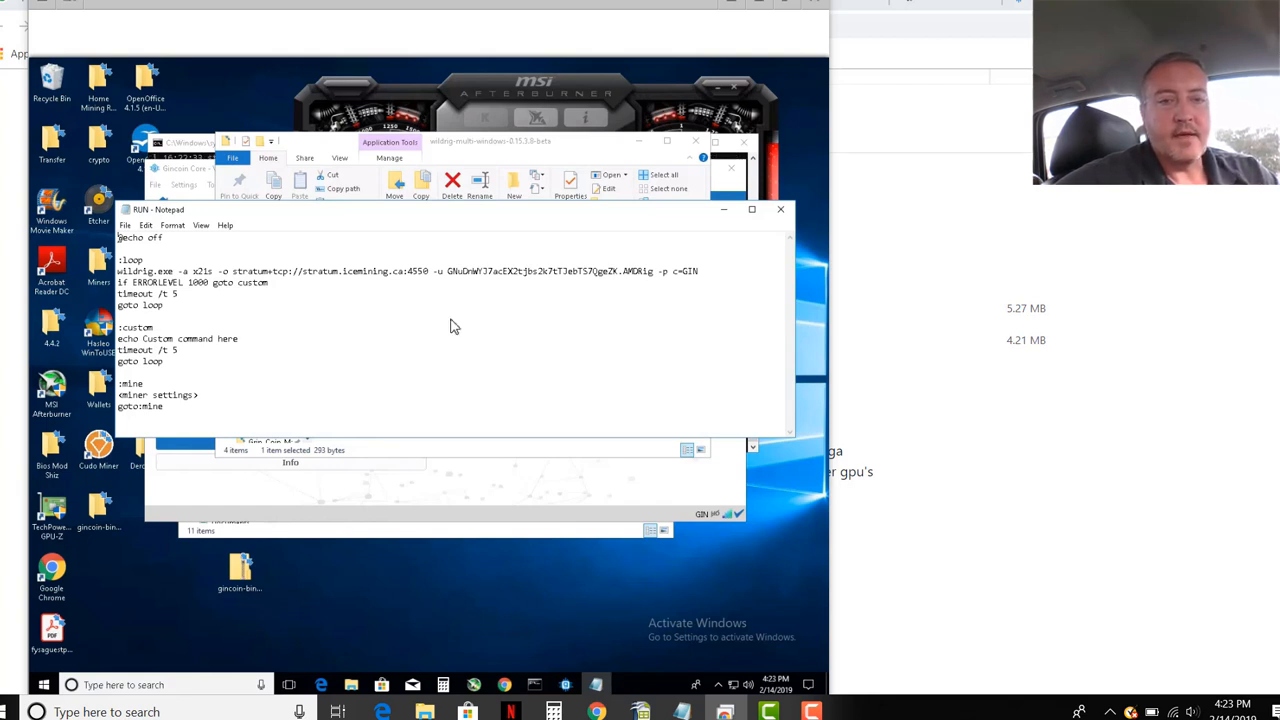
pyautogui.moveTo(464, 326)
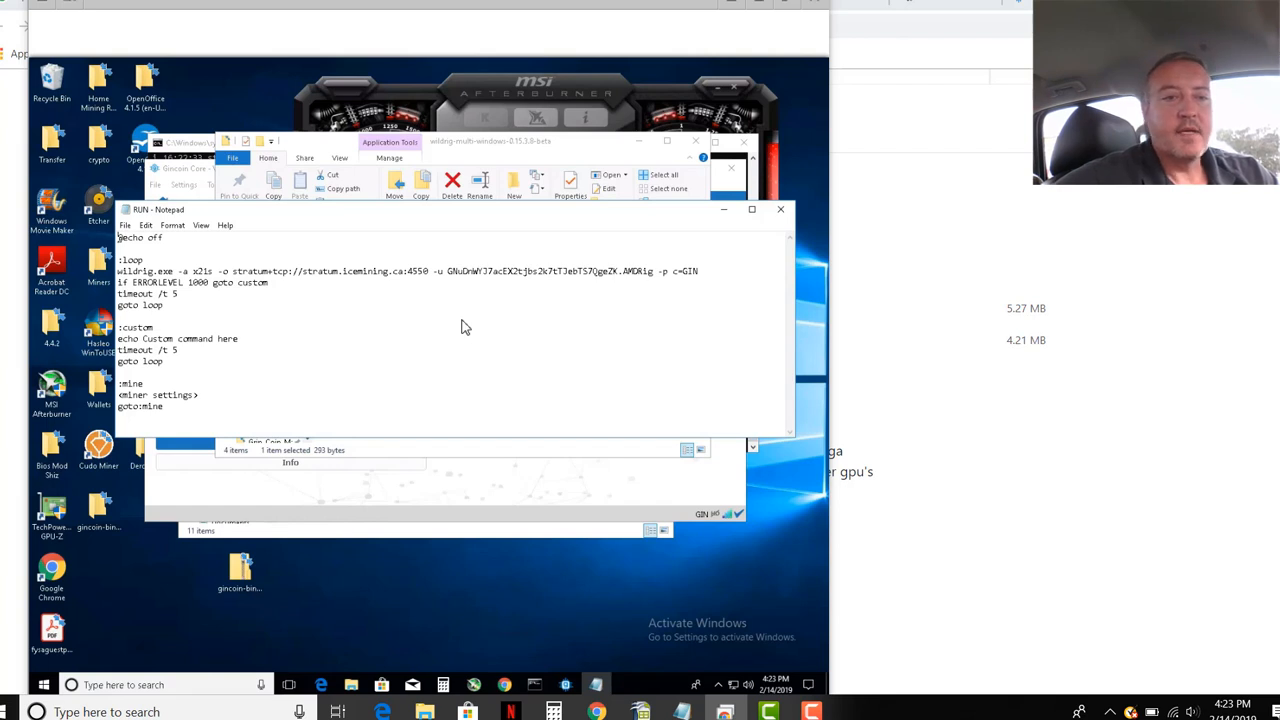
pyautogui.moveTo(432, 292)
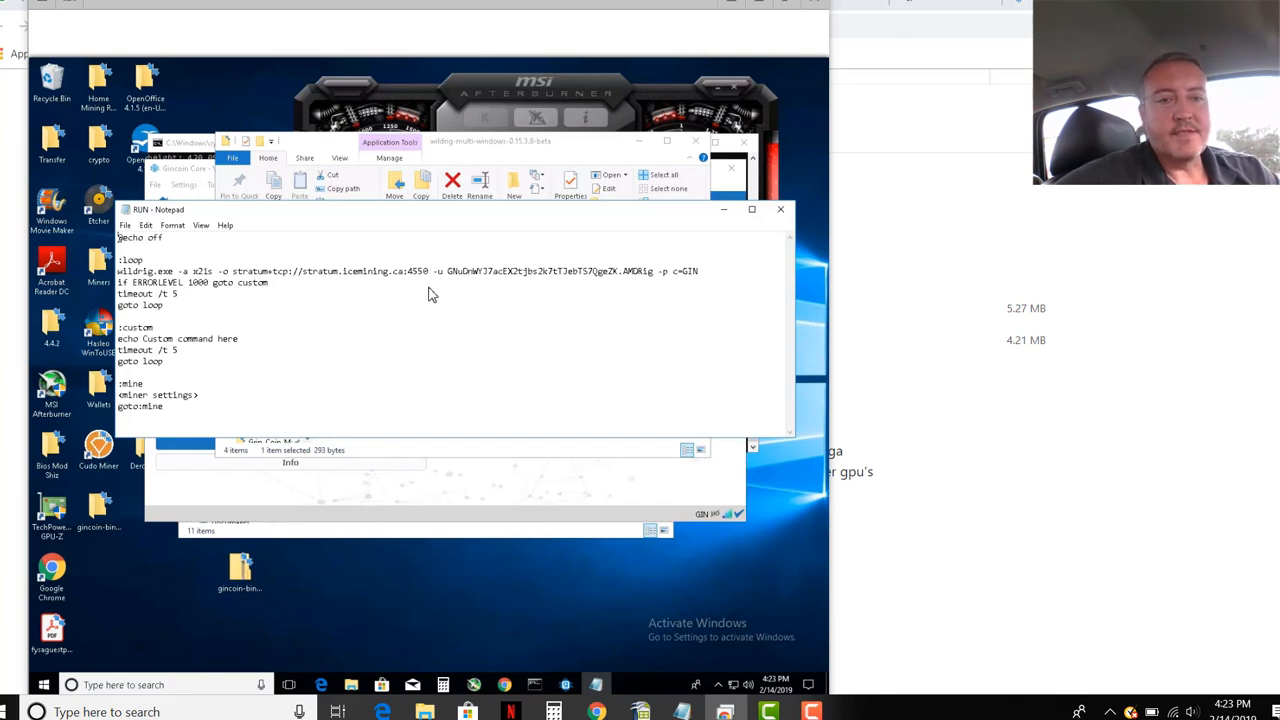
pyautogui.moveTo(330, 282)
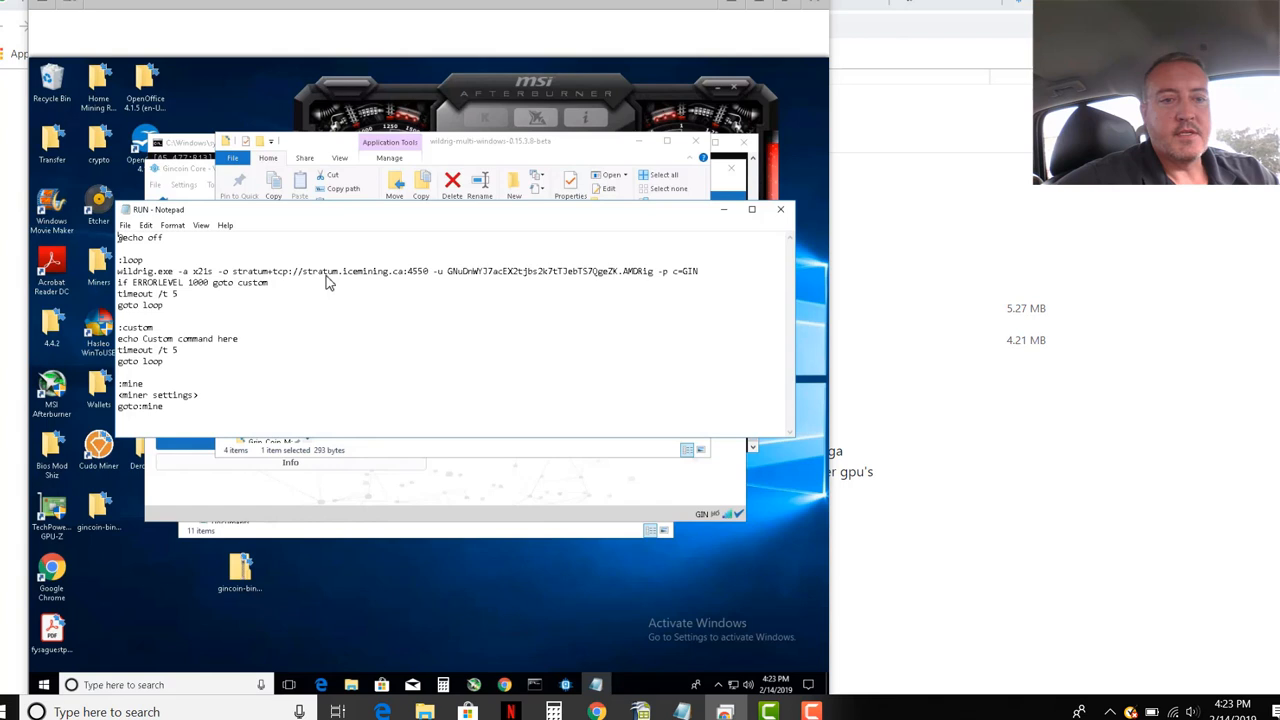
pyautogui.moveTo(584, 278)
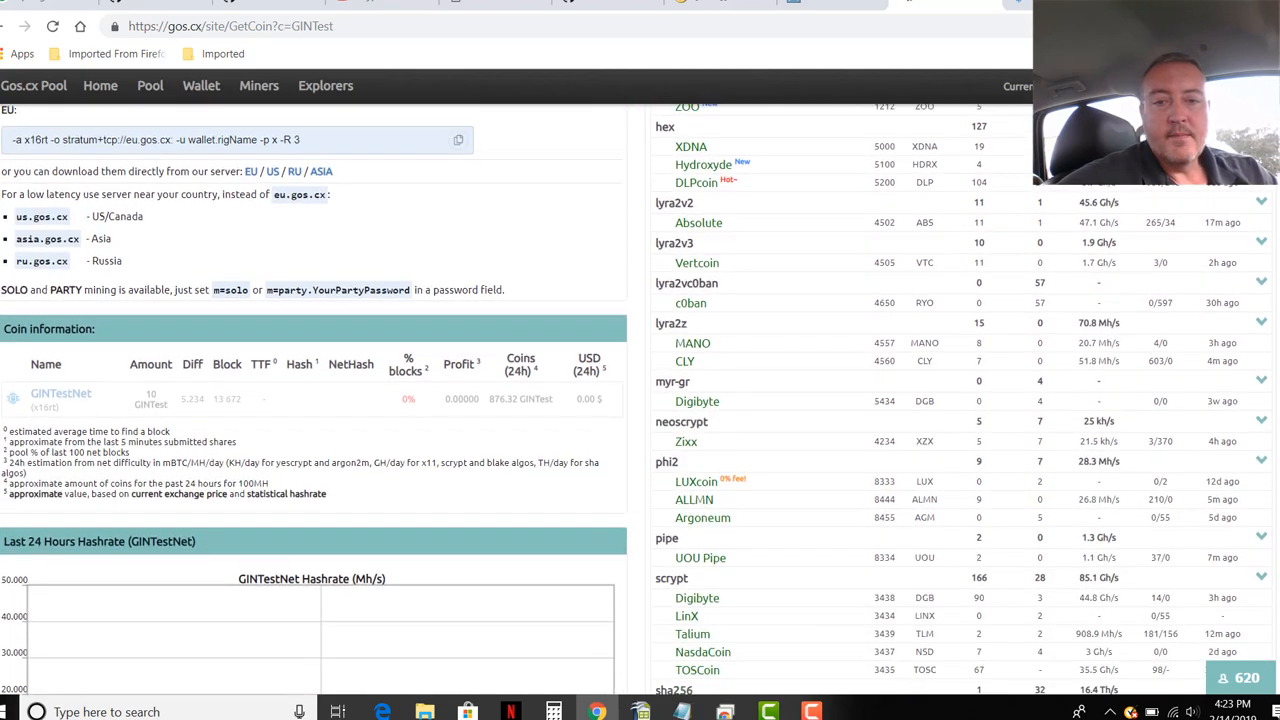
pyautogui.scroll(-3)
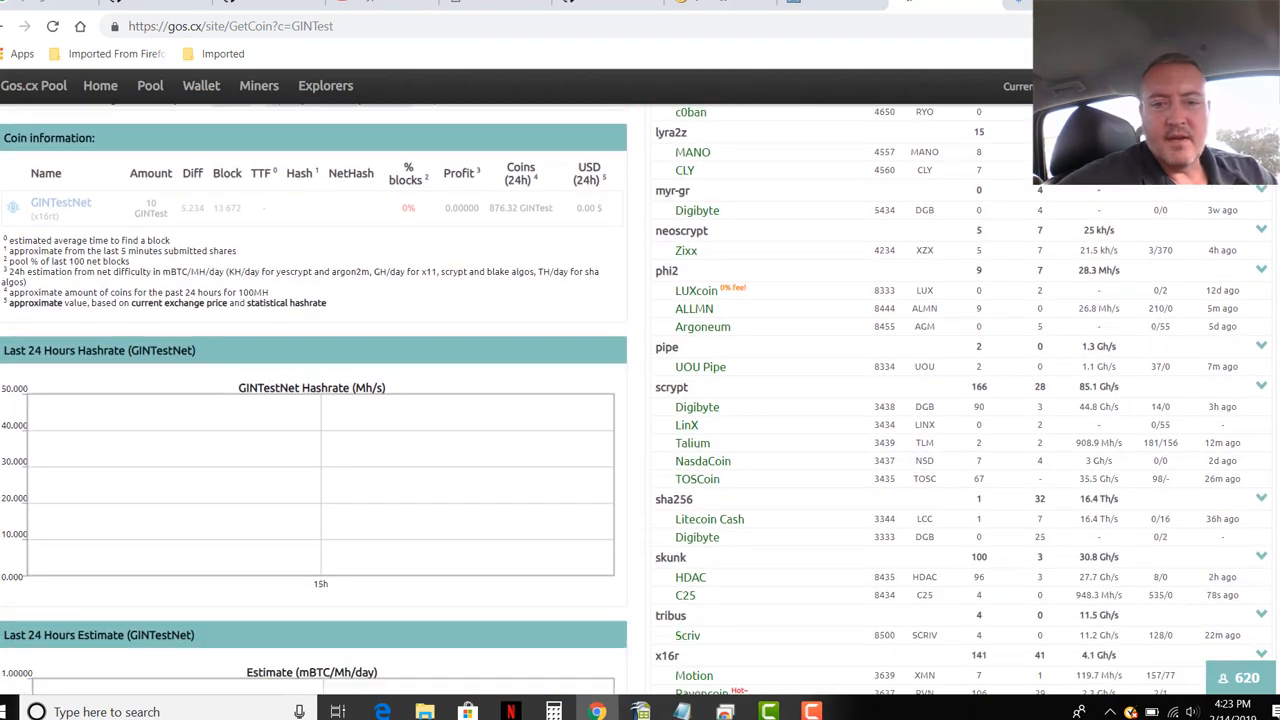
pyautogui.scroll(-3)
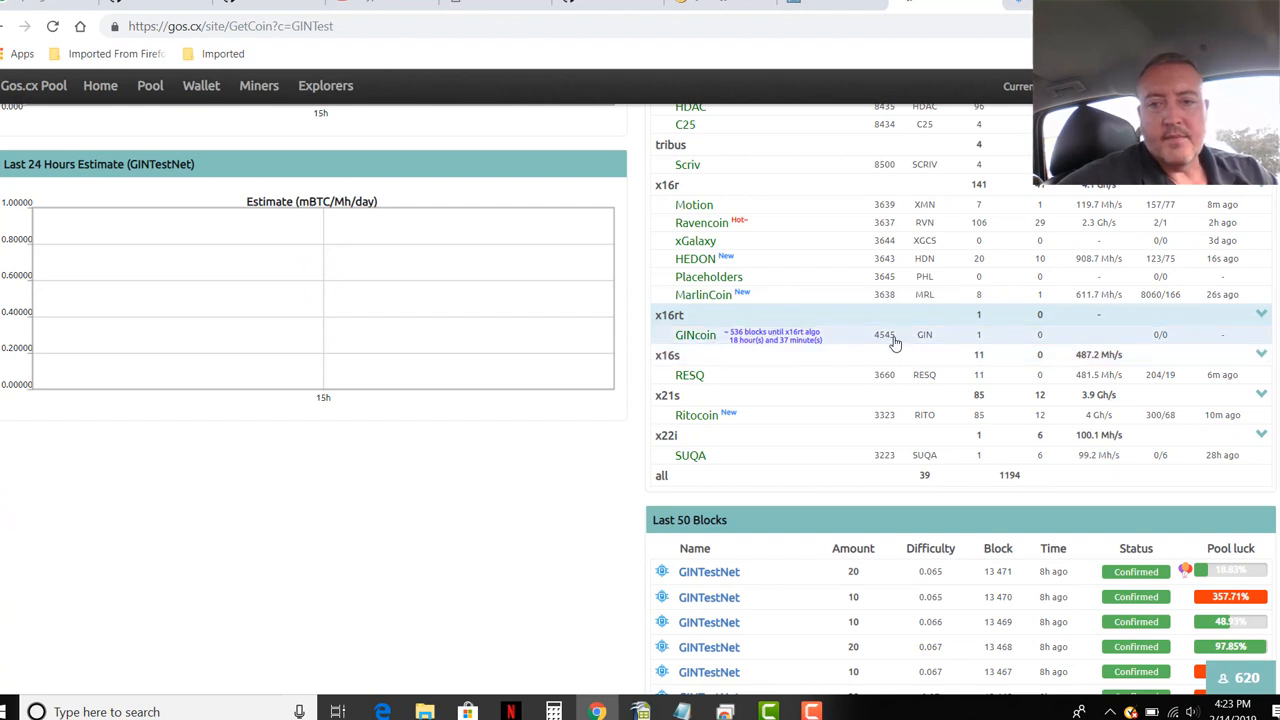
pyautogui.moveTo(900, 340)
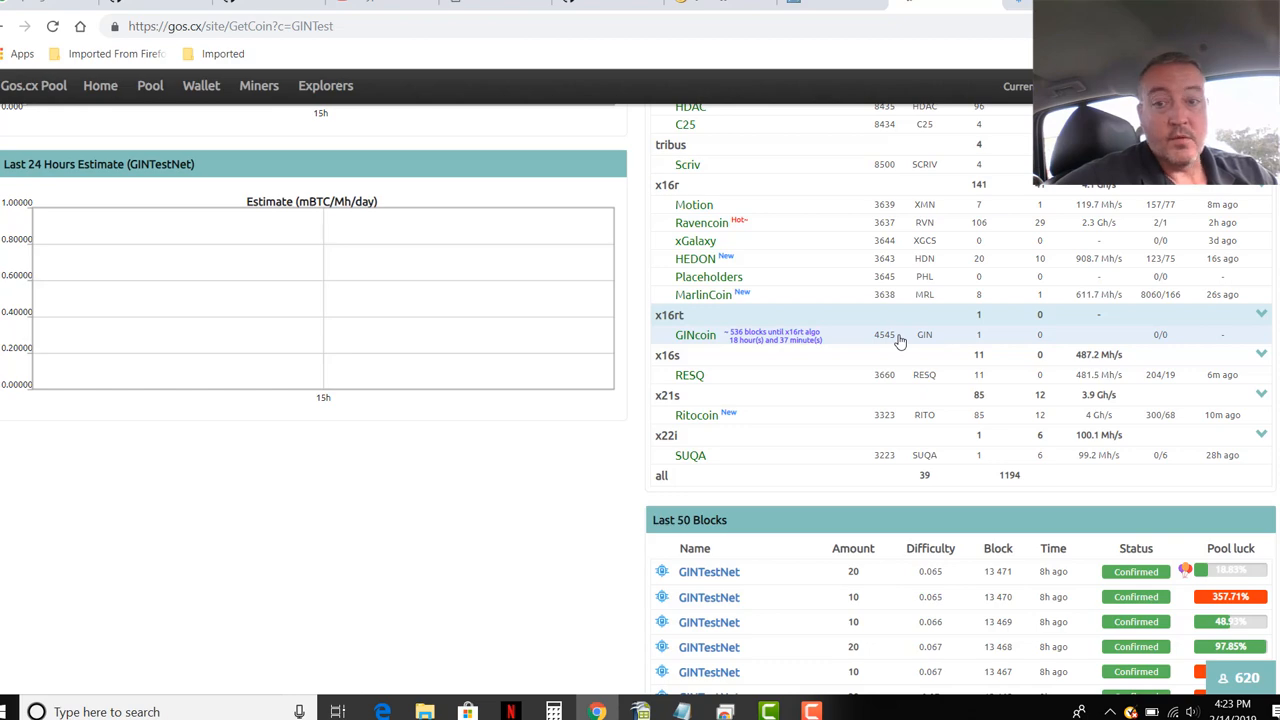
pyautogui.scroll(3)
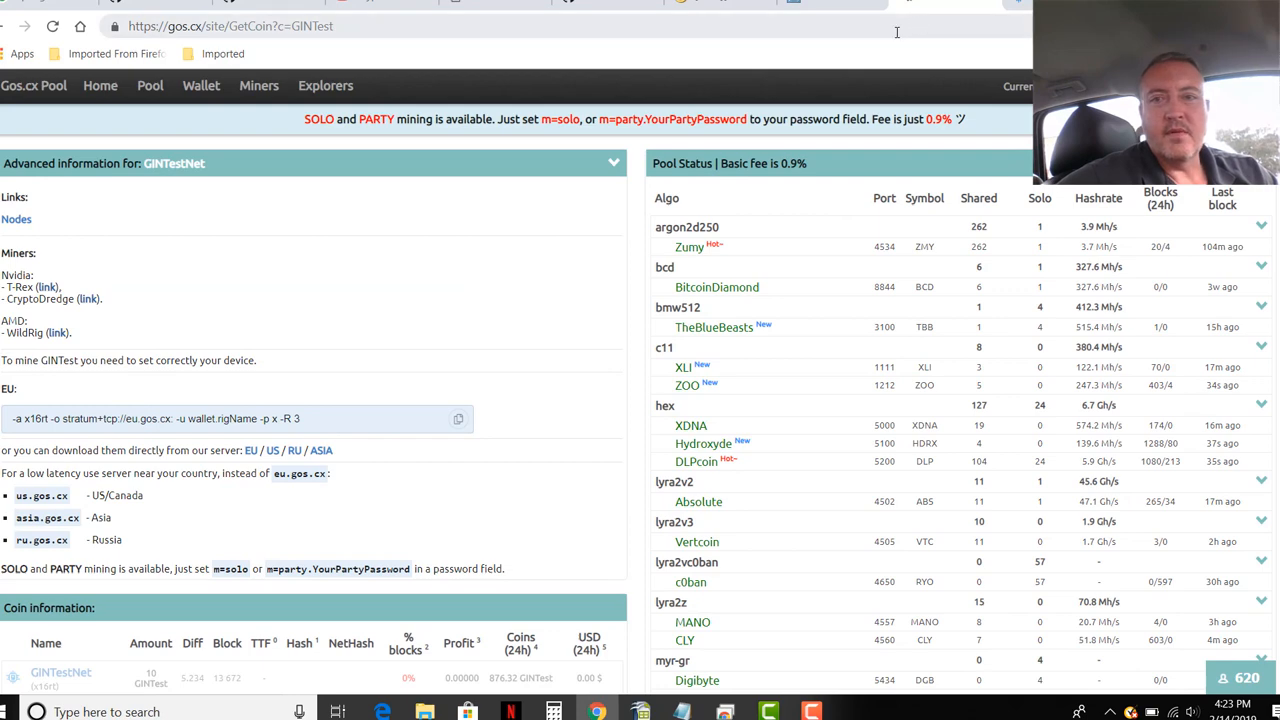
# Step: Locate GINcoin on port 4550 in icemining.ca's Pool Status table, matching the WildRig run.bat
pyautogui.write('inc')
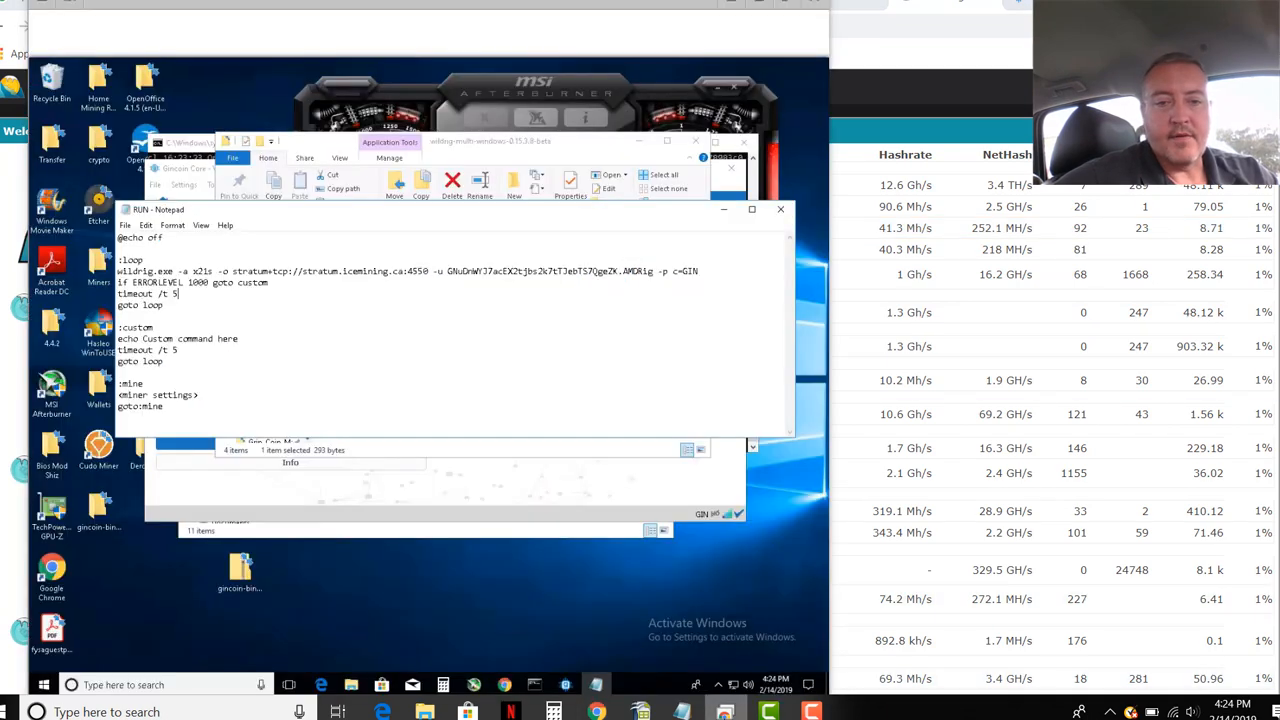
pyautogui.moveTo(416, 280)
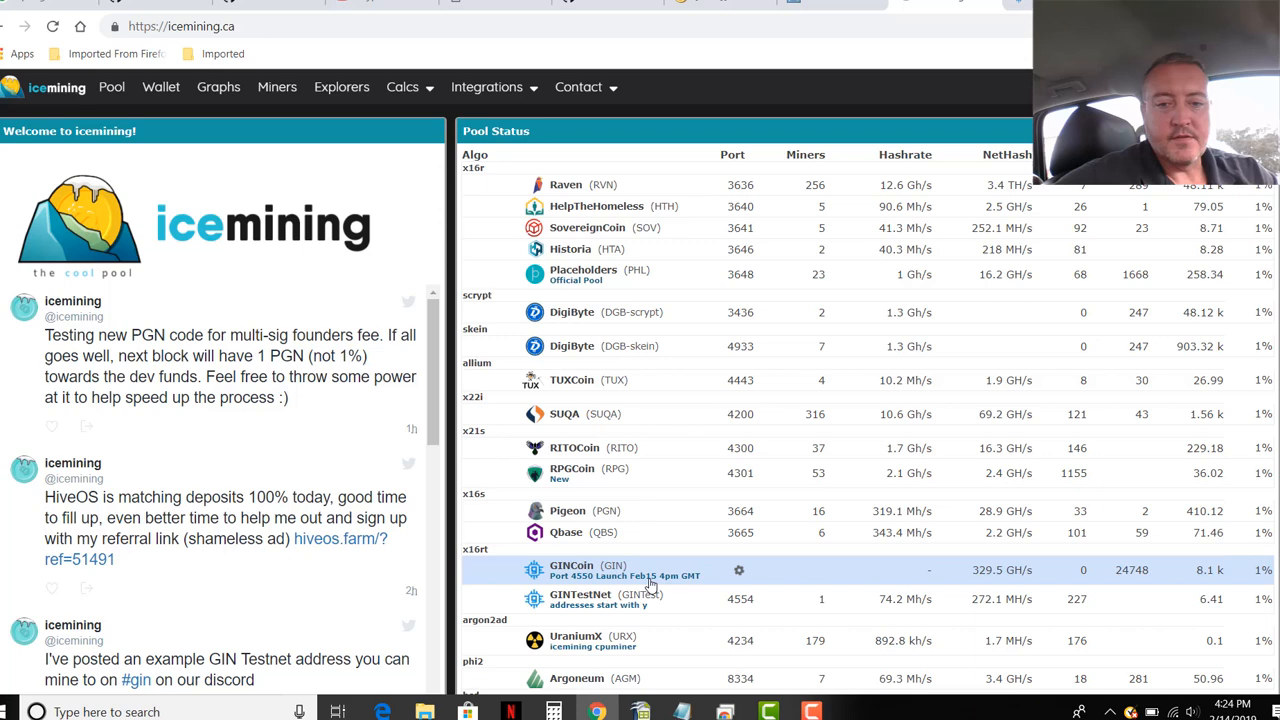
pyautogui.moveTo(740, 540)
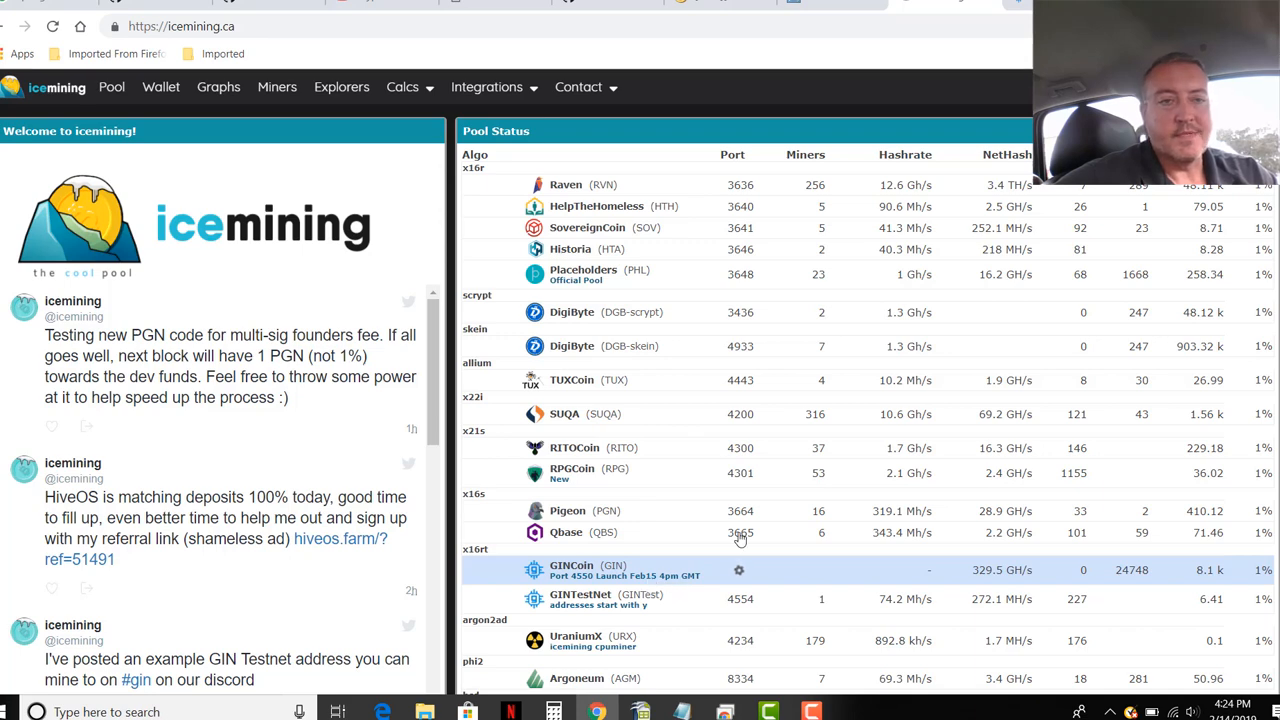
pyautogui.scroll(-3)
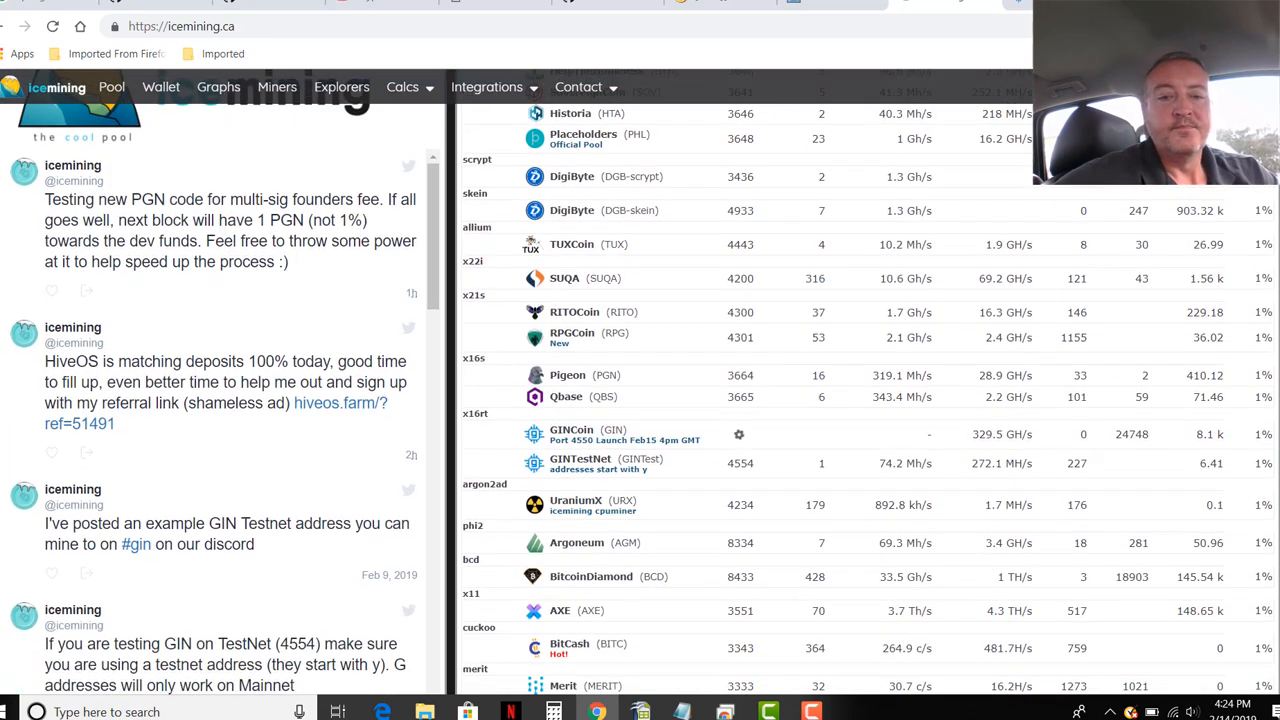
pyautogui.scroll(-3)
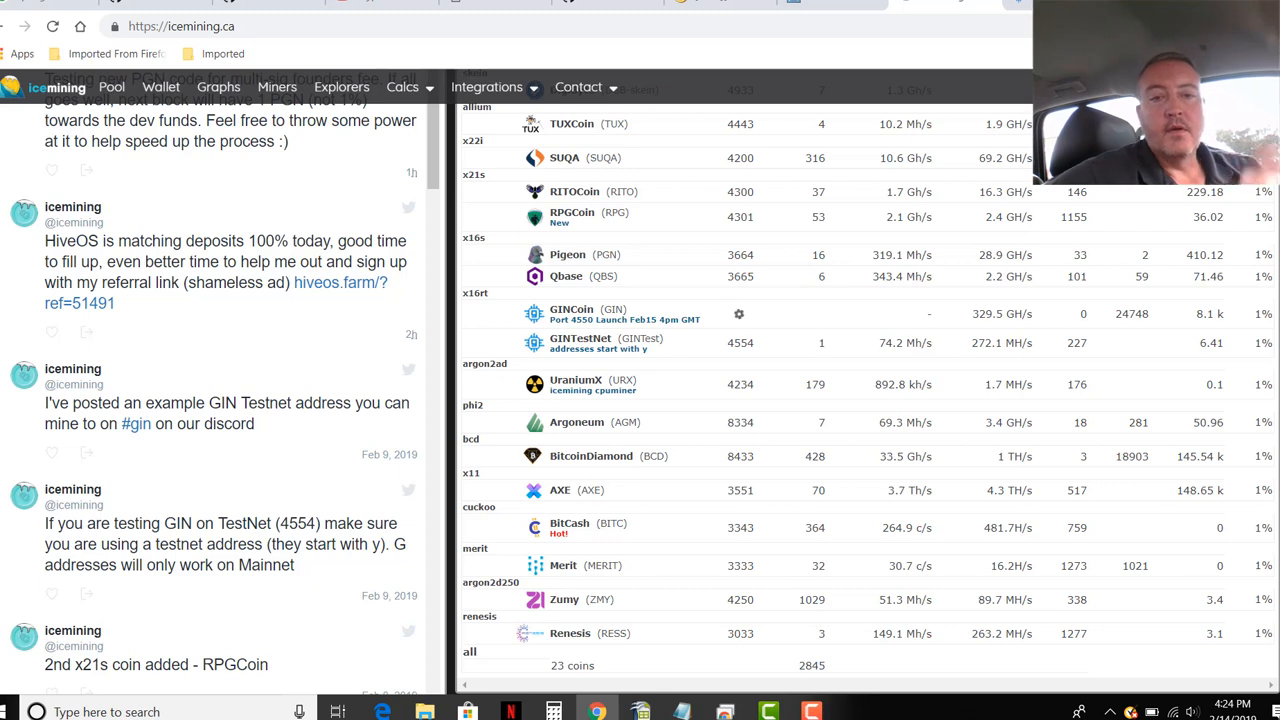
pyautogui.moveTo(552, 342)
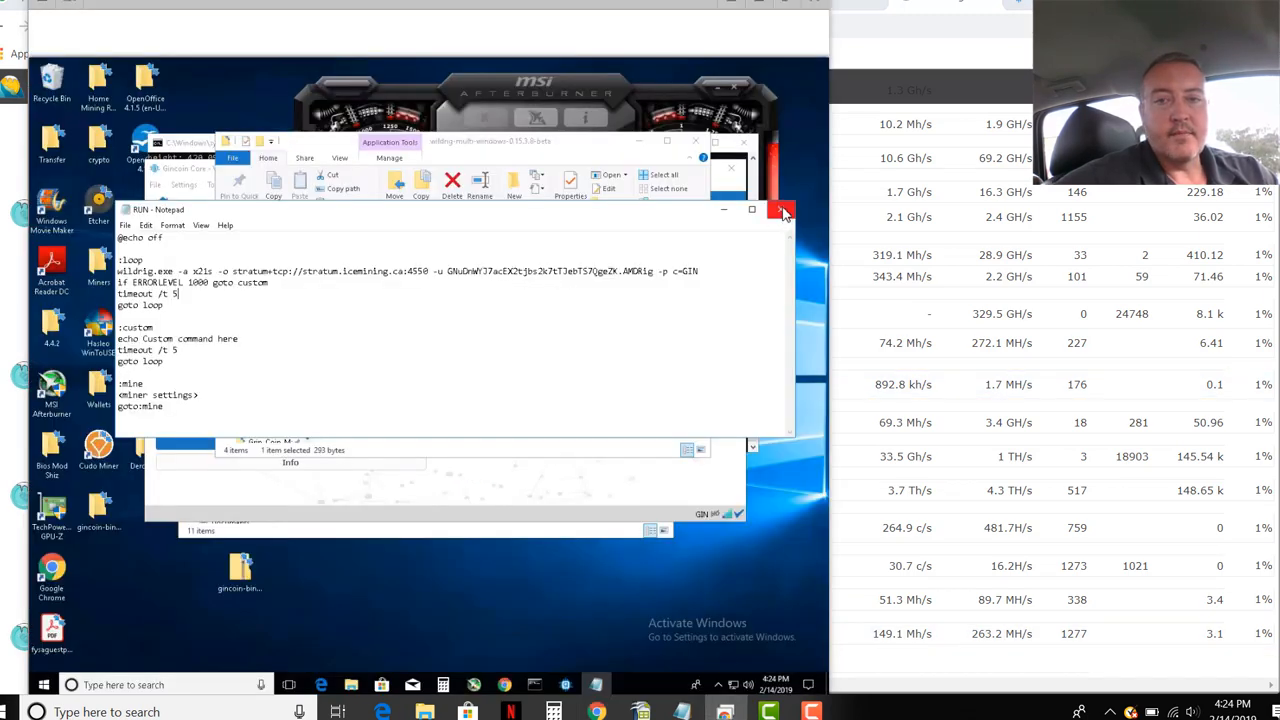
pyautogui.click(784, 210)
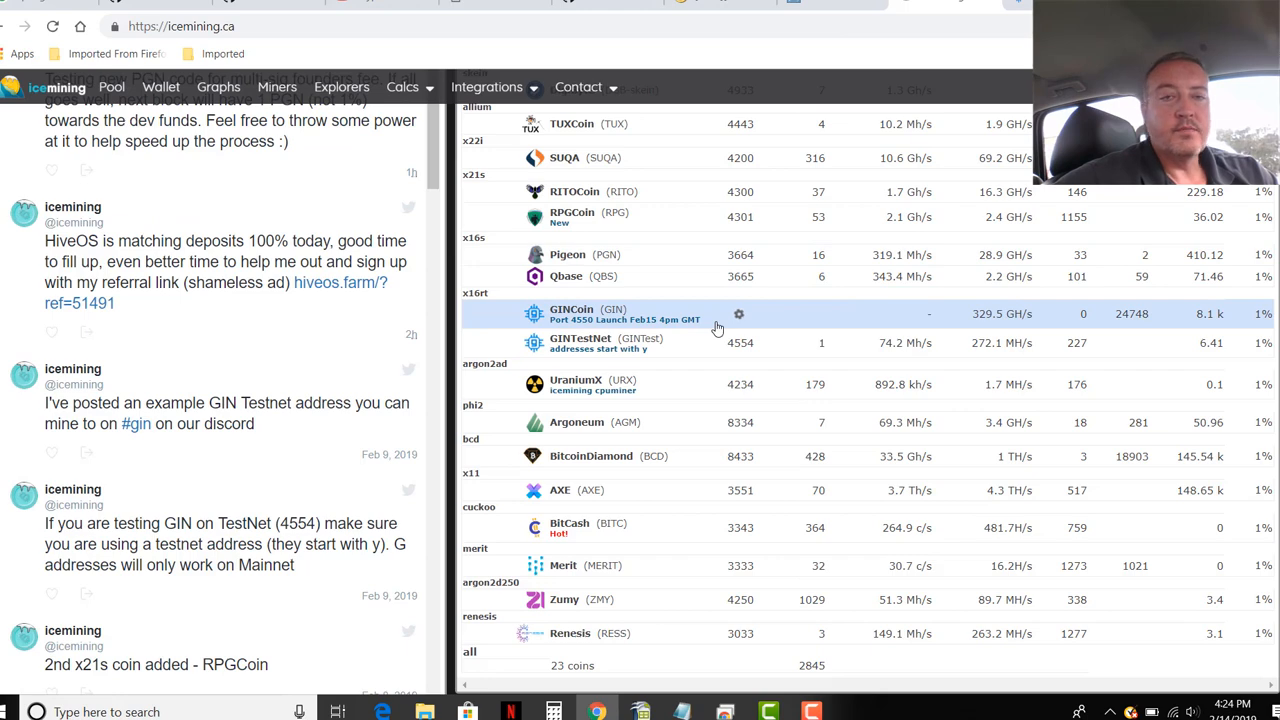
pyautogui.moveTo(664, 90)
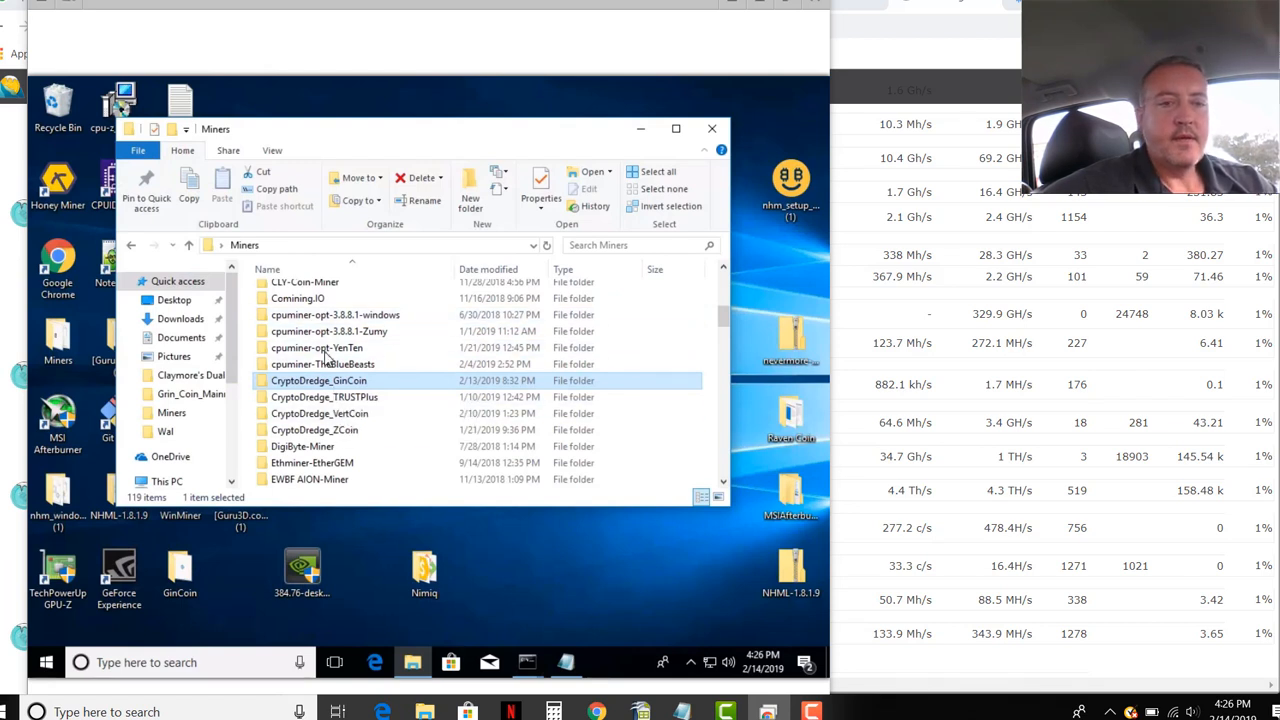
# Step: Edit the RUN.bat inside the CryptoDredge_GinCoin folder, showing its x16rt icemining.ca:4550 command
pyautogui.doubleClick(318, 380)
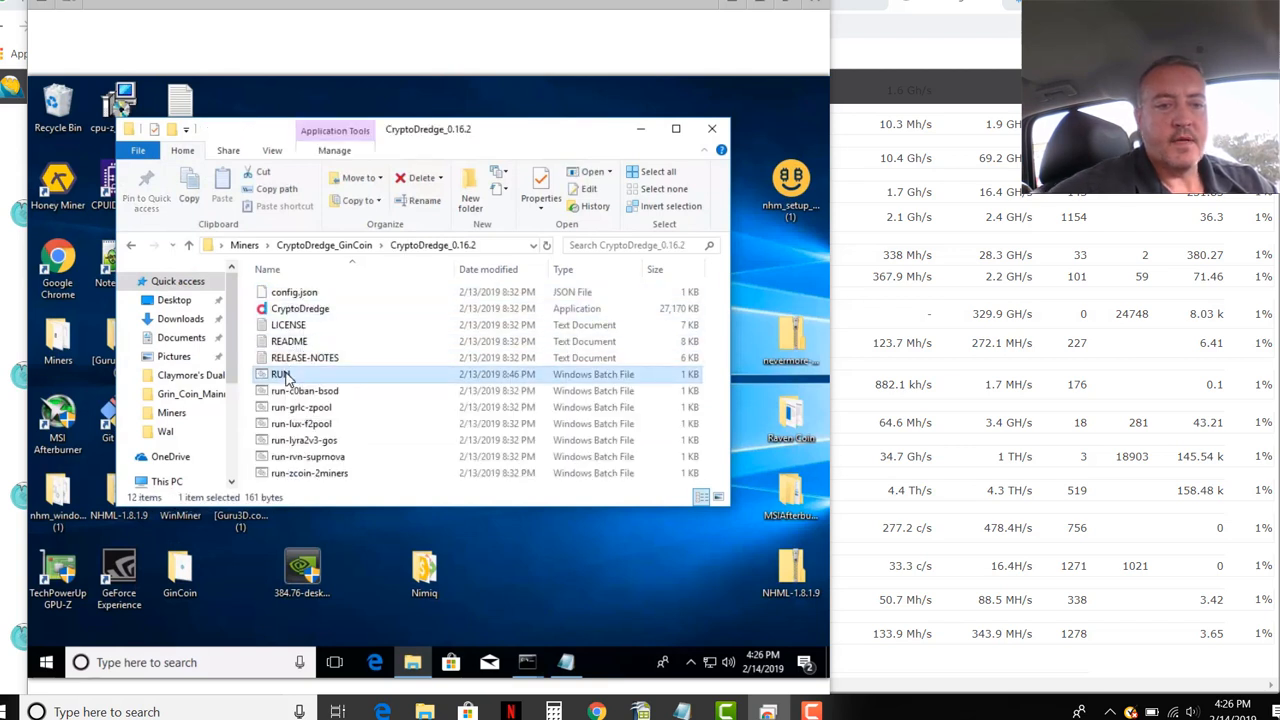
pyautogui.rightClick(280, 374)
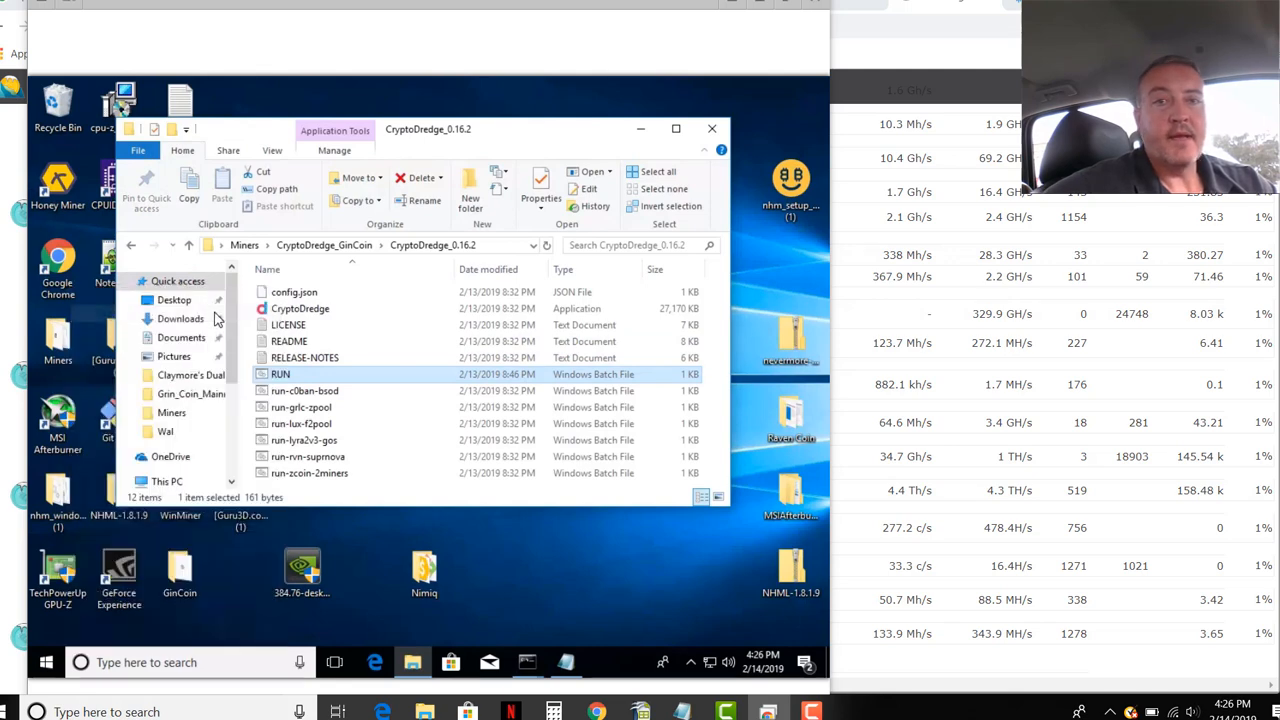
pyautogui.doubleClick(280, 374)
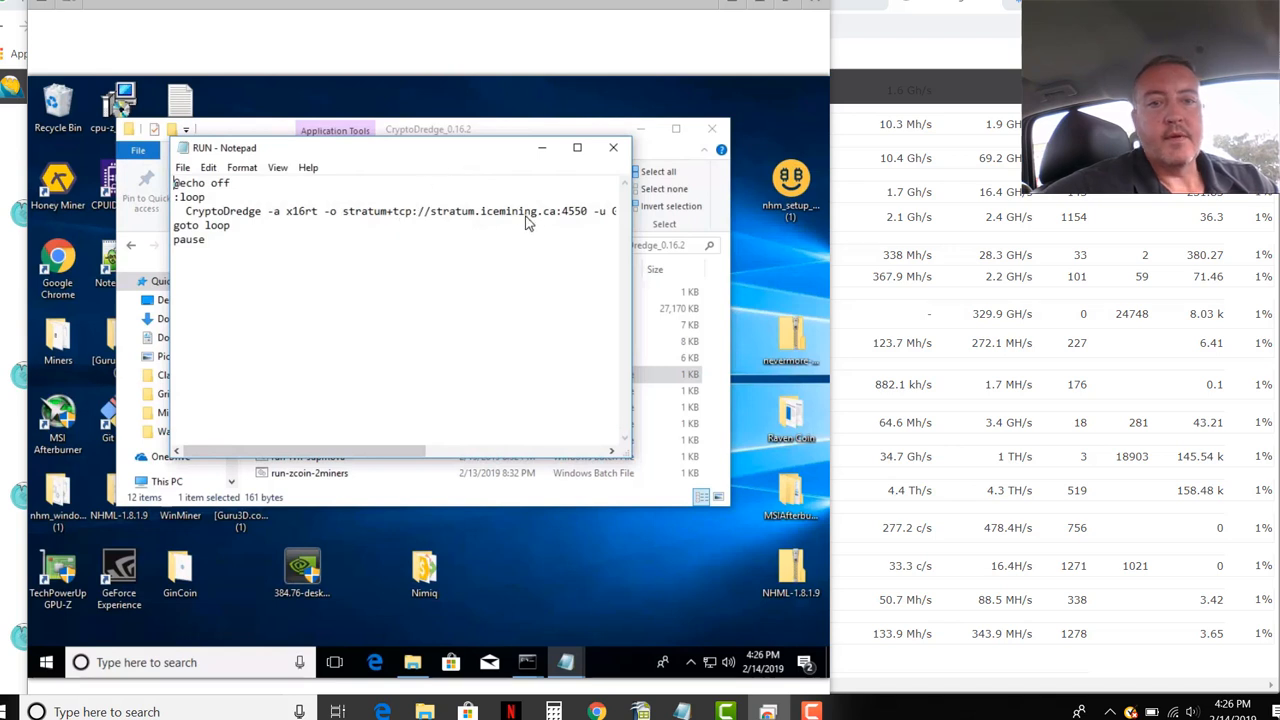
pyautogui.moveTo(514, 452)
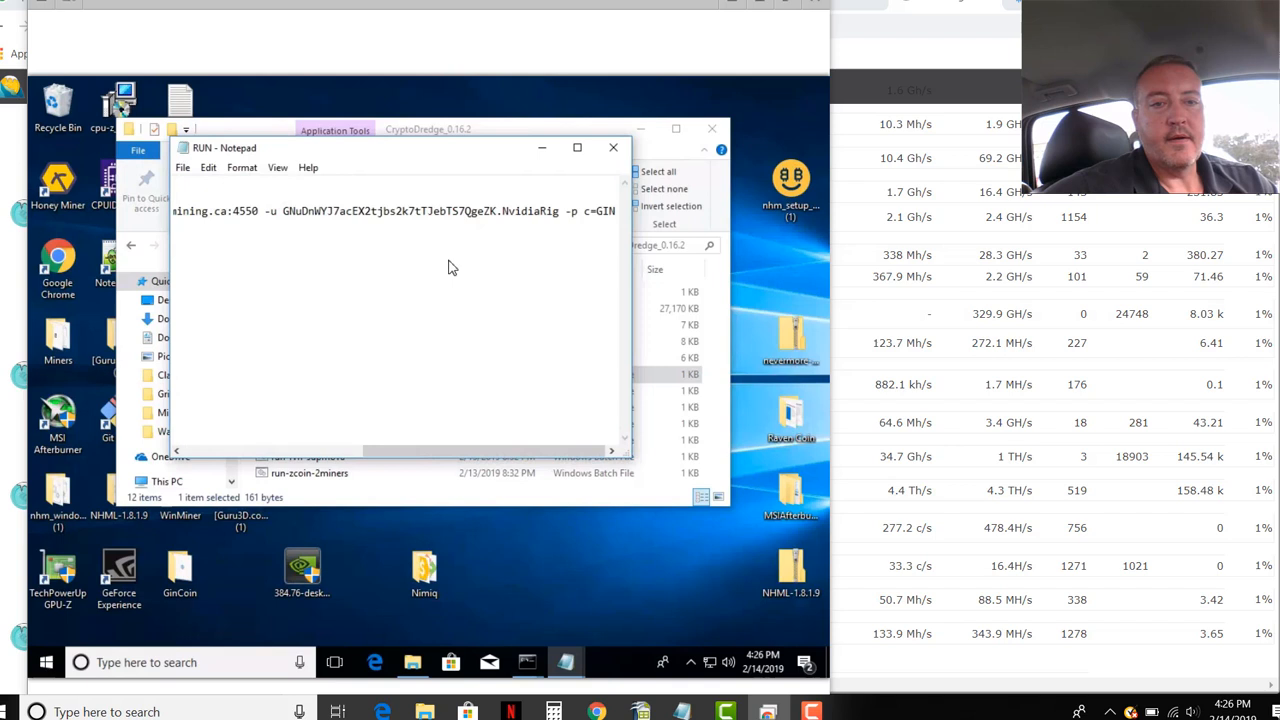
pyautogui.moveTo(412, 236)
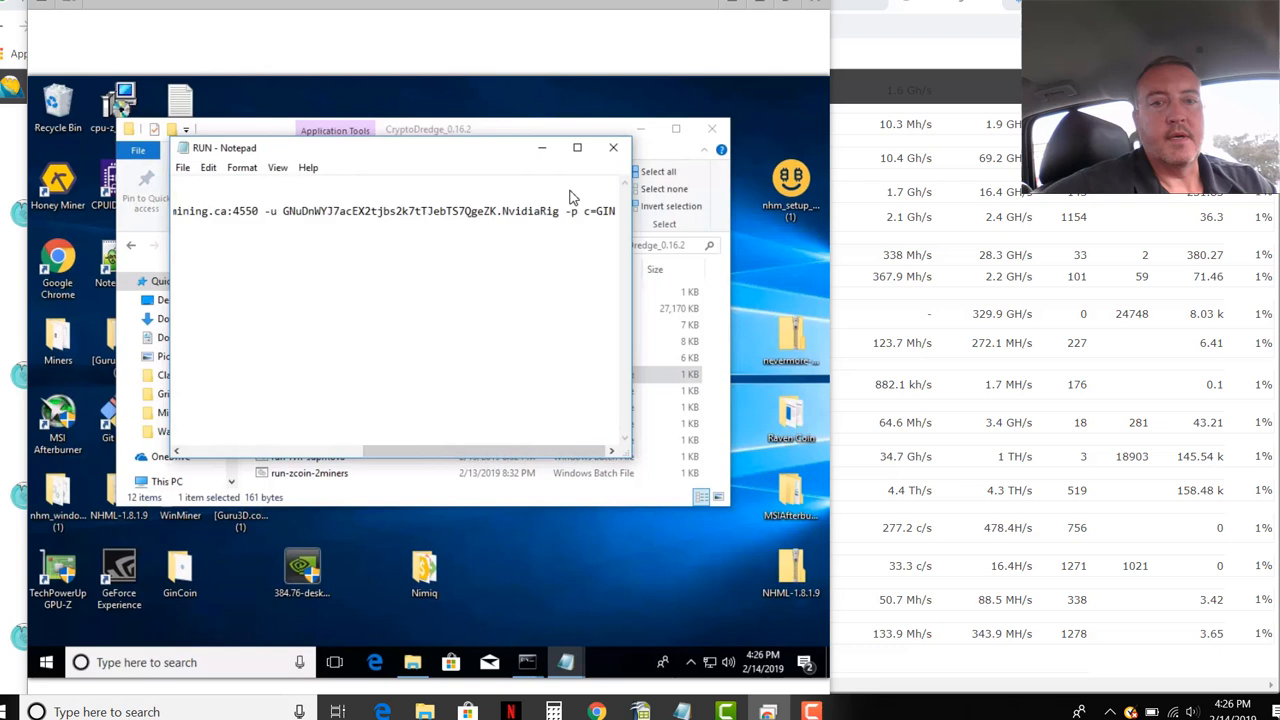
pyautogui.moveTo(580, 172)
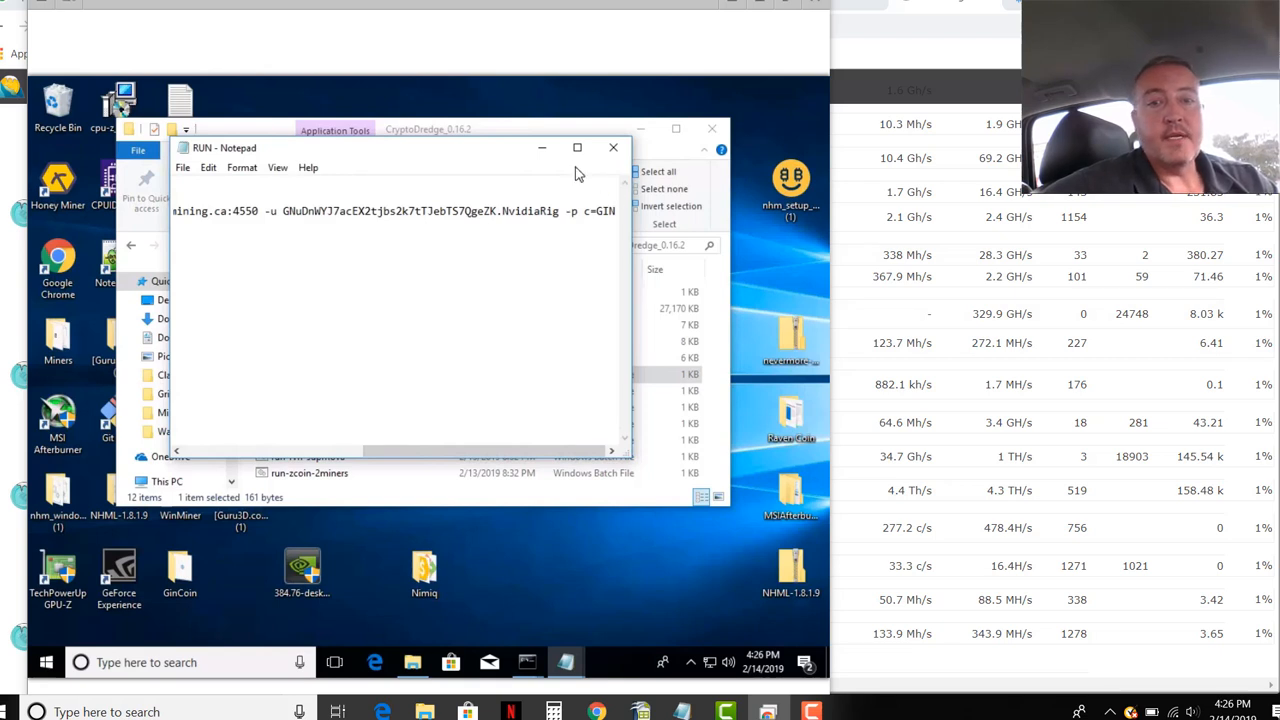
pyautogui.moveTo(618, 156)
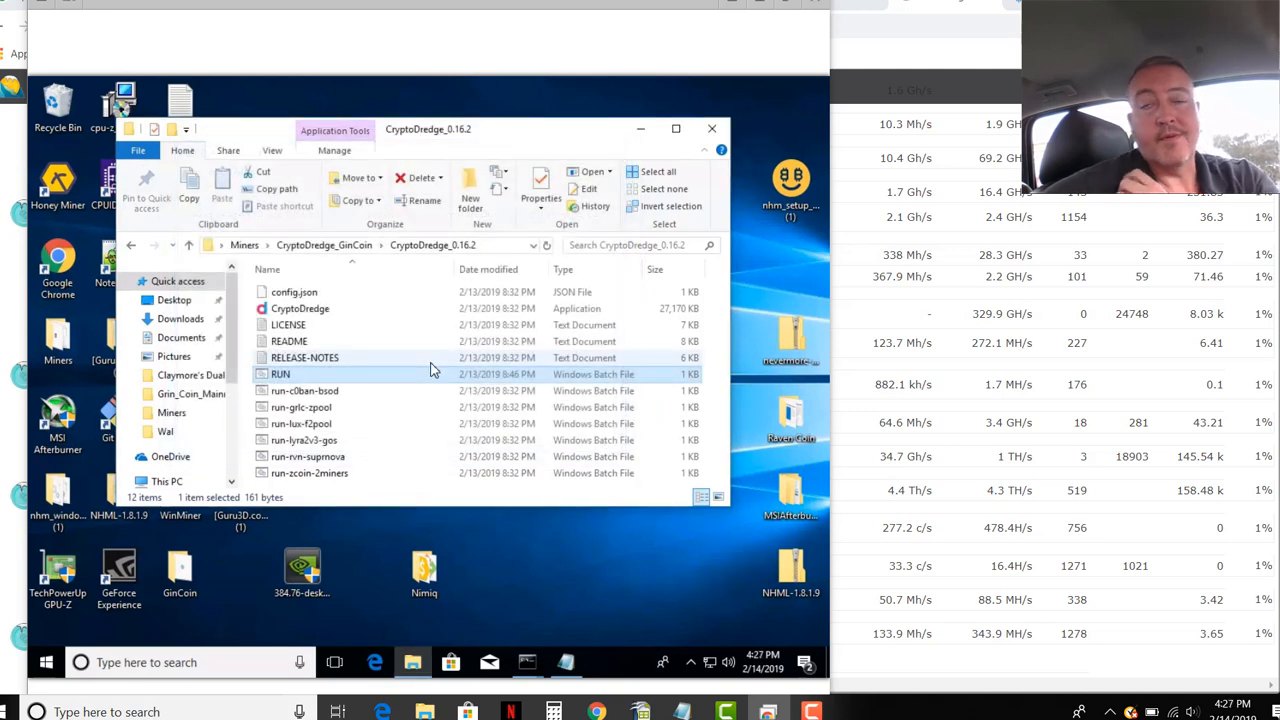
pyautogui.moveTo(432, 362)
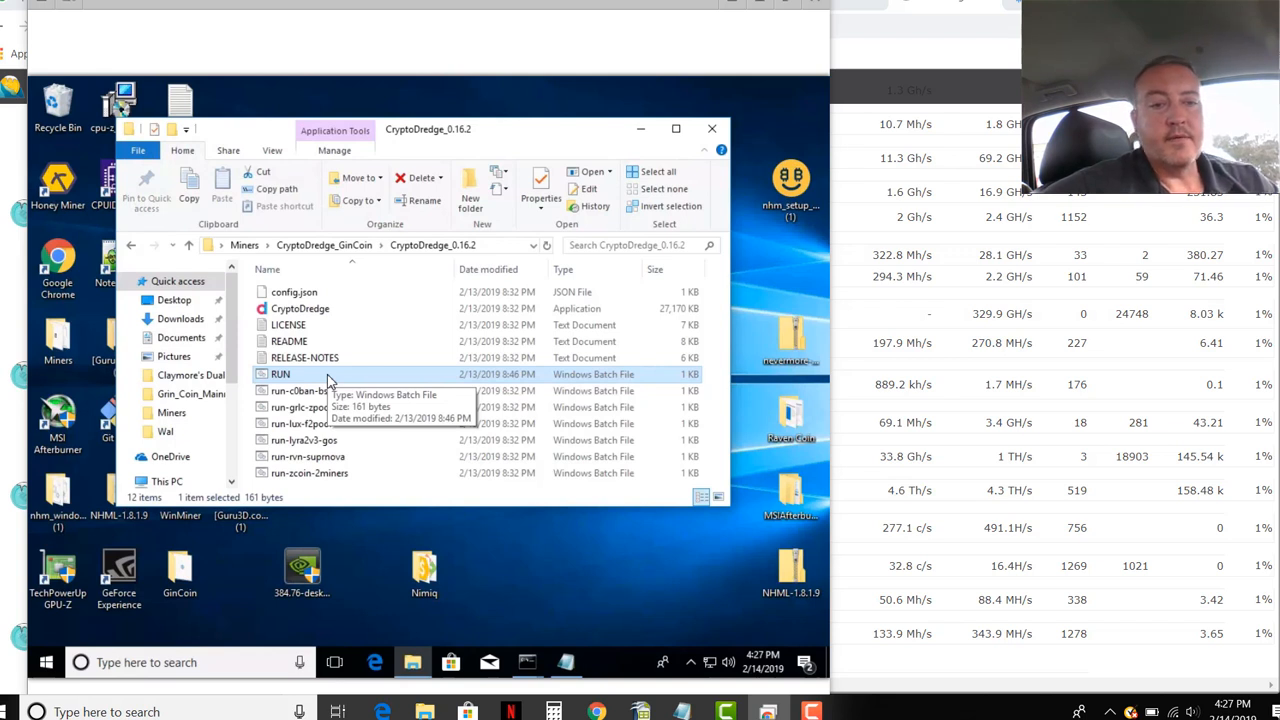
pyautogui.moveTo(716, 100)
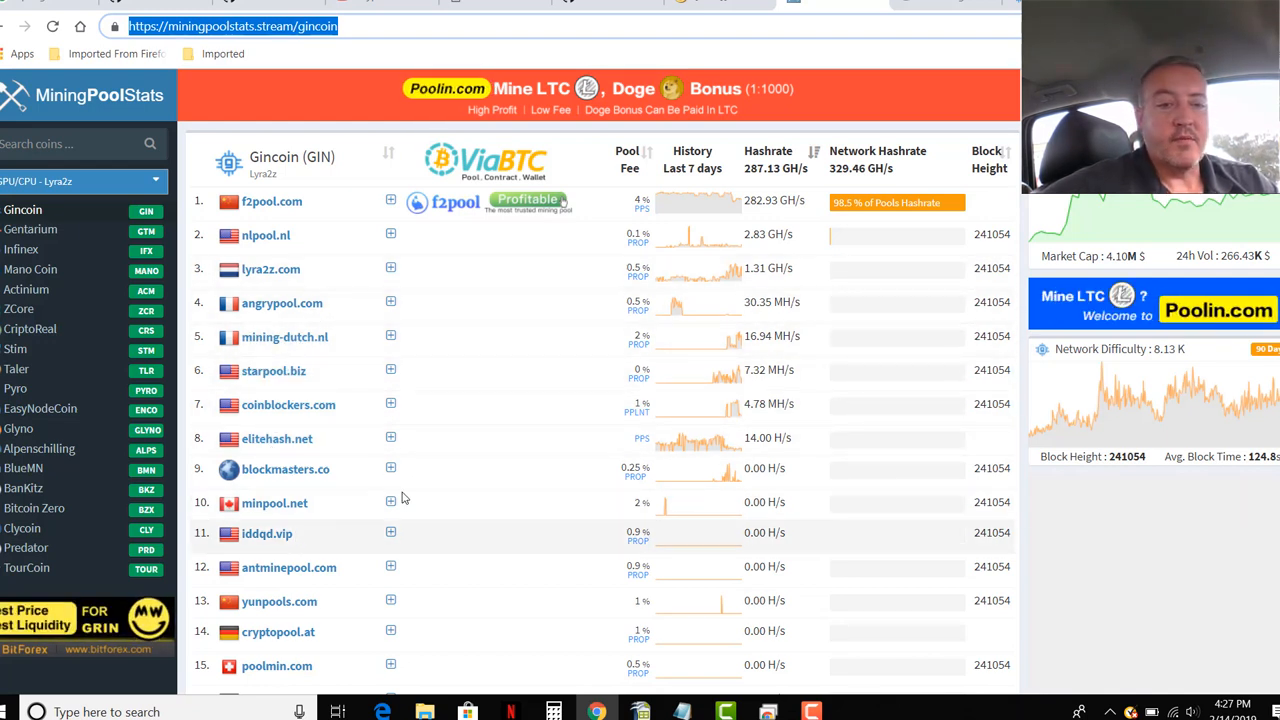
# Step: Review the MiningPoolStats Gincoin pool rankings down to blazepool
pyautogui.scroll(-3)
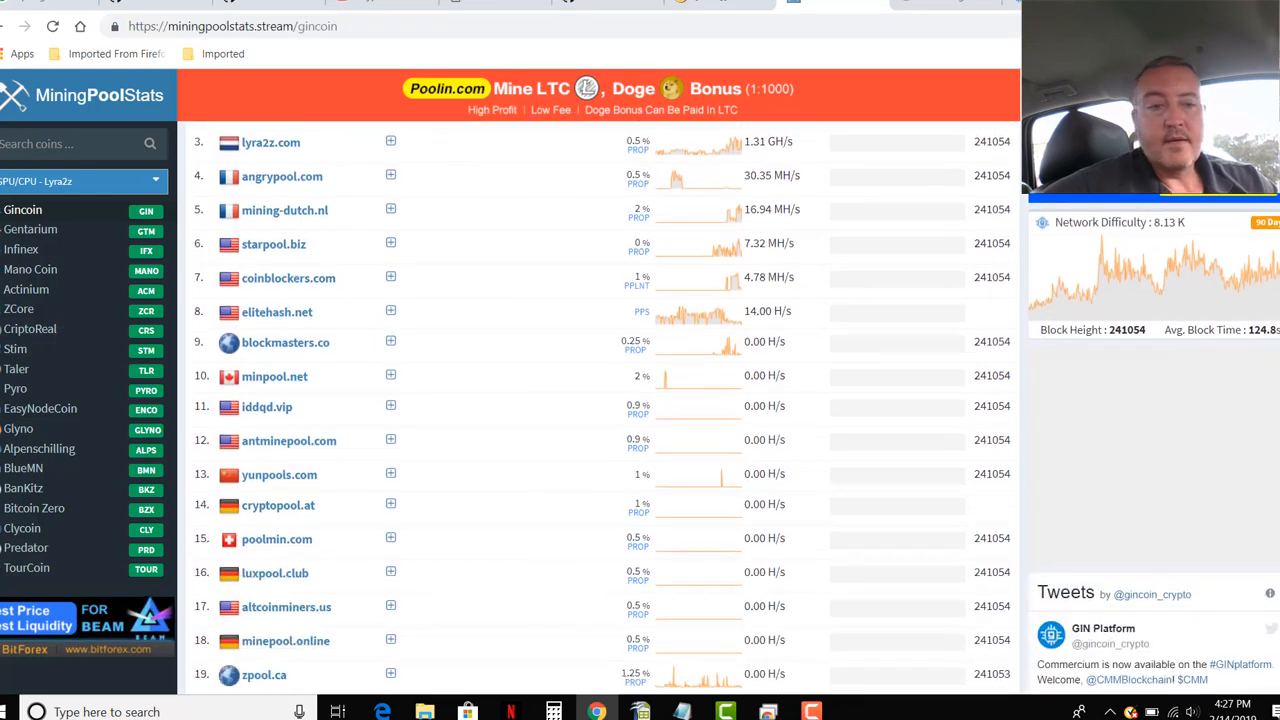
pyautogui.scroll(-3)
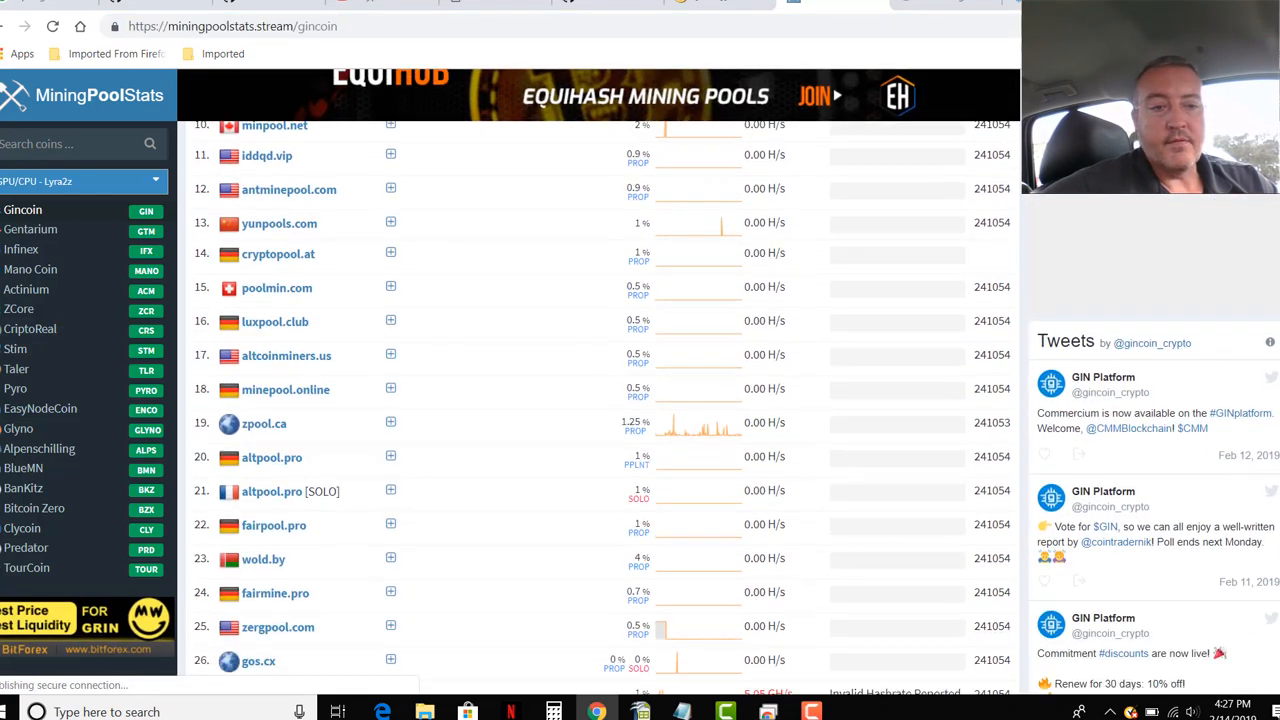
pyautogui.scroll(-3)
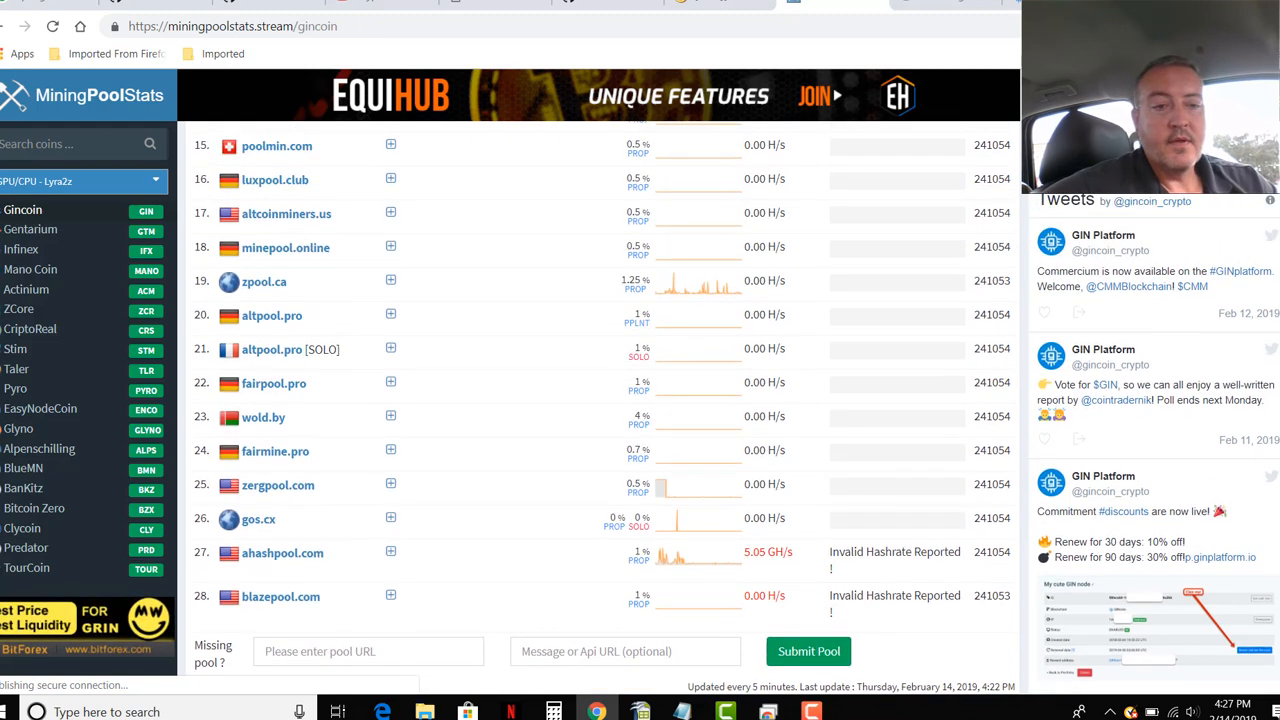
pyautogui.scroll(3)
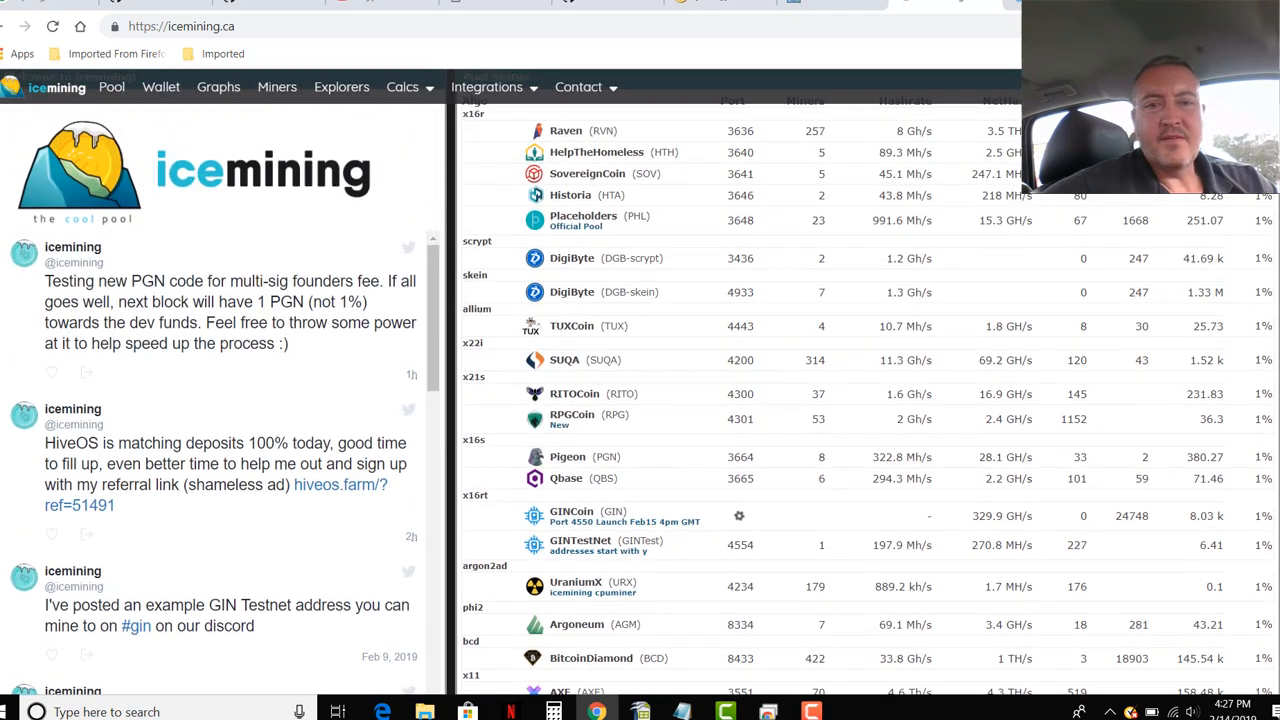
# Step: Scroll icemining.ca's coin table to the GINcoin row noting port 4550 launching Feb 15 4pm GMT
pyautogui.scroll(-3)
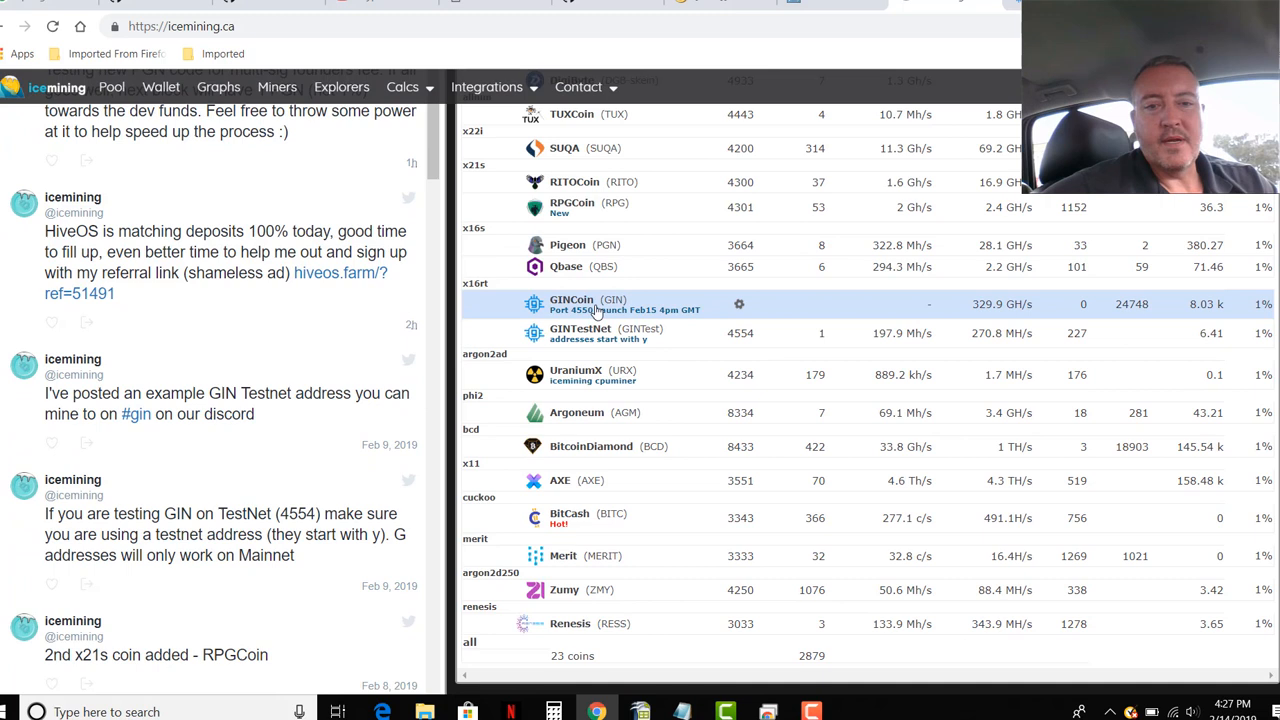
pyautogui.moveTo(672, 308)
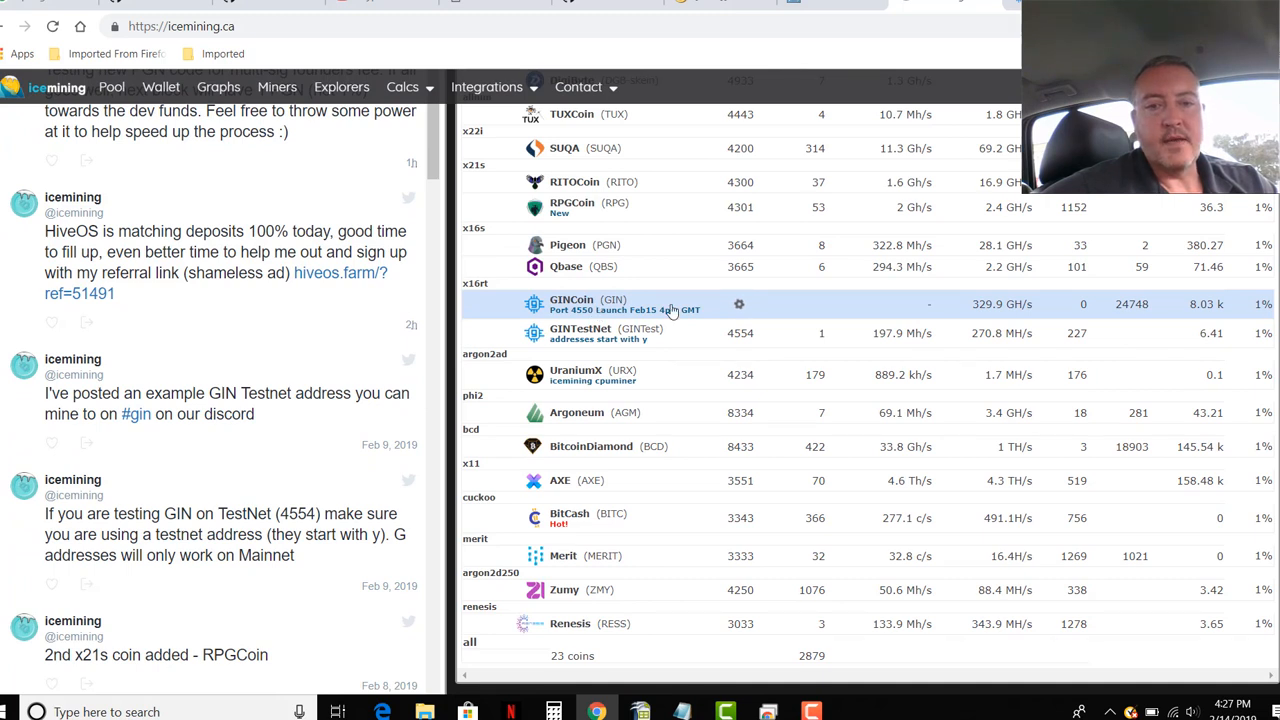
pyautogui.moveTo(712, 314)
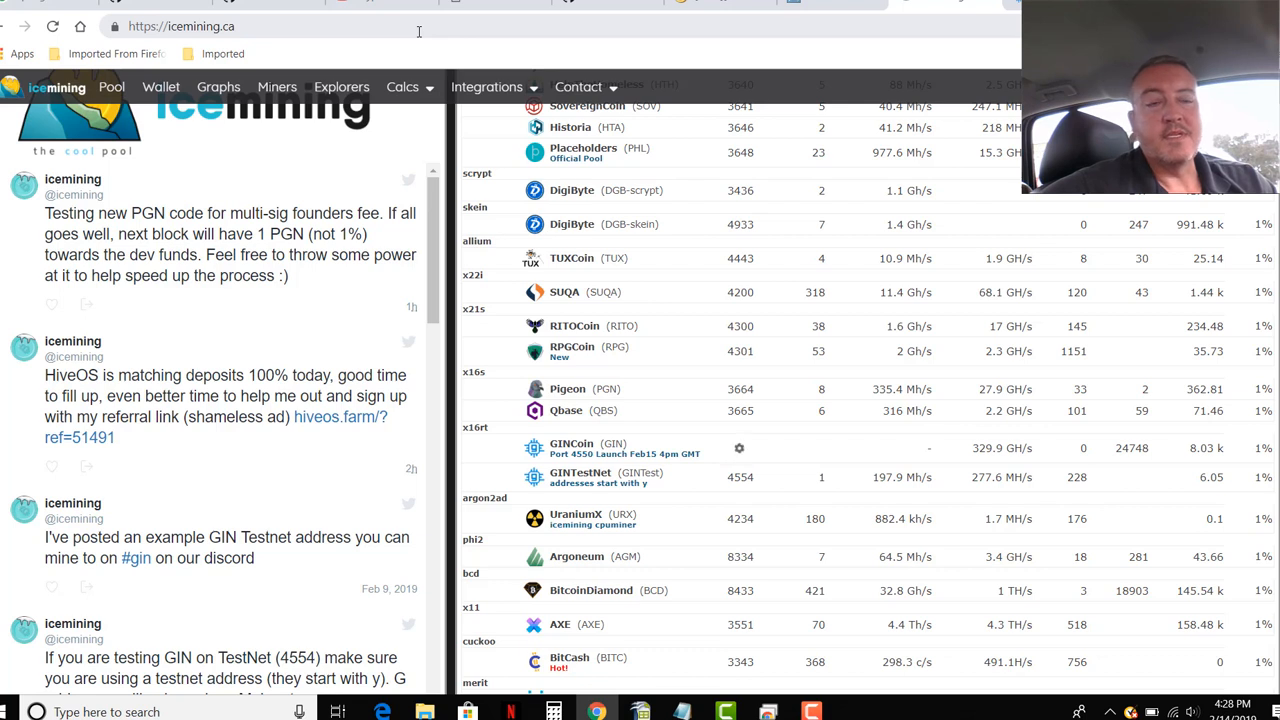
pyautogui.moveTo(334, 48)
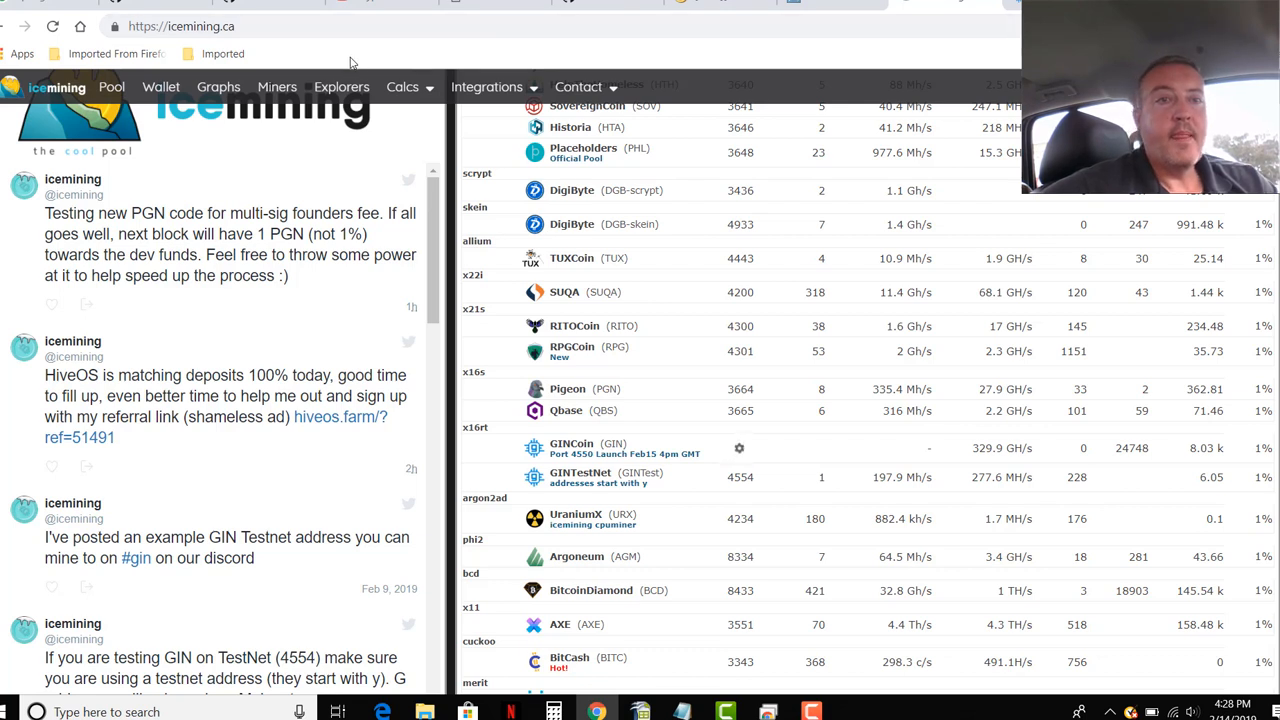